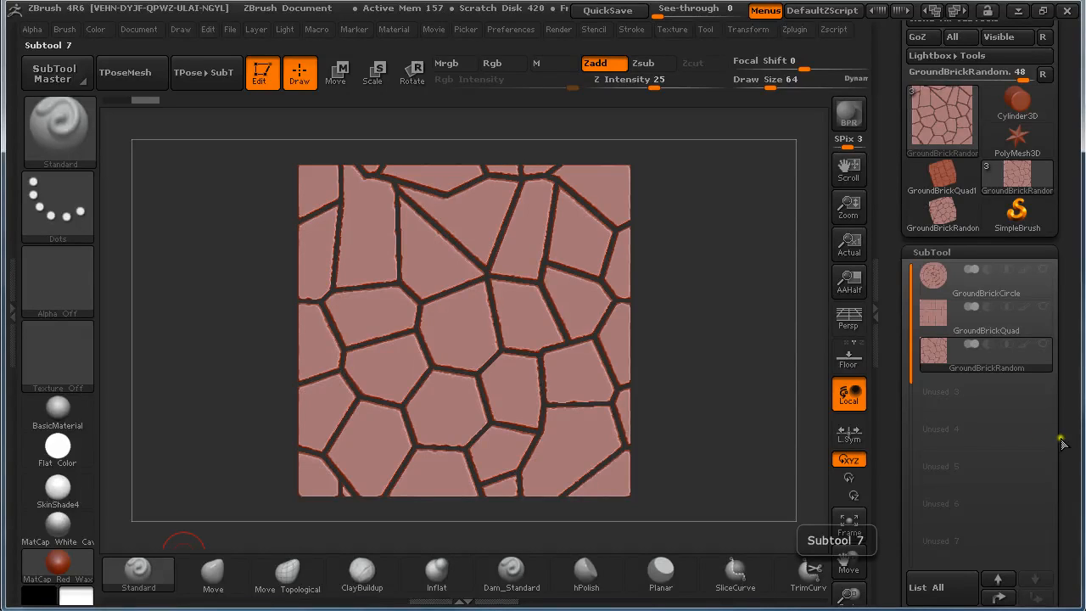
mouse_move(747, 370)
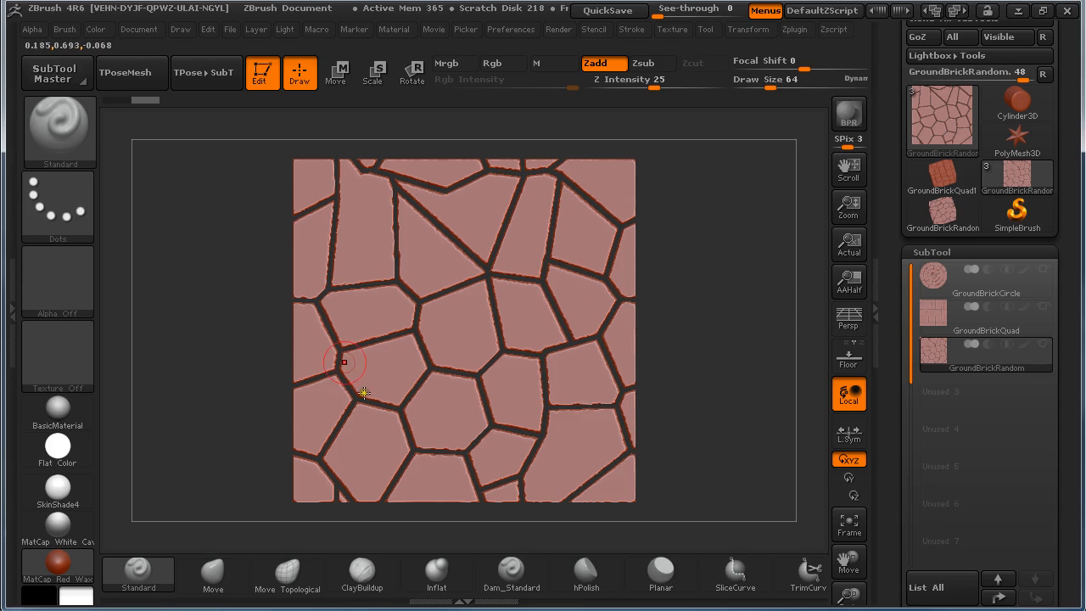
Switch between the random, quad and circle ground-brick subtools to look them over
left_click(984, 316)
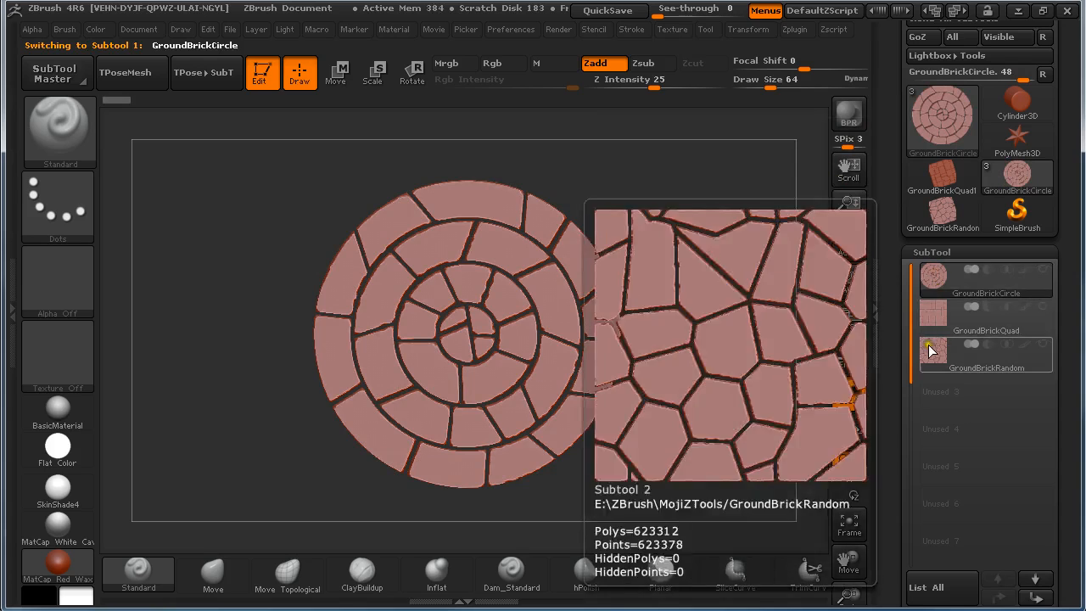
left_click(985, 350)
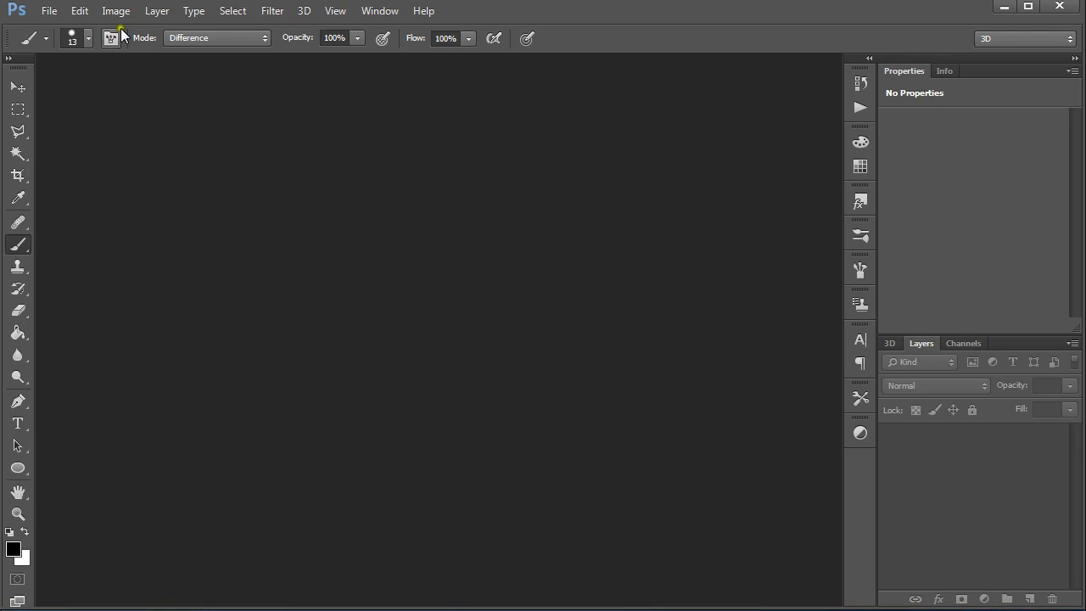
Create a new 1024×1024 document and add an empty layer
left_click(48, 11)
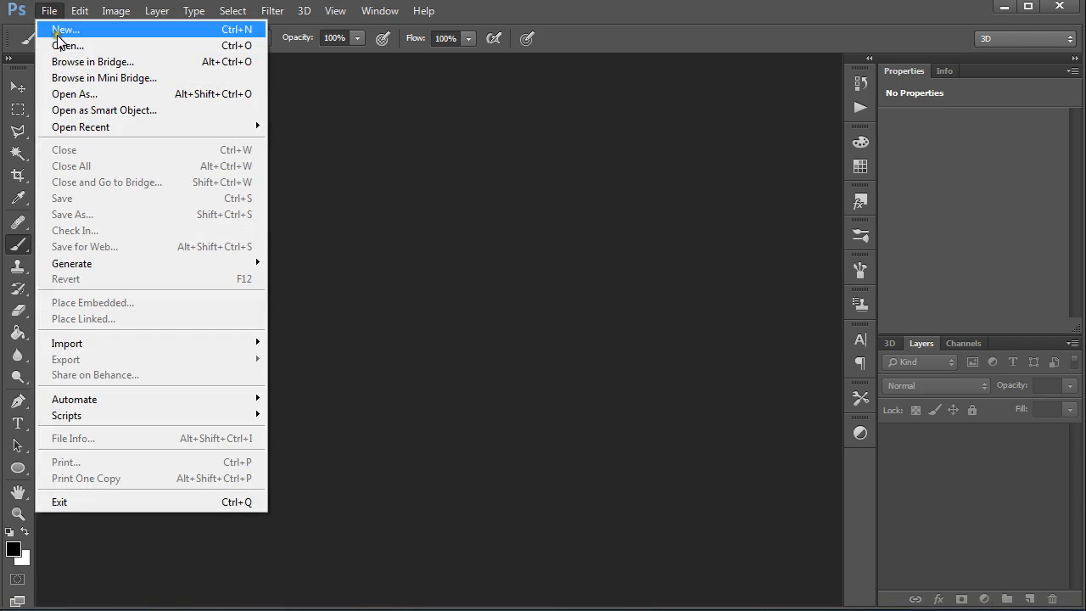
left_click(66, 30)
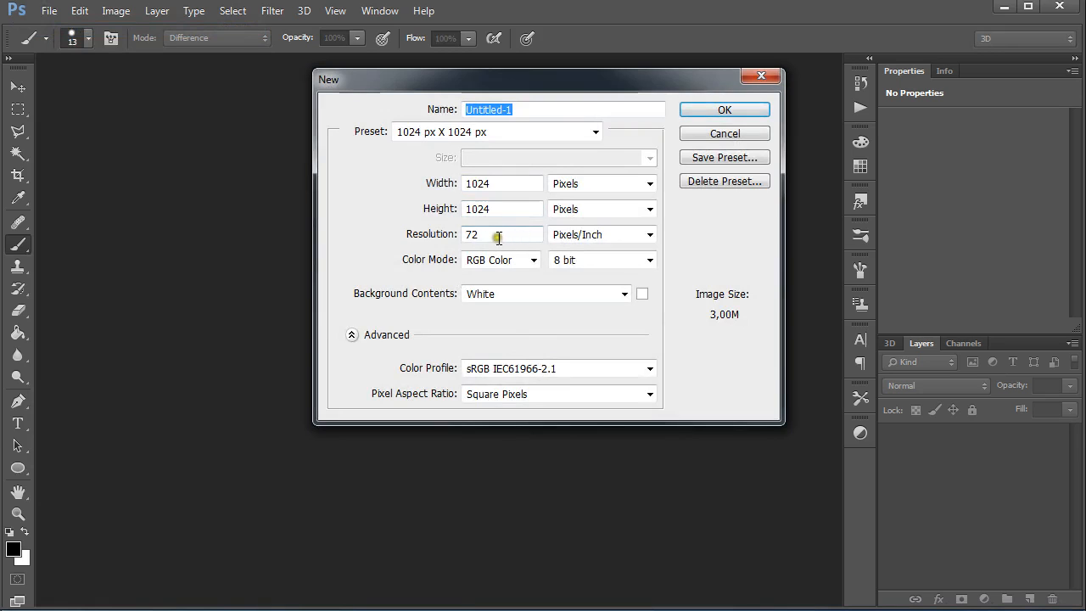
left_click(723, 109)
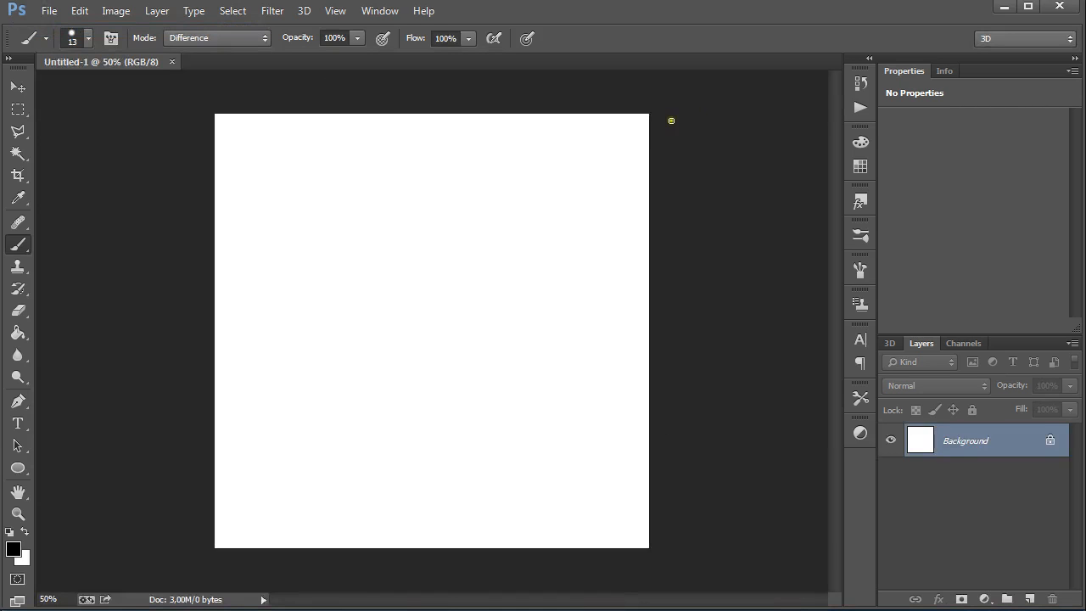
left_click(1008, 600)
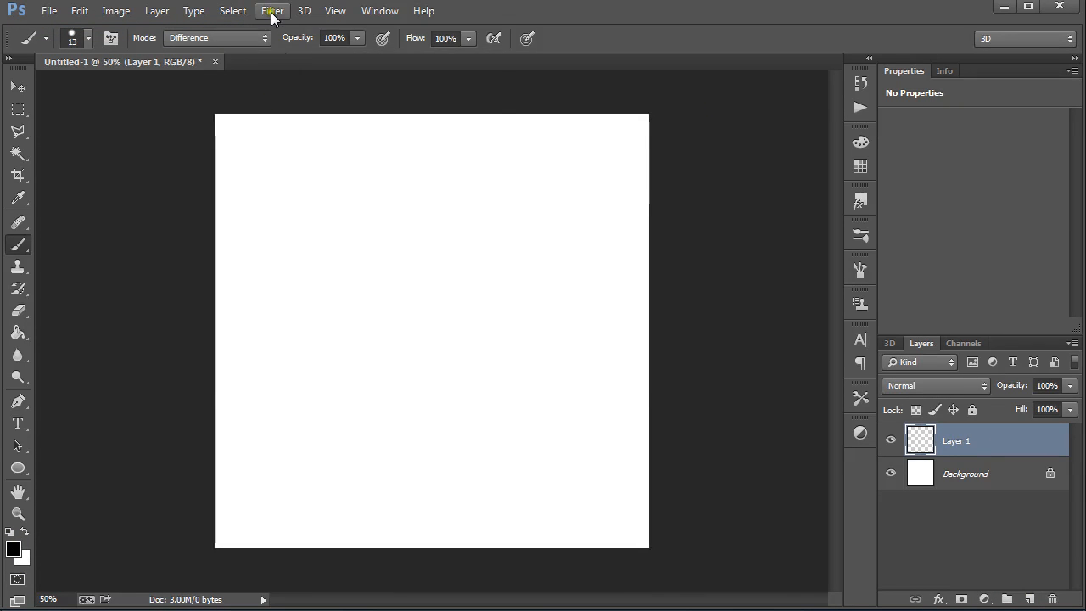
Render clouds on the layer and apply the Stained Glass texture filter
left_click(272, 10)
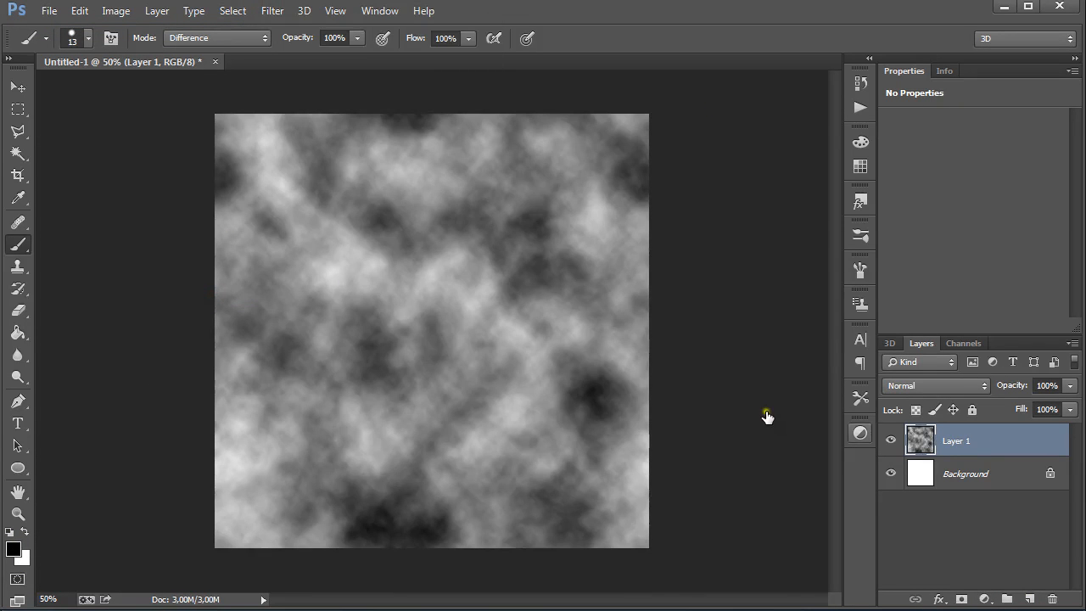
left_click(272, 11)
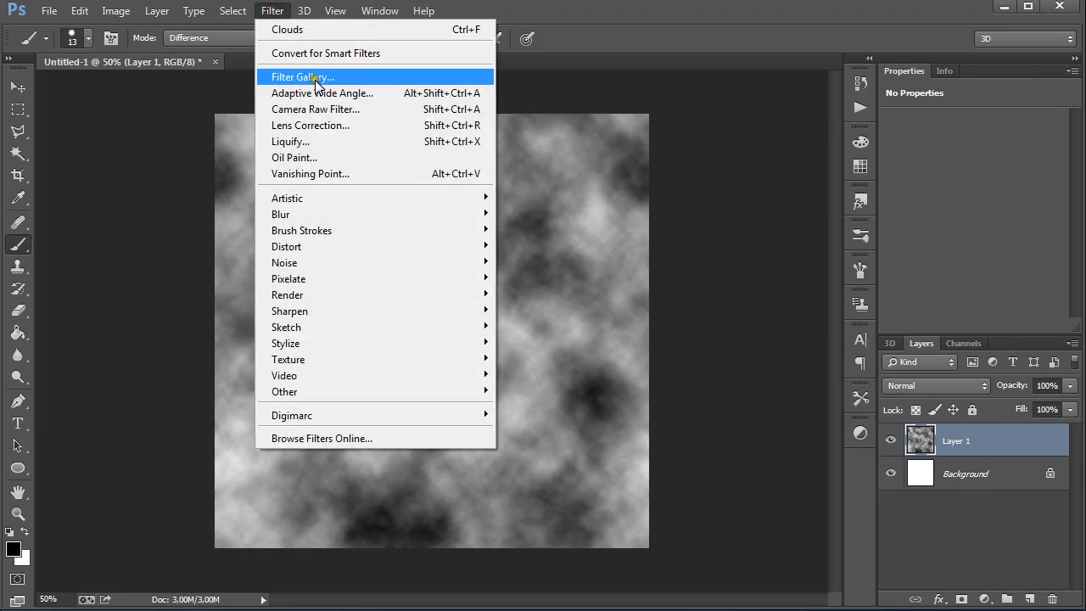
left_click(295, 77)
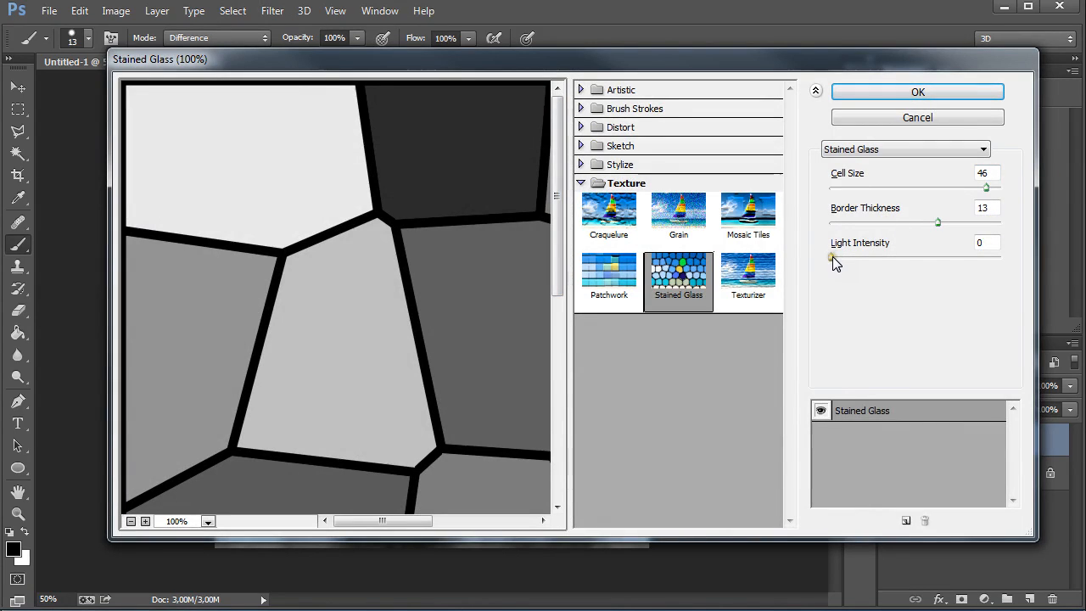
left_click(917, 92)
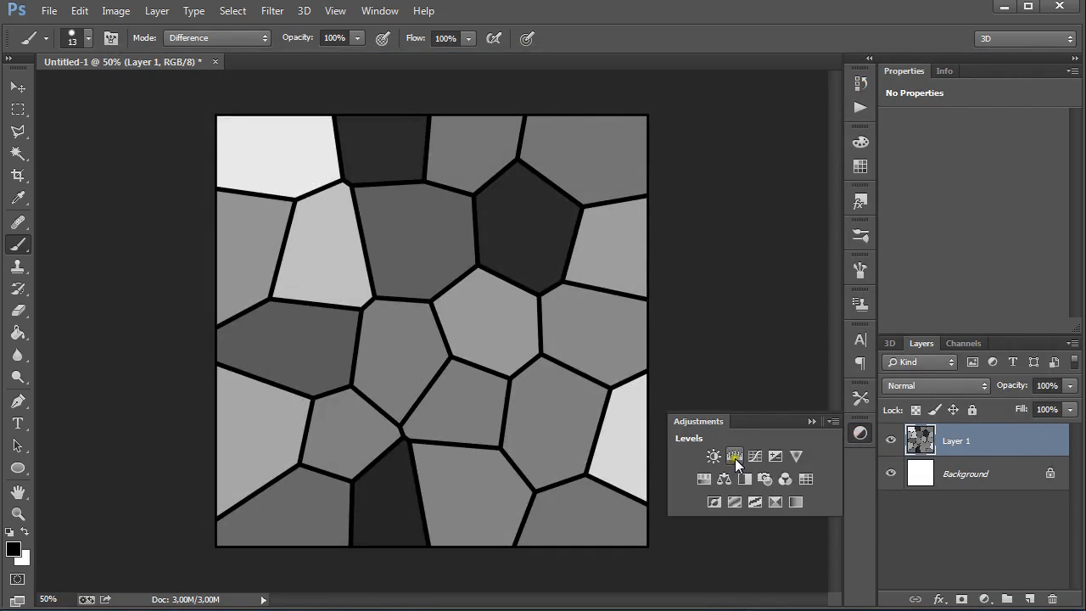
Add two Levels adjustments pushing the cells to pure white, then merge the layers down
left_click(735, 456)
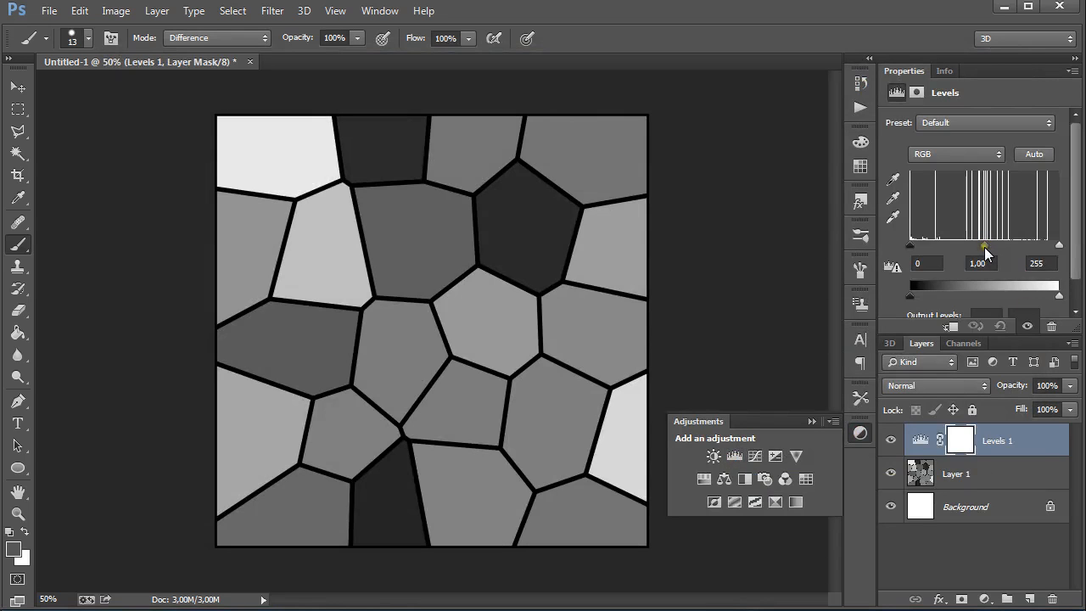
left_click_drag(910, 246, 925, 247)
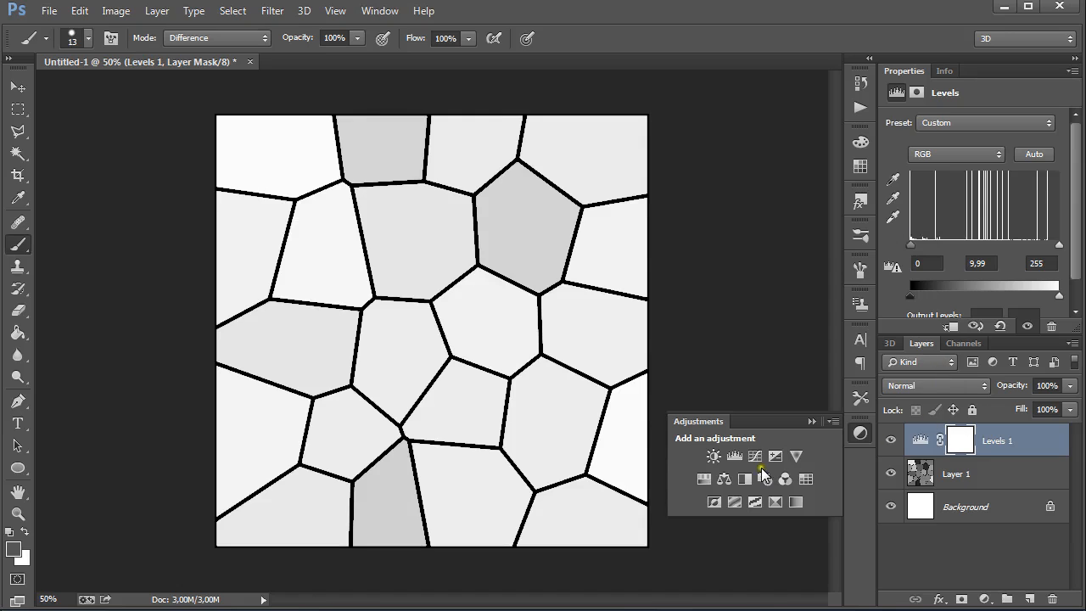
left_click(735, 455)
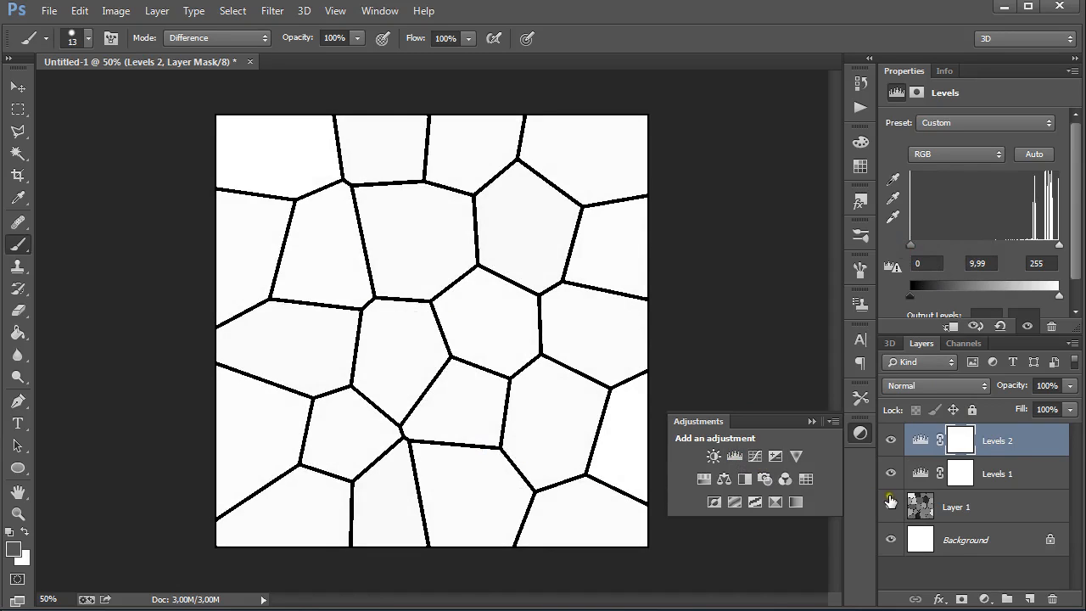
left_click(998, 474)
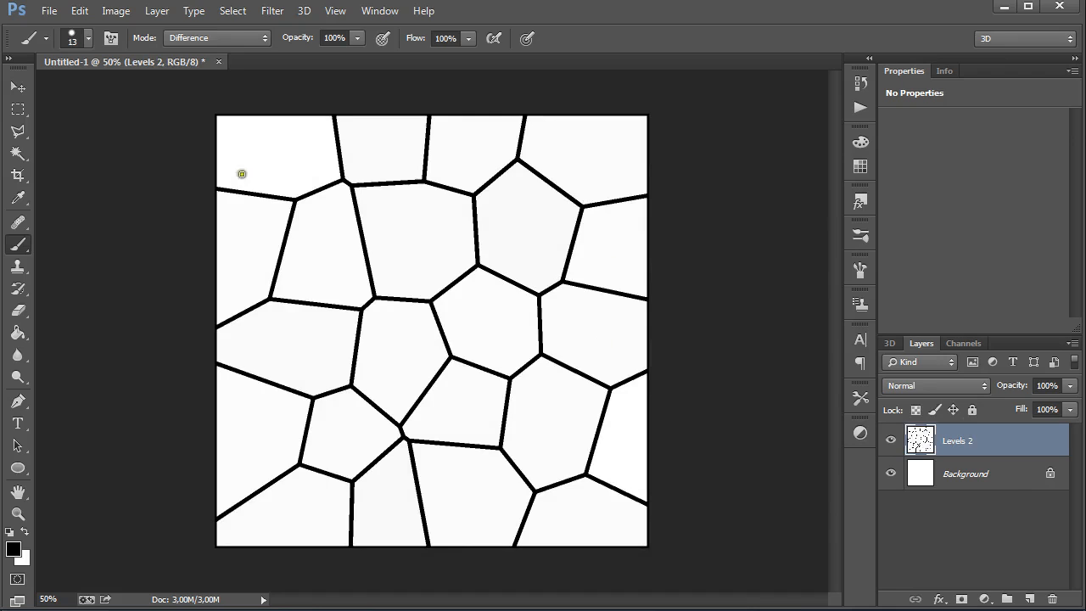
mouse_move(518, 217)
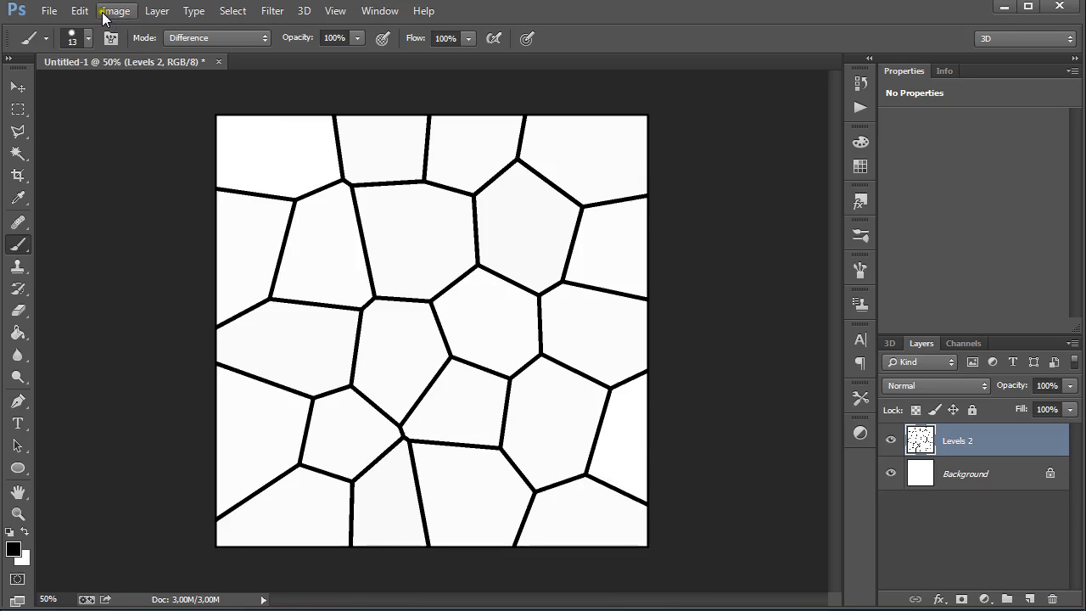
Save the outline pattern as a JPEG into the ZBrush MojiAlpha GroundRock folder
left_click(49, 10)
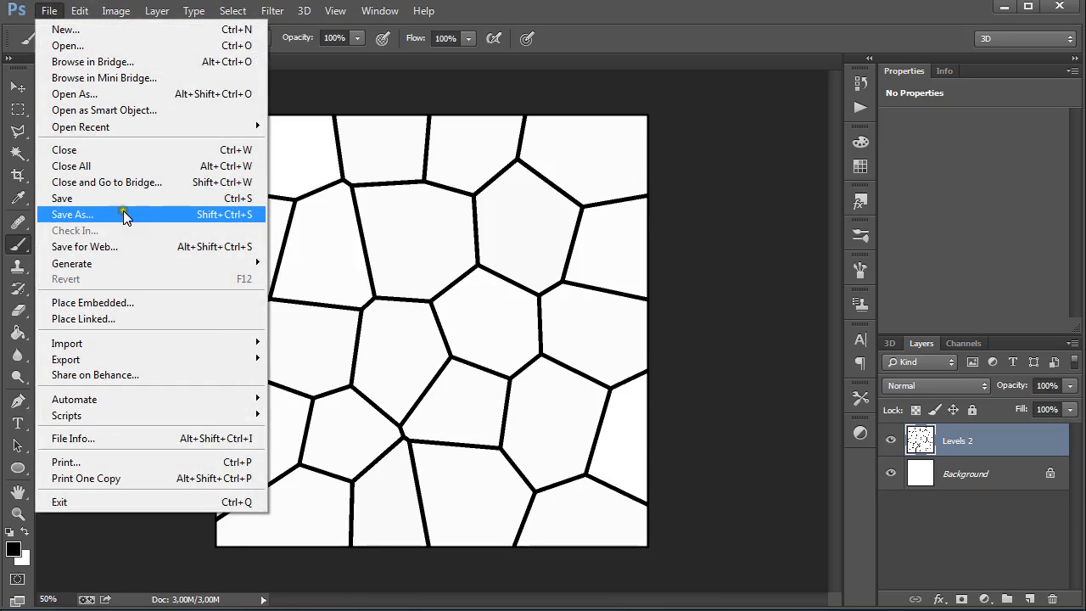
left_click(72, 214)
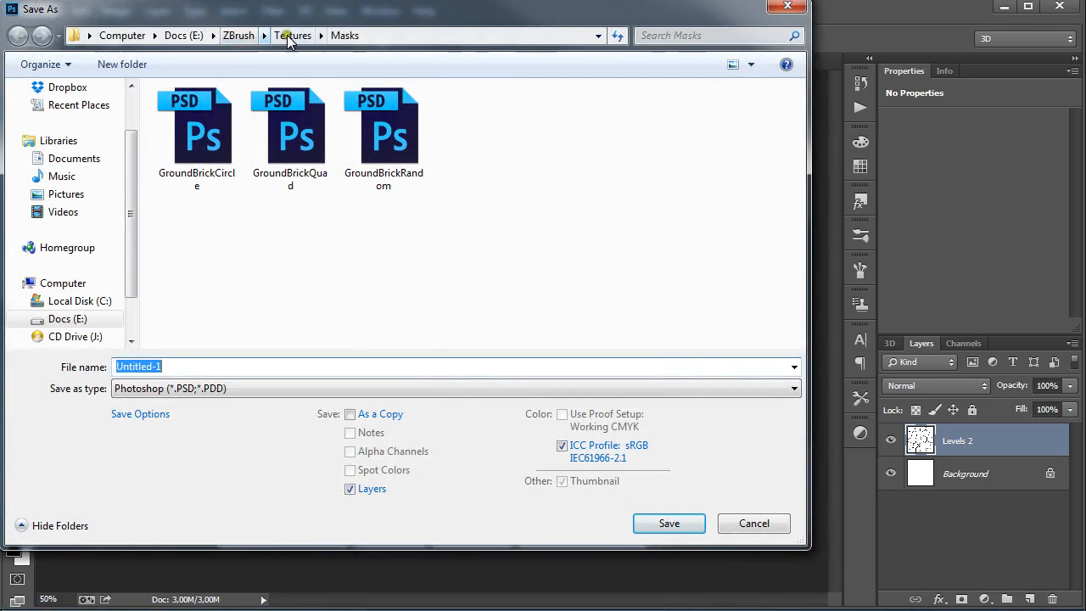
left_click(238, 34)
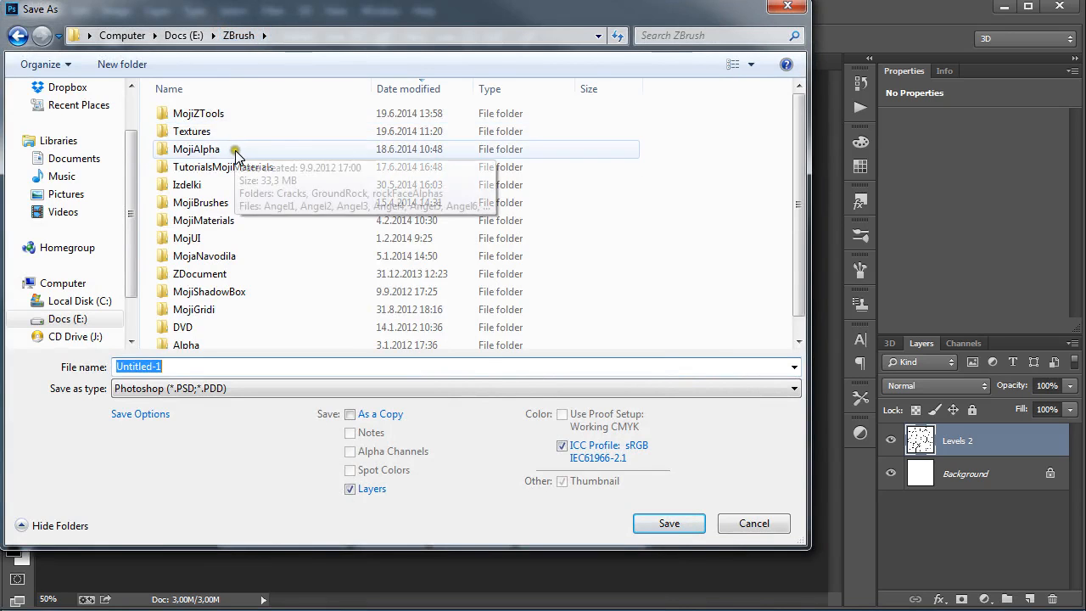
double_click(197, 150)
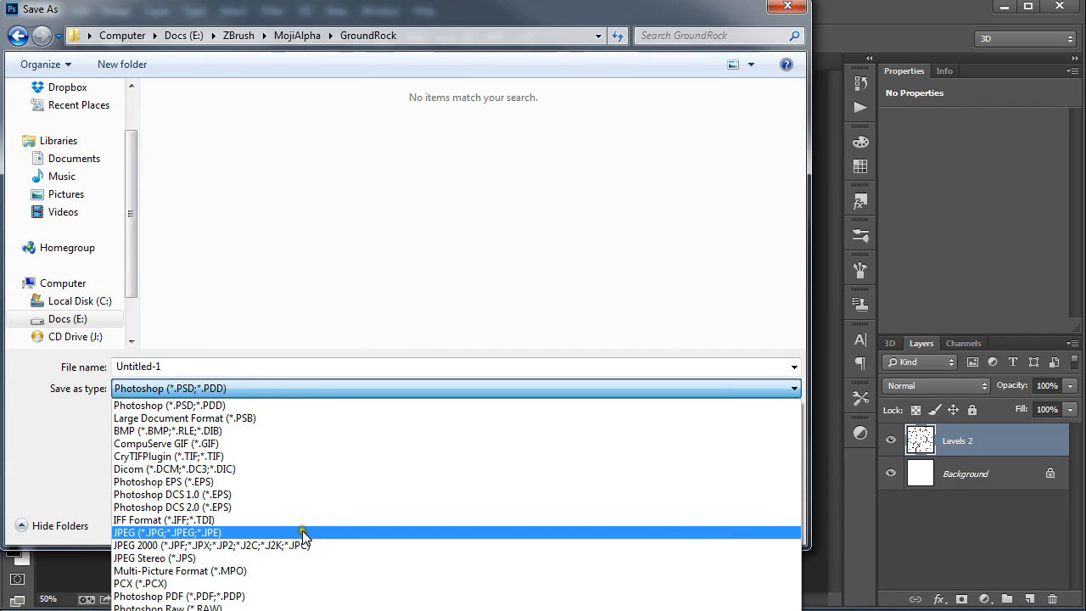
left_click(166, 533)
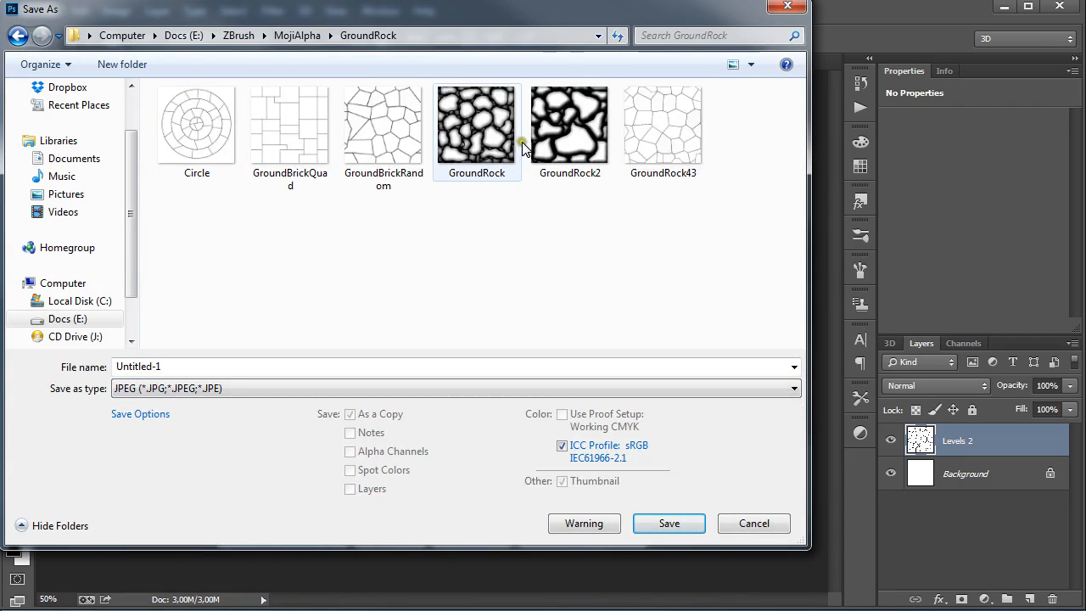
left_click(754, 523)
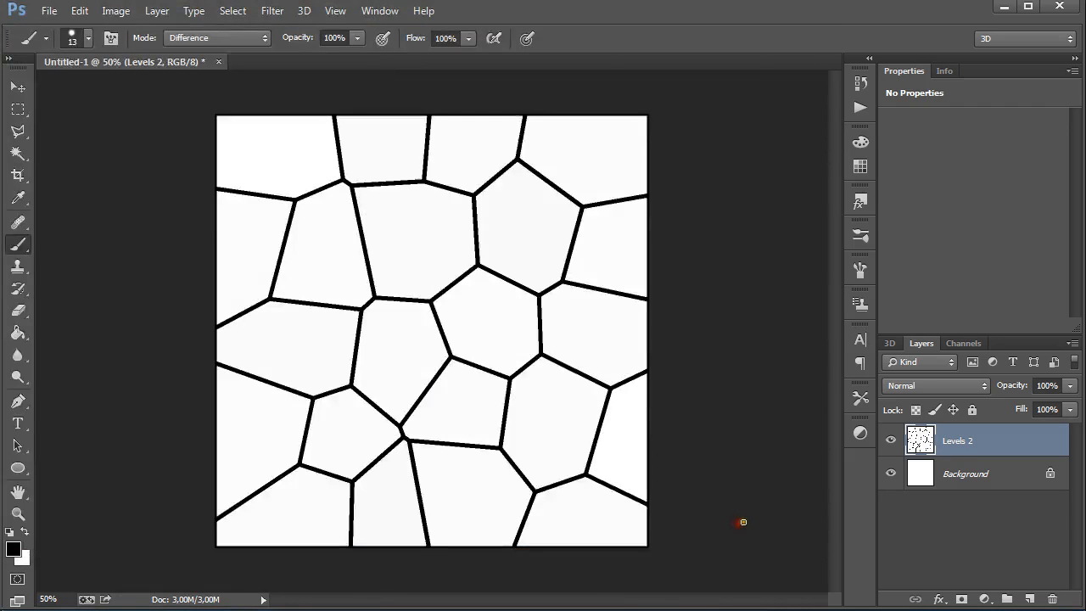
Switch to ZBrush and make the GroundBrickQuad tile the active subtool
left_click(891, 439)
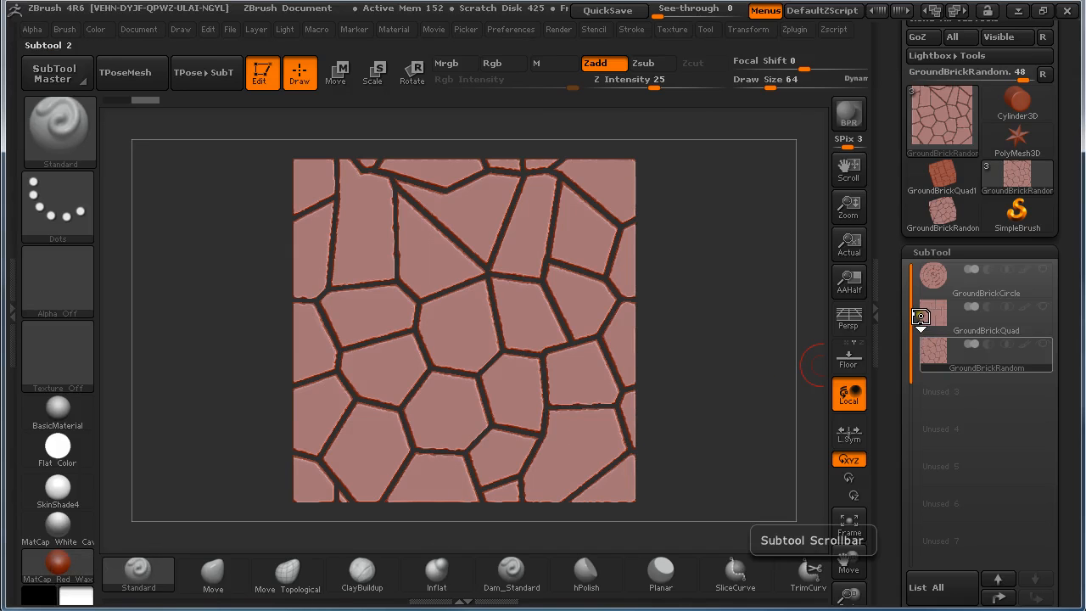
left_click(986, 319)
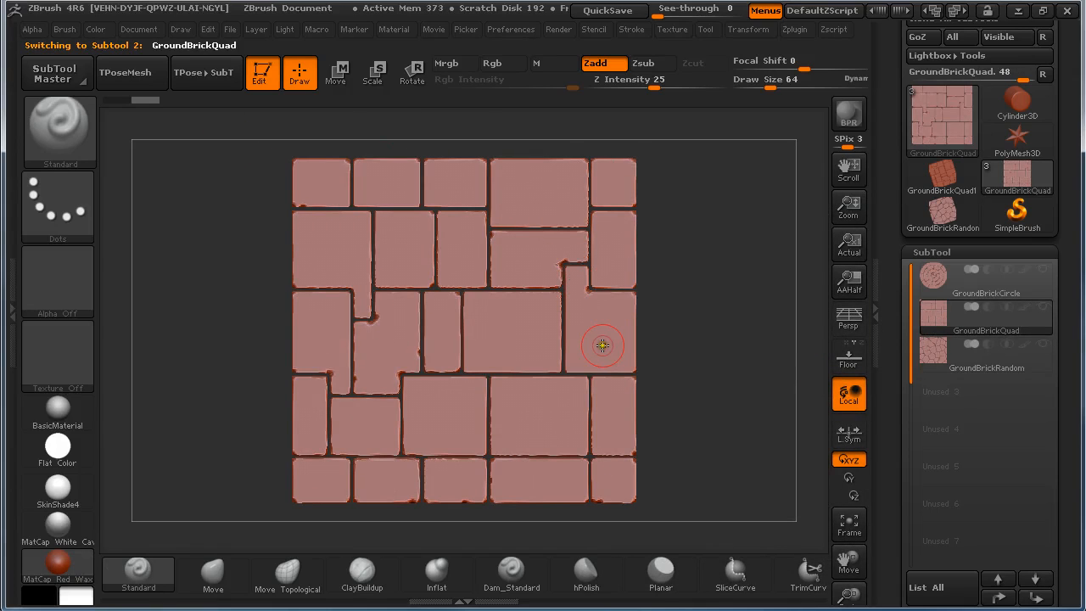
mouse_move(666, 432)
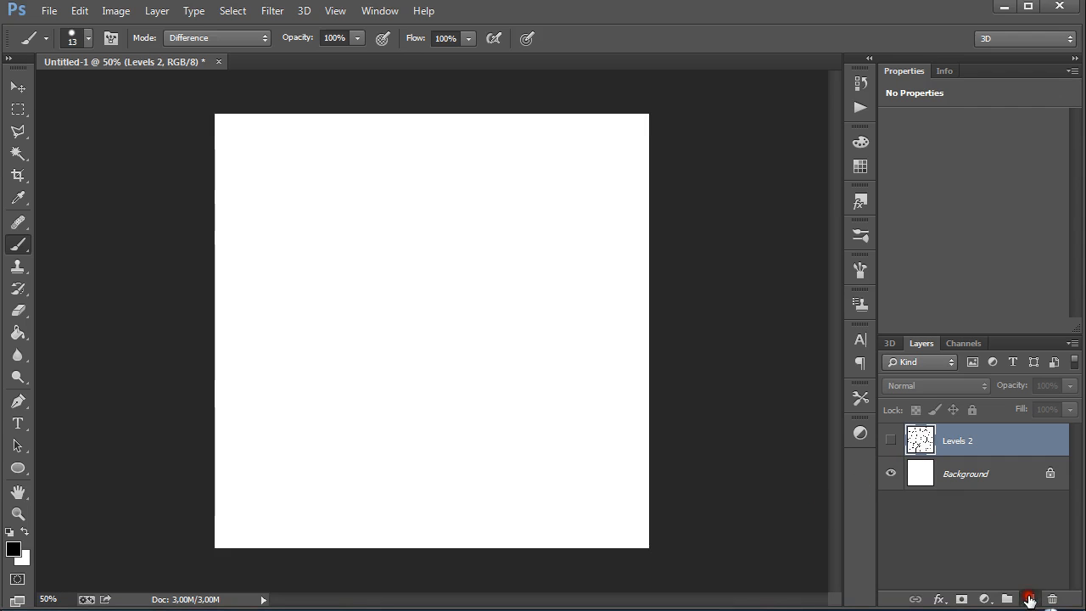
On a new layer, brush straight black vertical lines and a horizontal line across the white canvas
left_click(1029, 599)
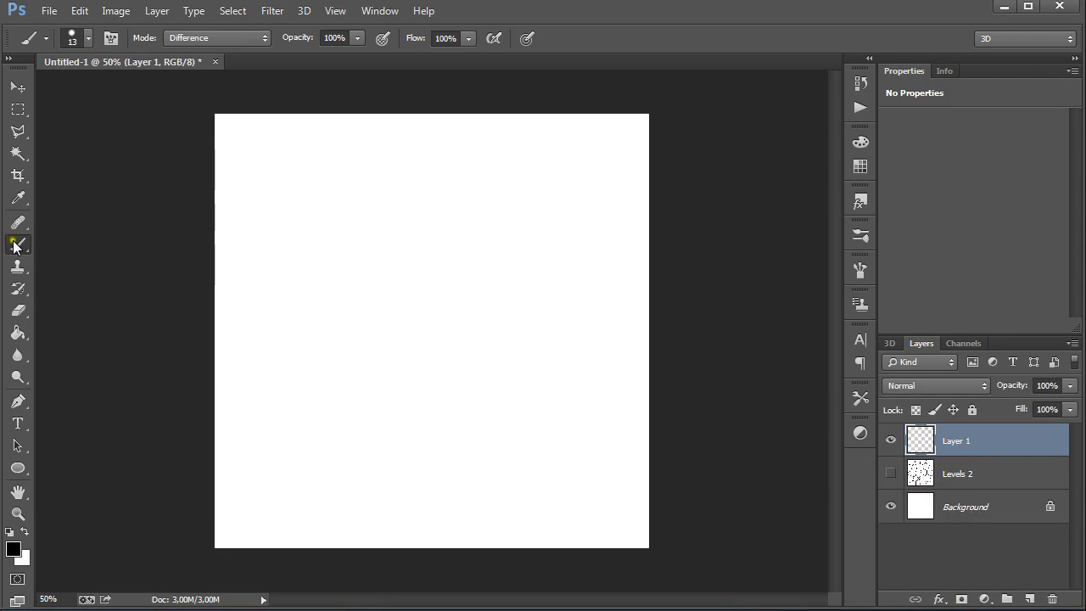
left_click(88, 38)
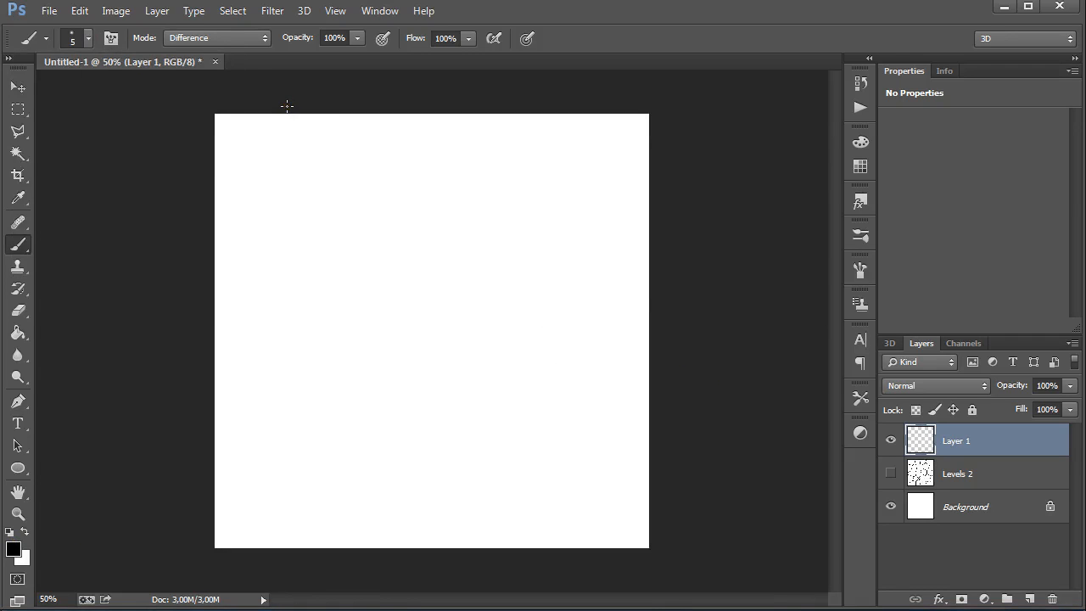
left_click_drag(287, 109, 292, 156)
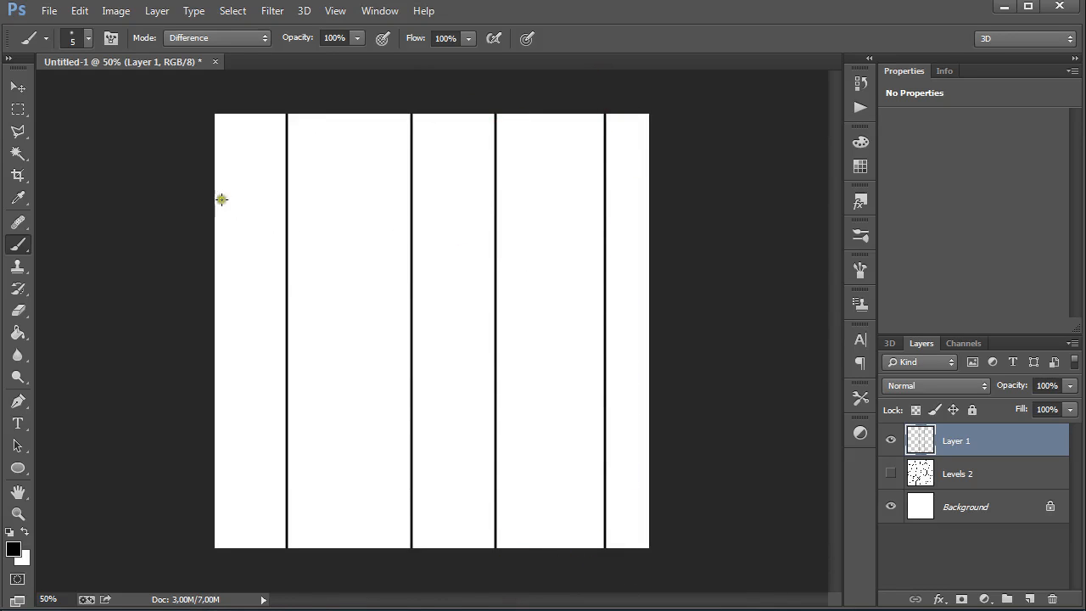
mouse_move(570, 190)
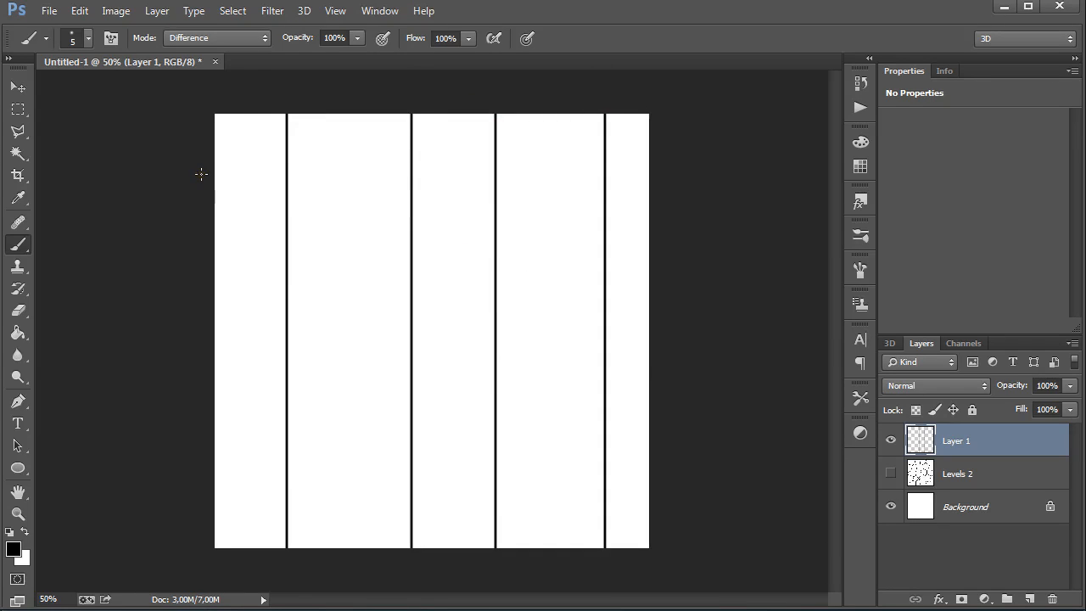
left_click(197, 173)
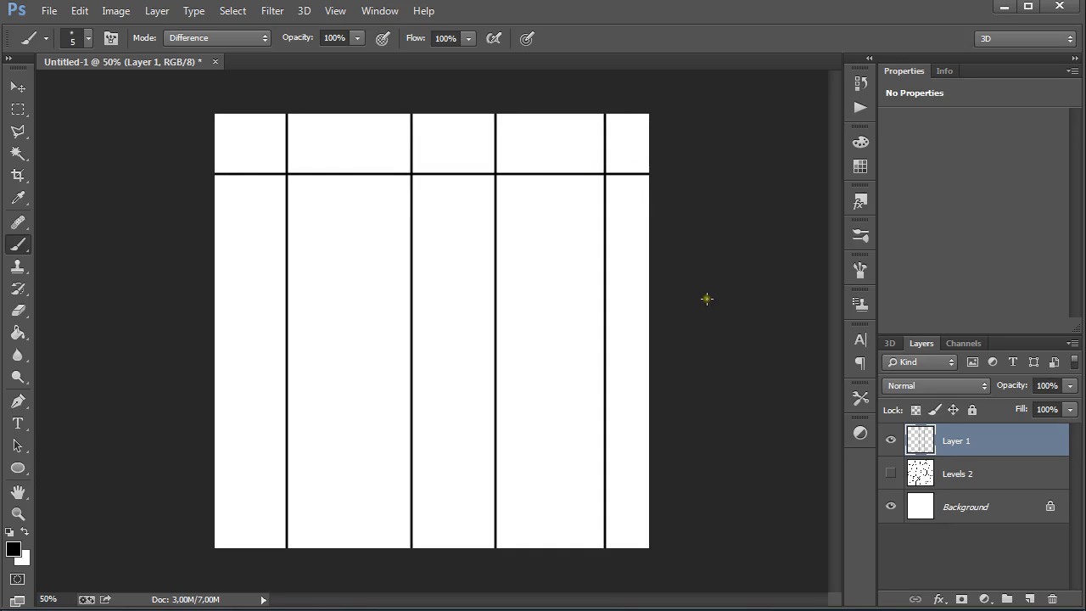
mouse_move(577, 298)
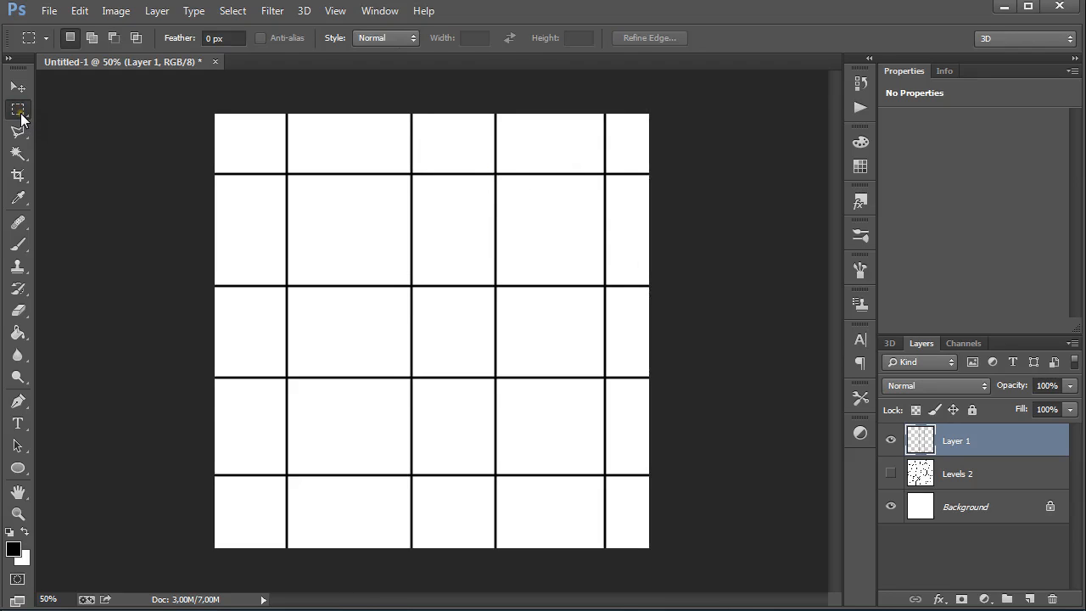
mouse_move(18, 109)
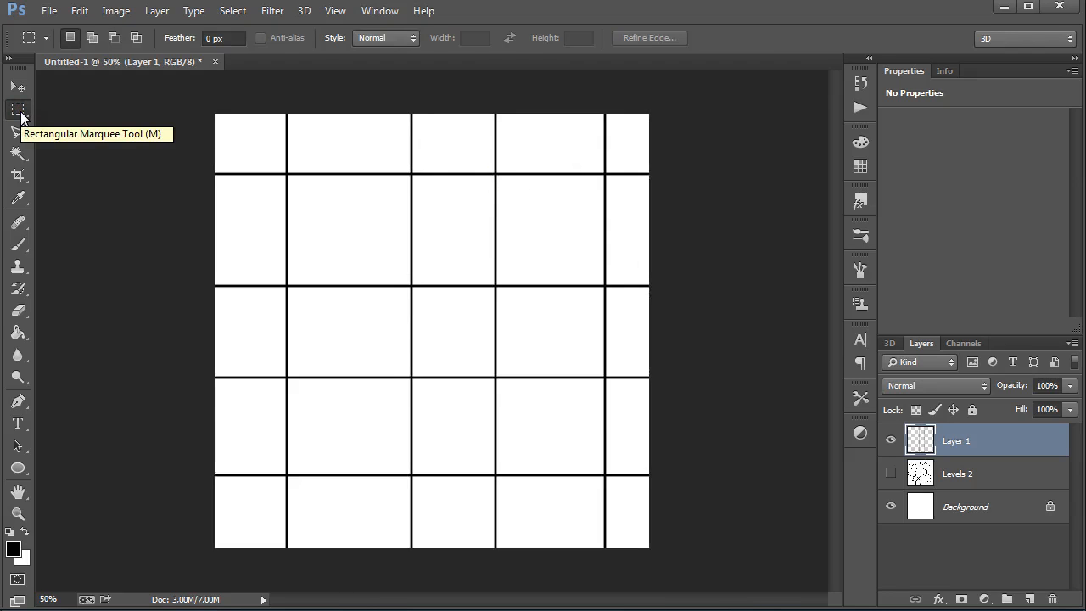
Marquee-select and offset line segments in the right and second columns to stagger the joints
left_click_drag(516, 162, 526, 263)
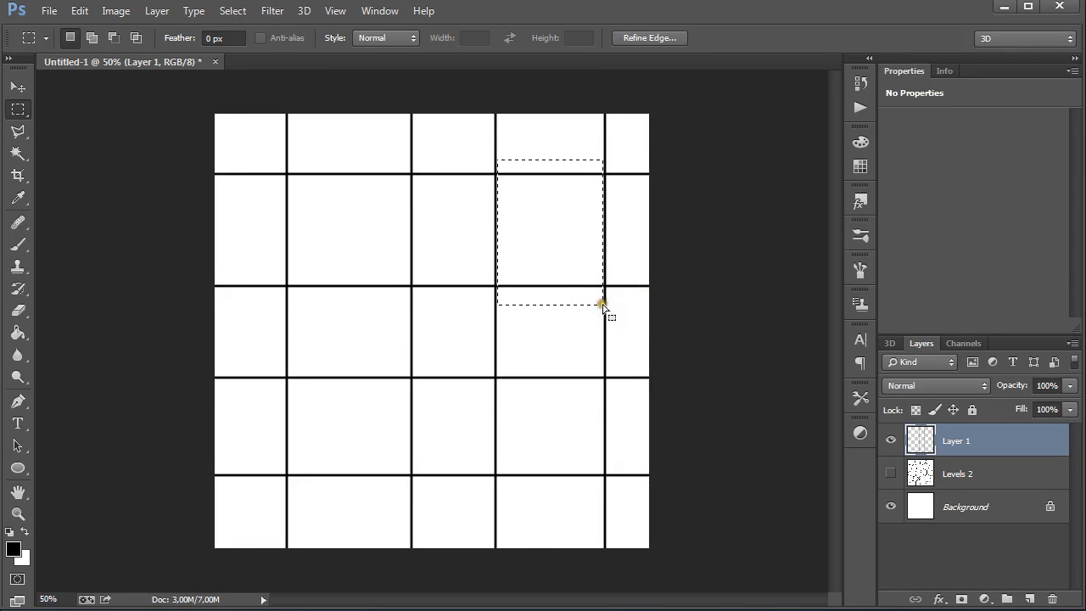
left_click(17, 87)
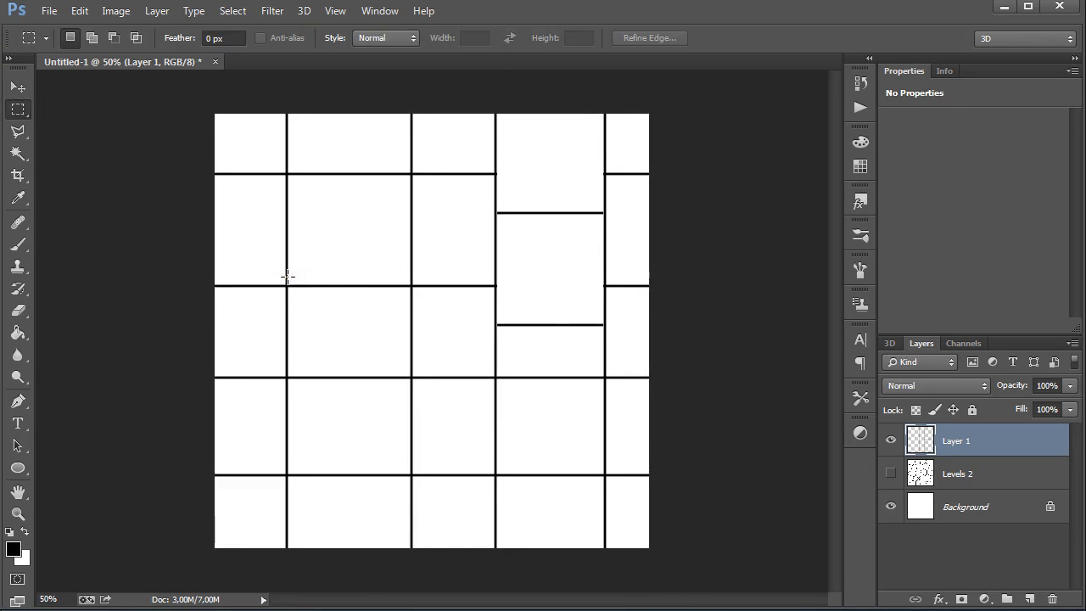
left_click_drag(287, 277, 413, 403)
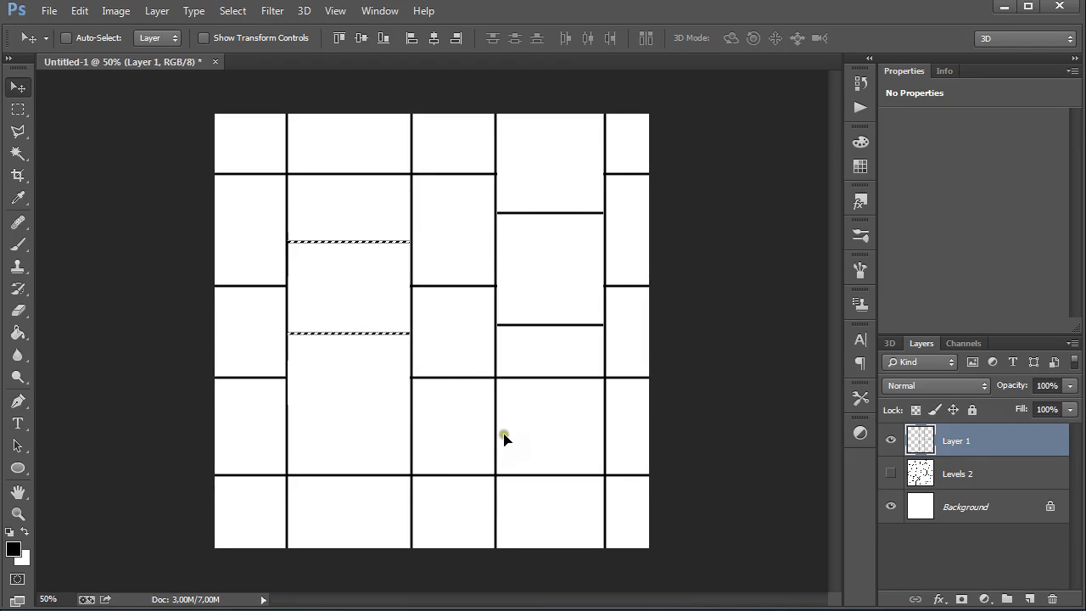
mouse_move(431, 253)
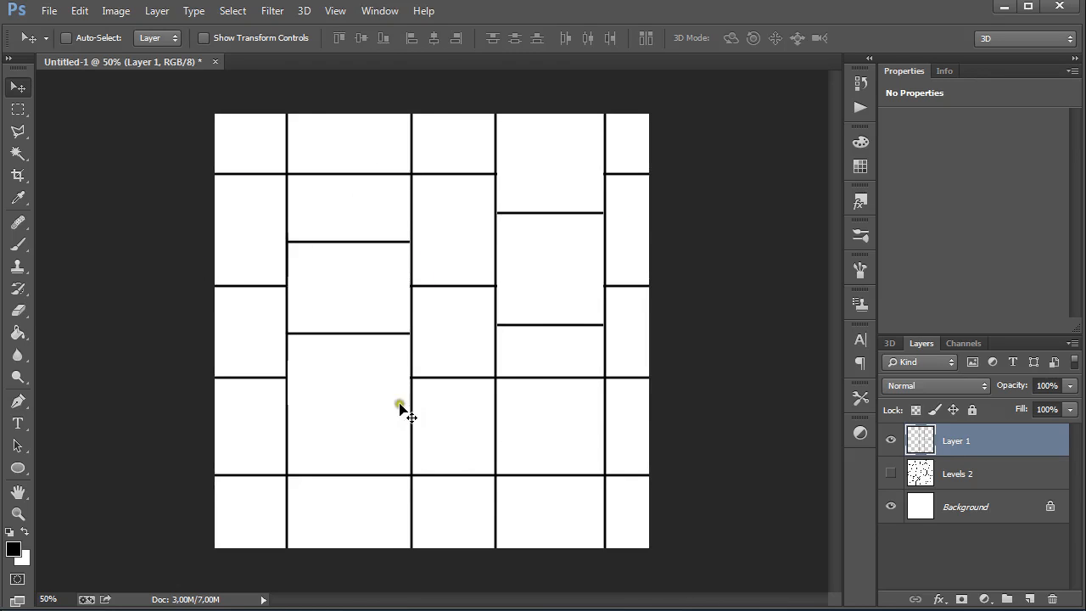
mouse_move(207, 211)
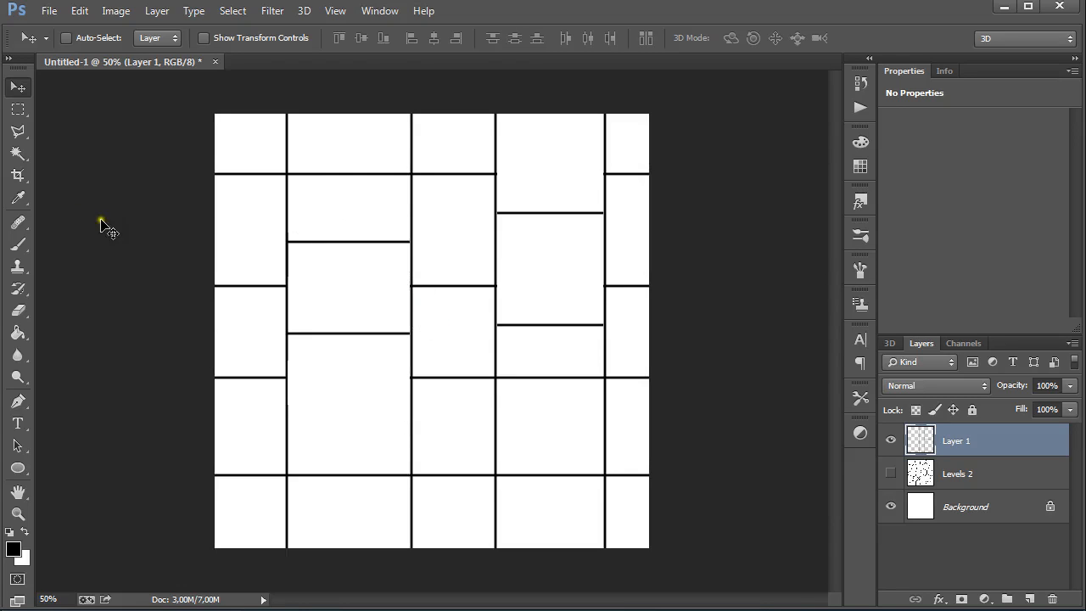
mouse_move(88, 237)
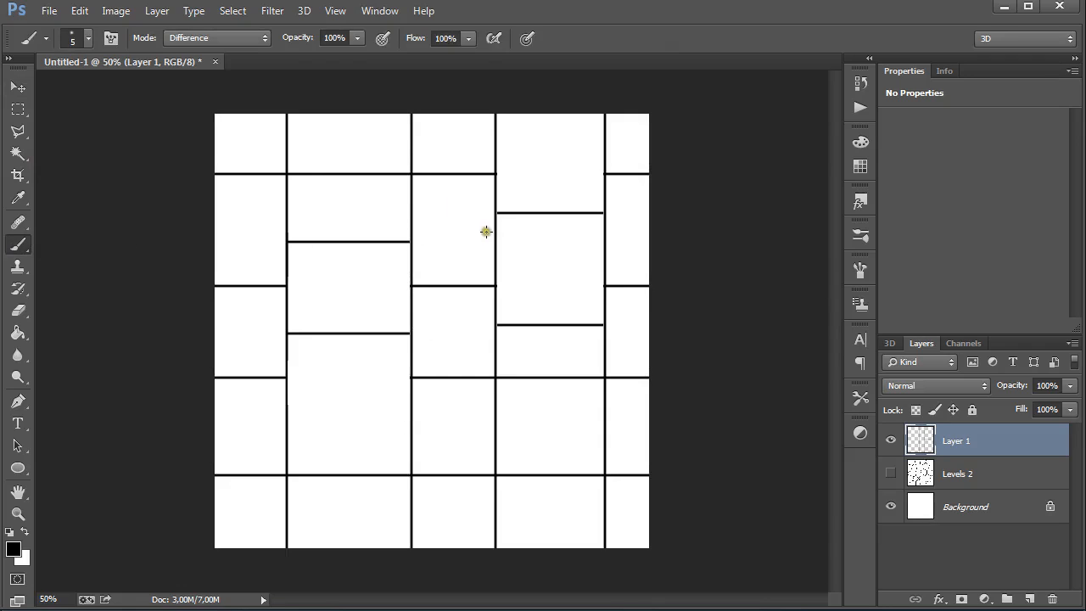
mouse_move(496, 241)
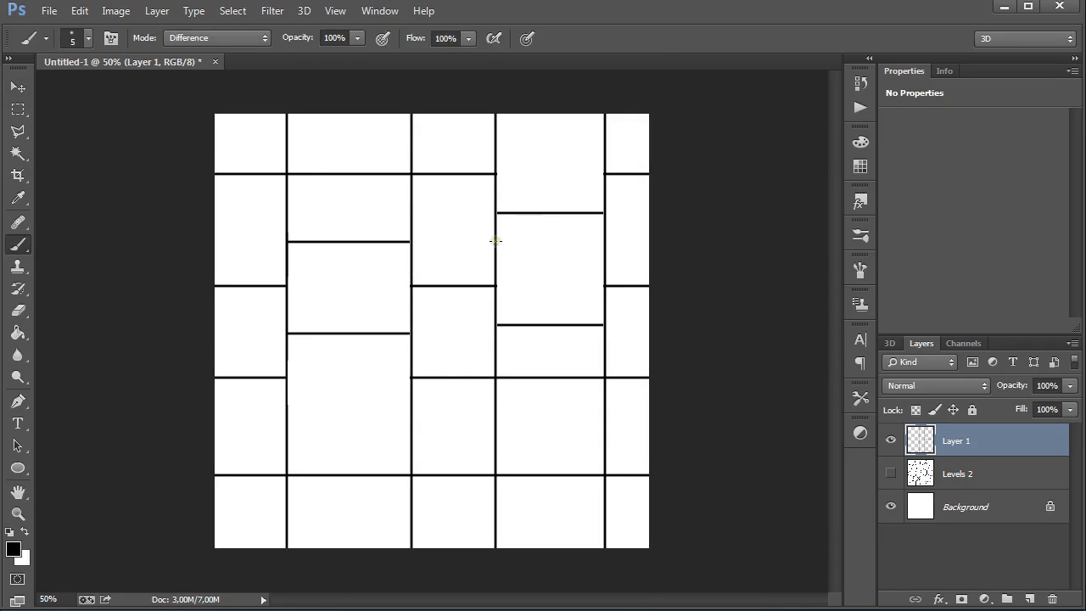
mouse_move(502, 245)
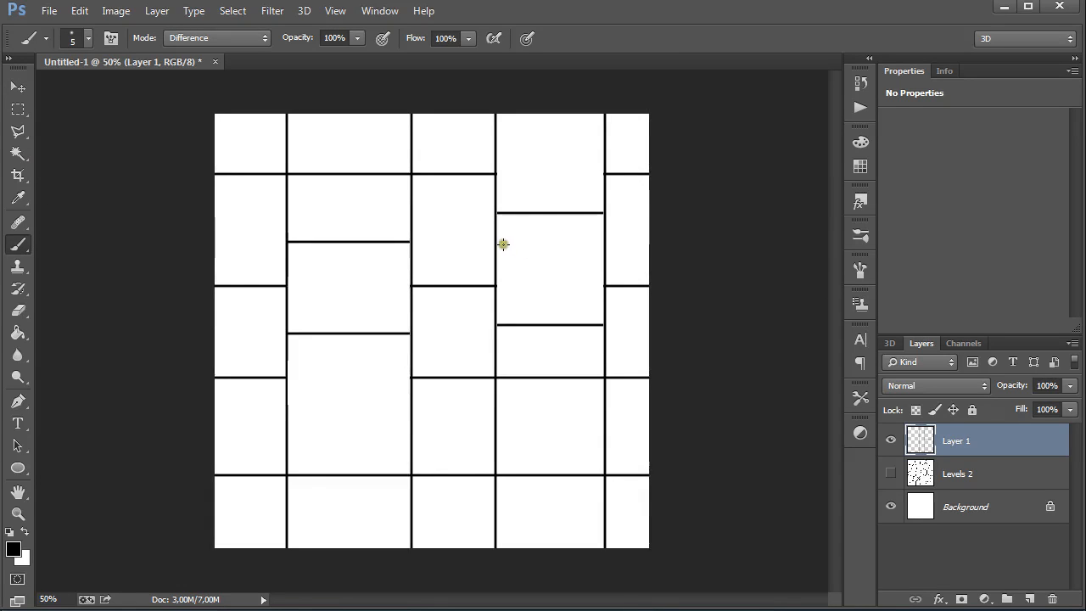
mouse_move(496, 243)
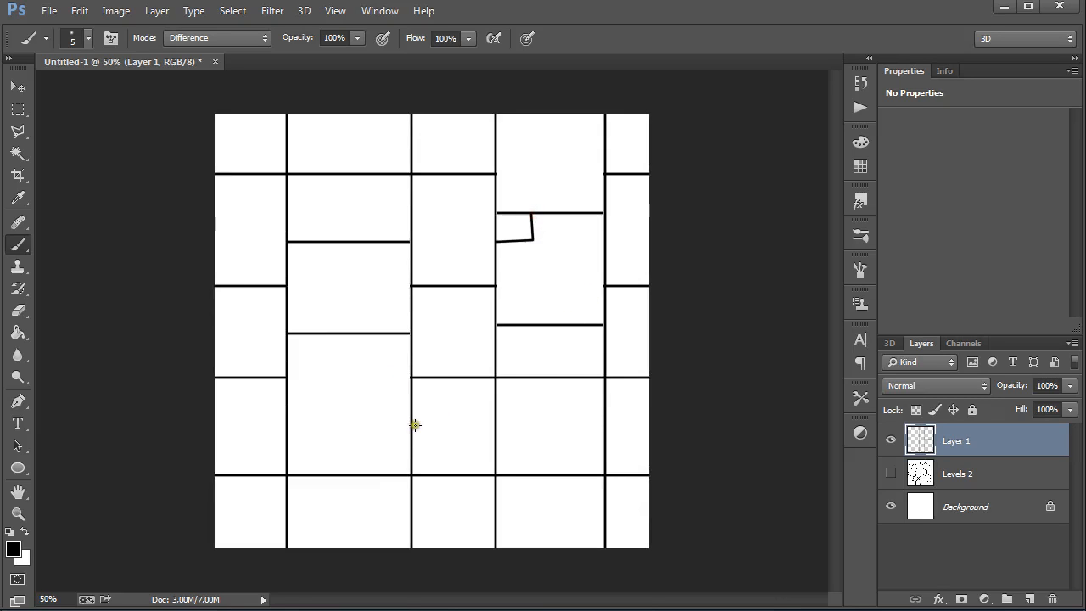
mouse_move(411, 401)
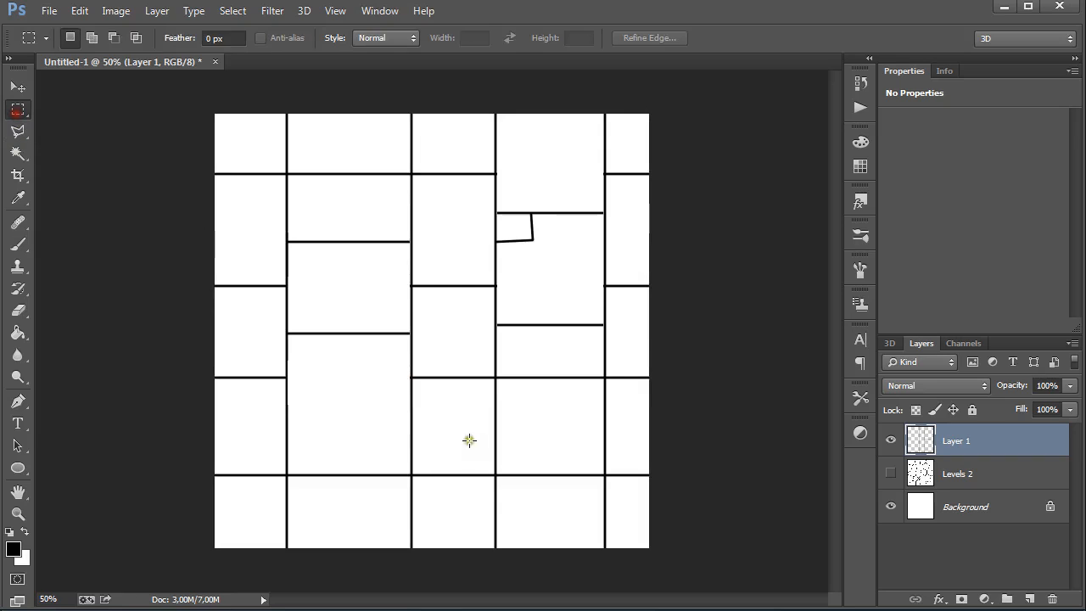
mouse_move(424, 377)
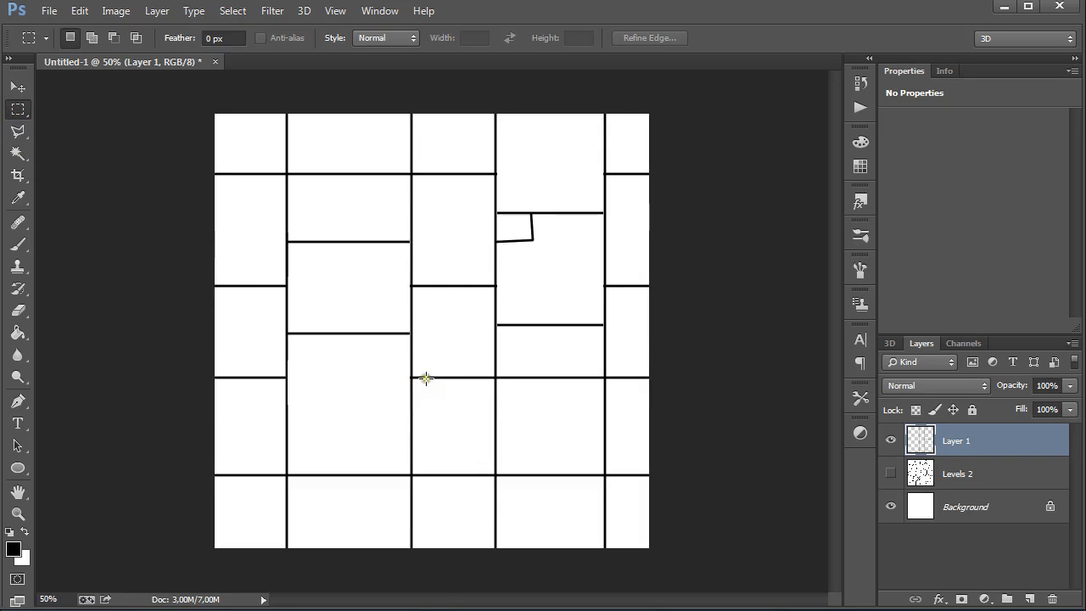
Brush a new joint splitting the lower middle brick and trim the line at the second-column notch
left_click_drag(426, 381, 387, 472)
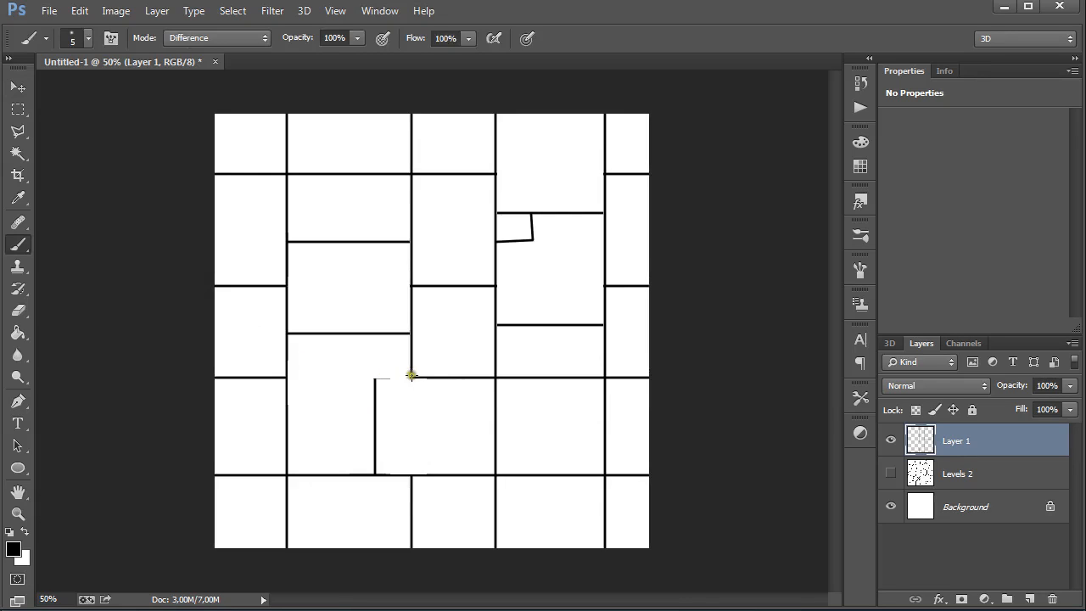
mouse_move(411, 377)
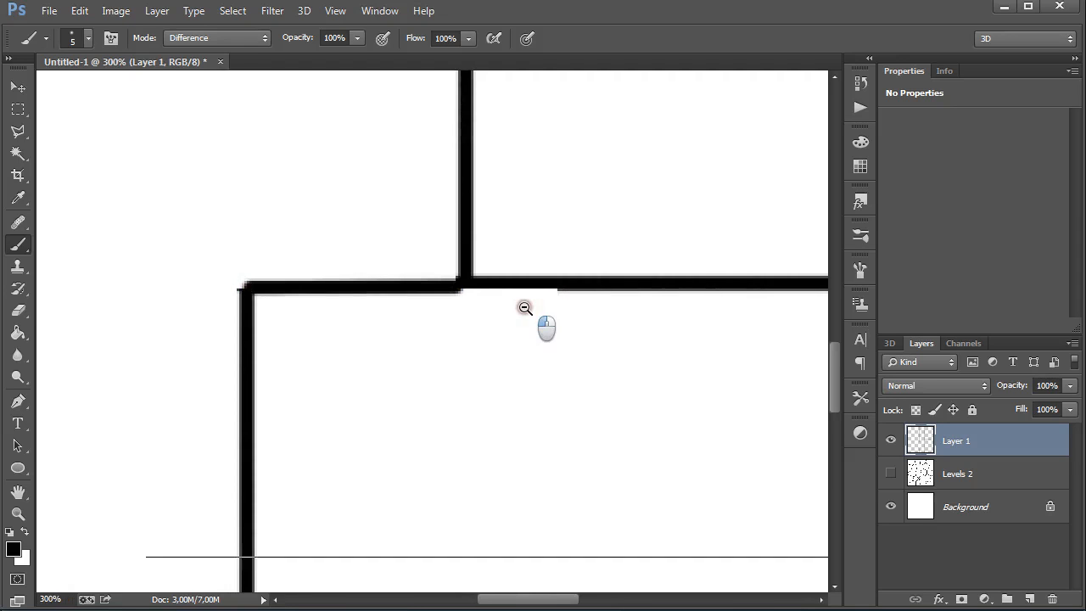
left_click(525, 309)
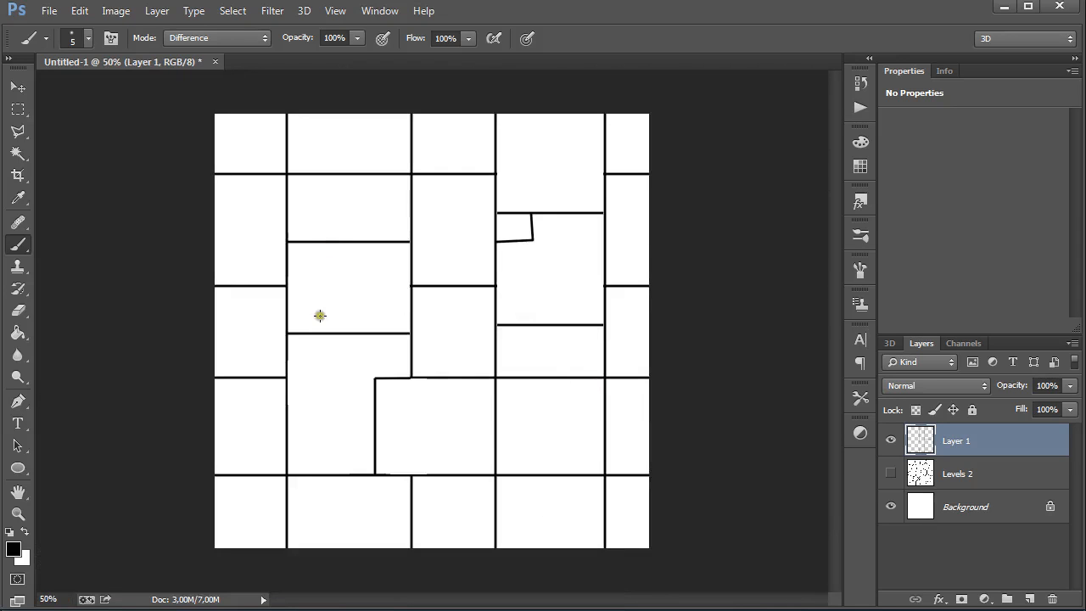
mouse_move(334, 289)
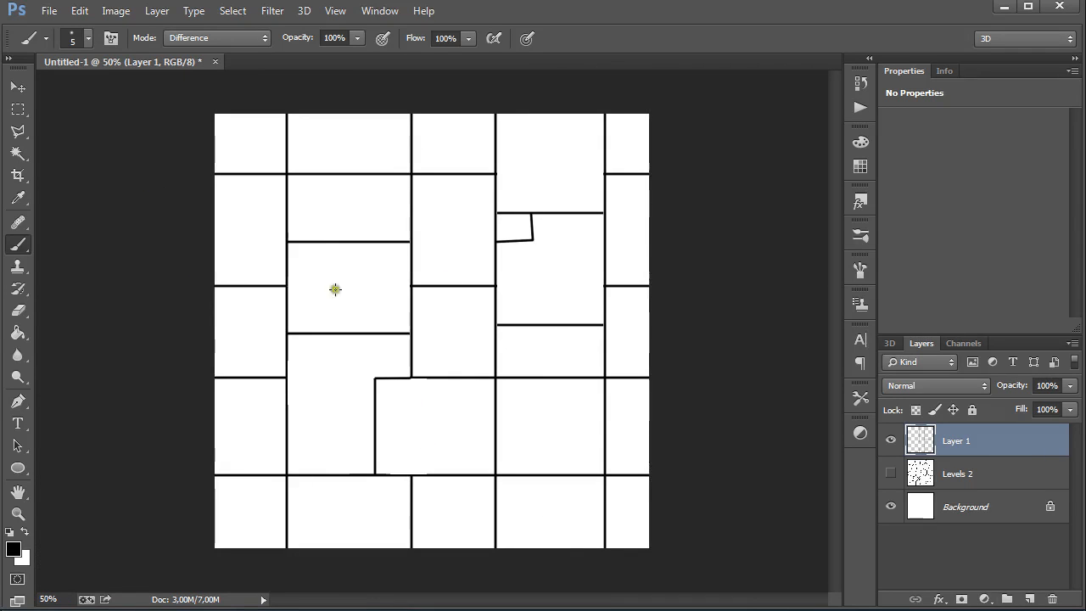
mouse_move(275, 227)
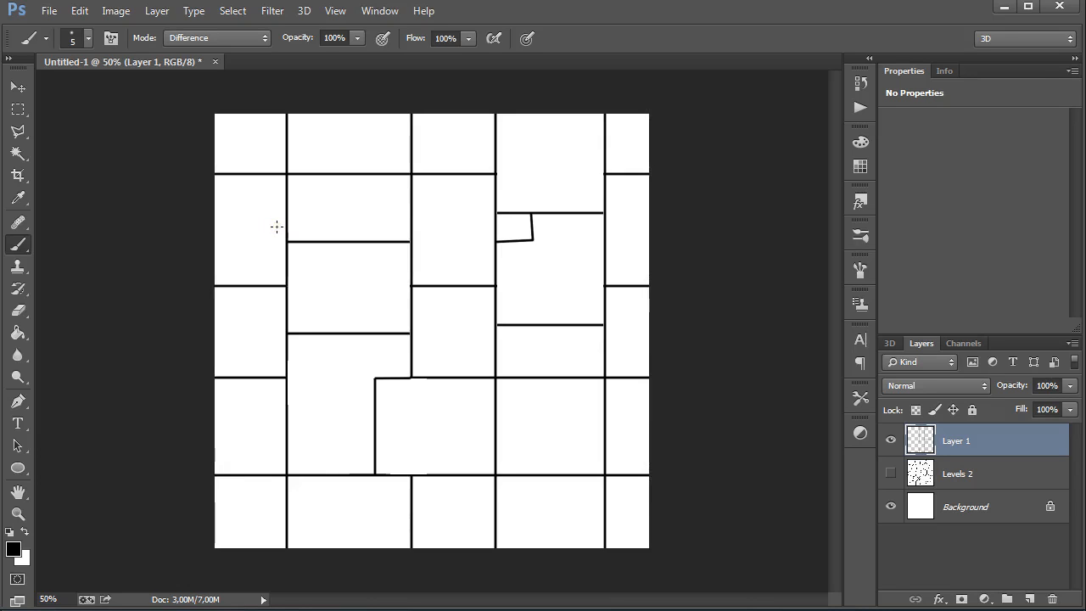
mouse_move(268, 204)
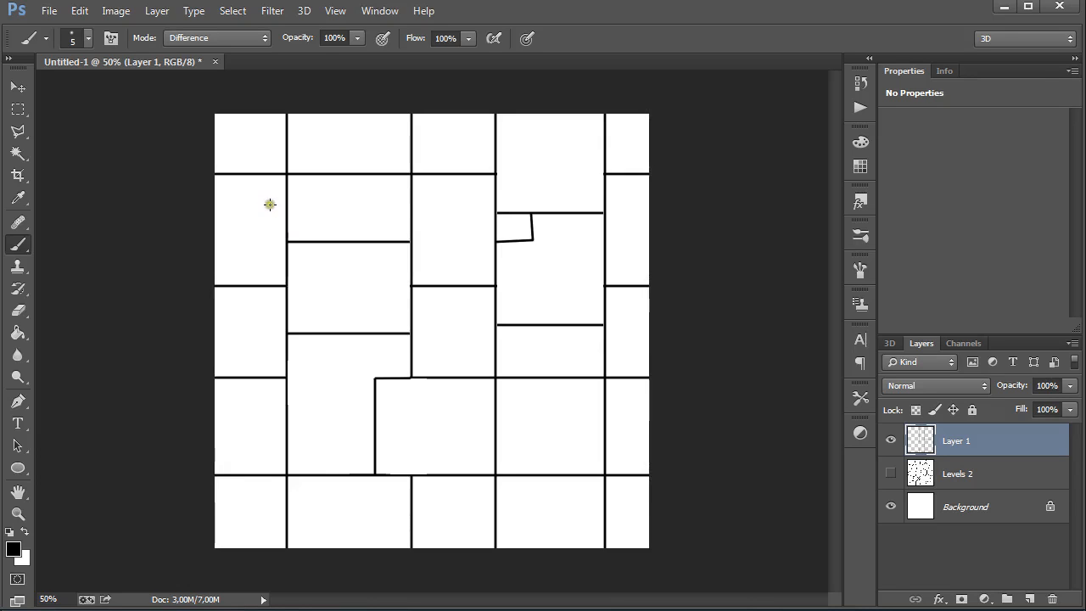
mouse_move(261, 143)
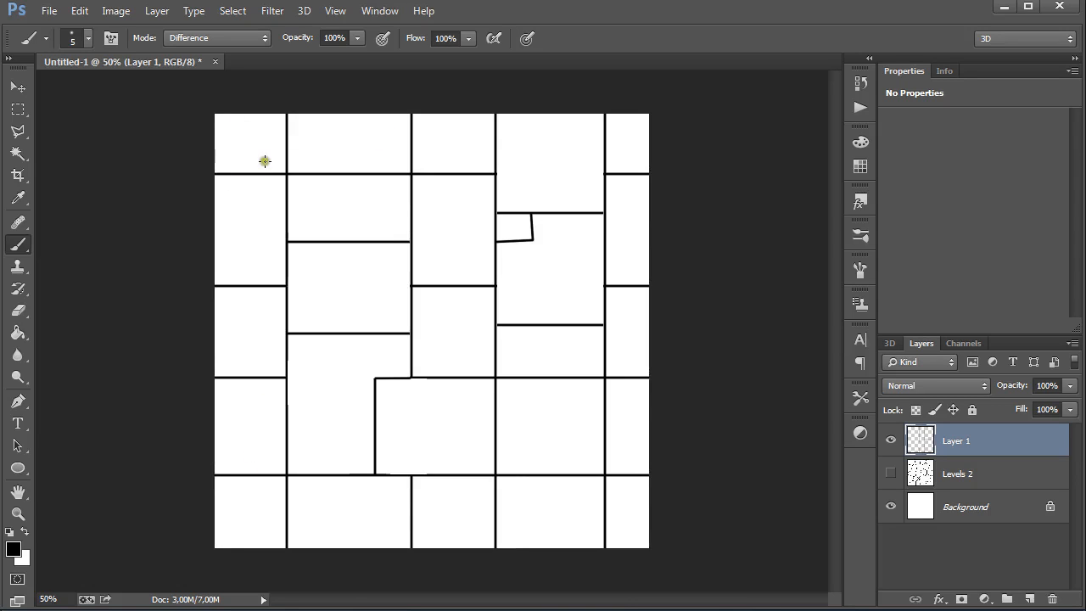
mouse_move(270, 509)
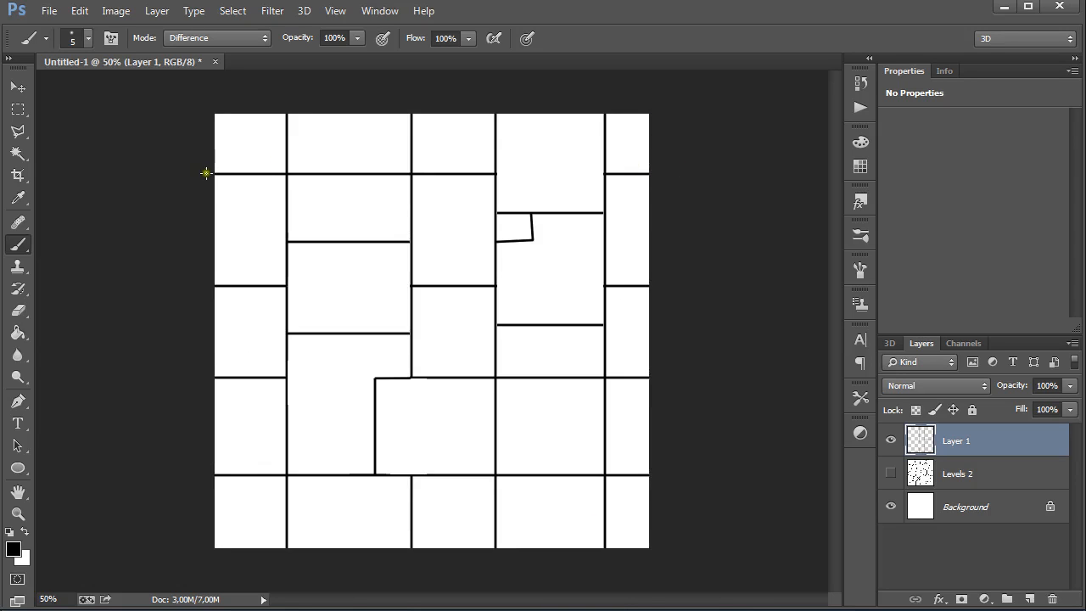
mouse_move(377, 214)
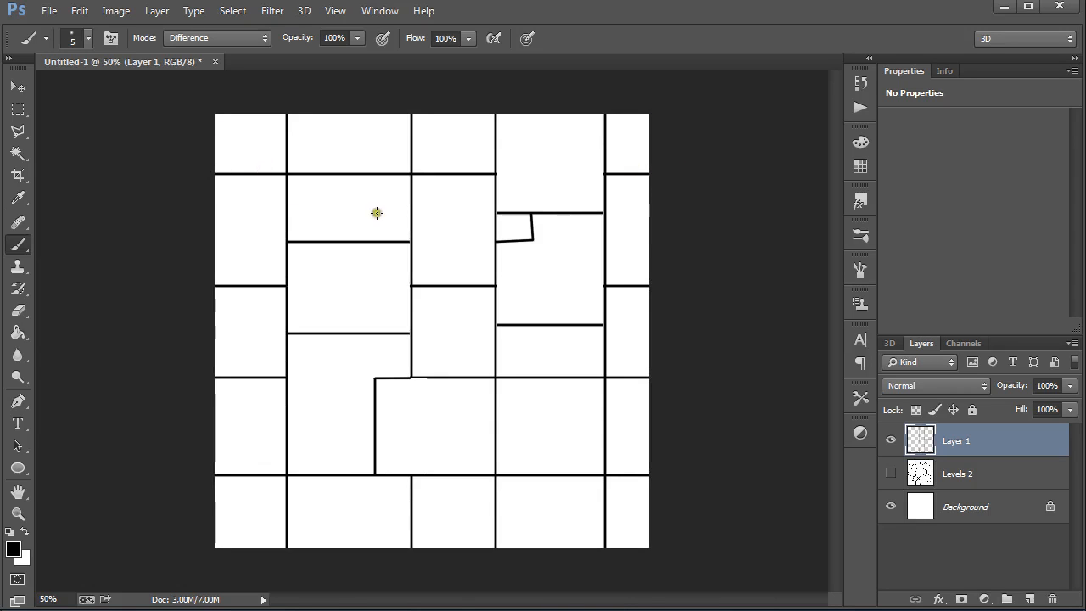
mouse_move(461, 485)
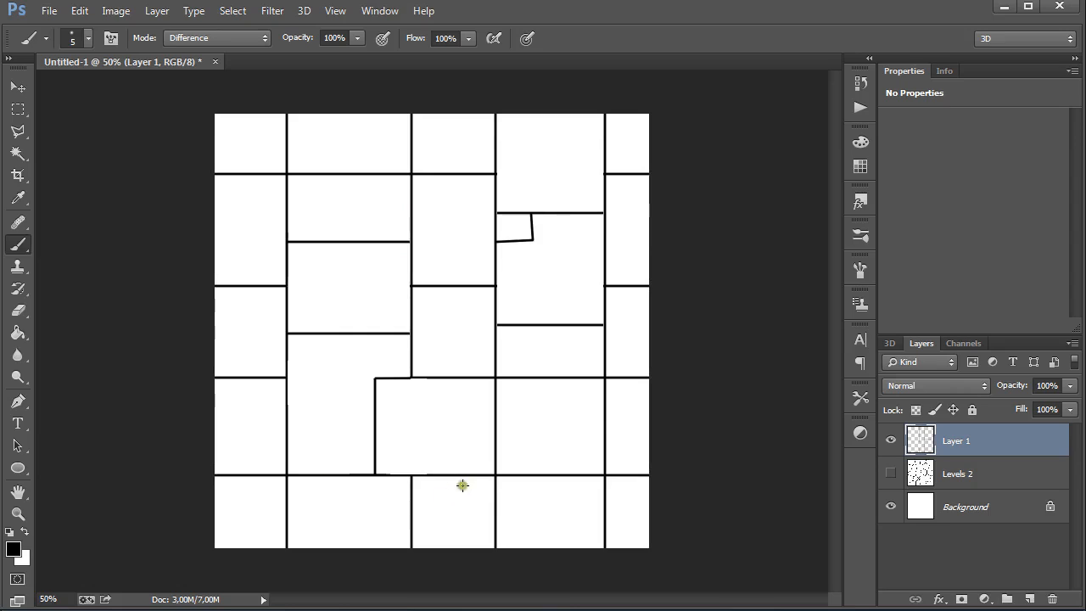
mouse_move(380, 173)
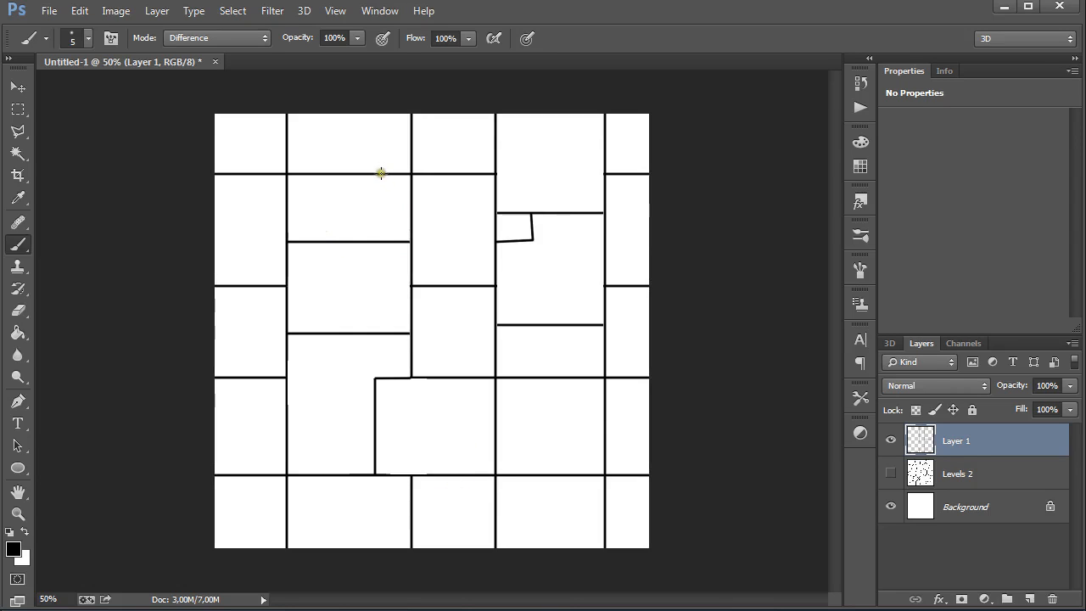
mouse_move(377, 173)
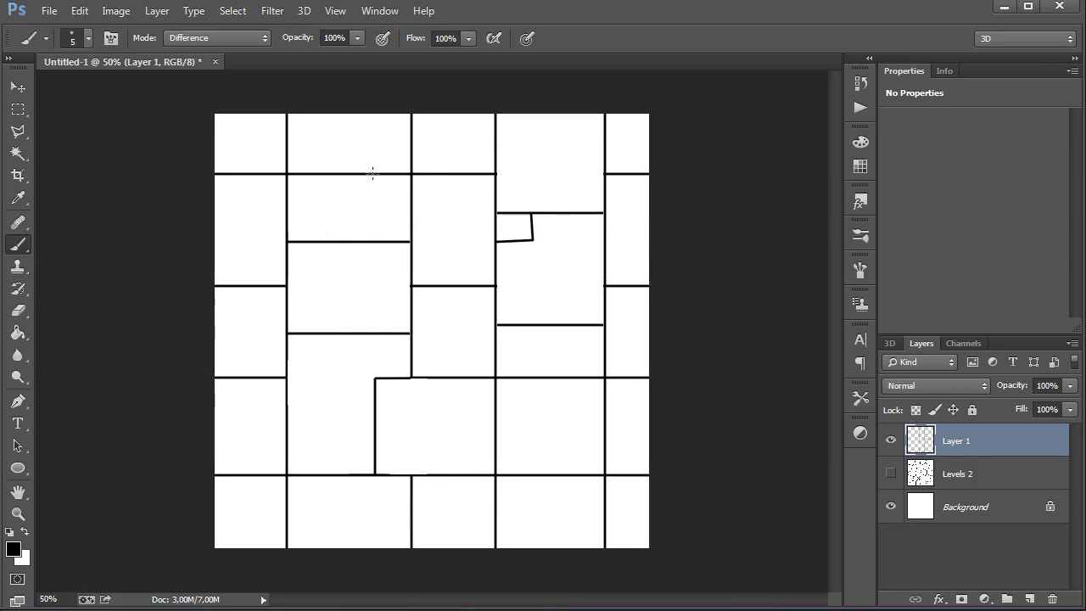
mouse_move(373, 207)
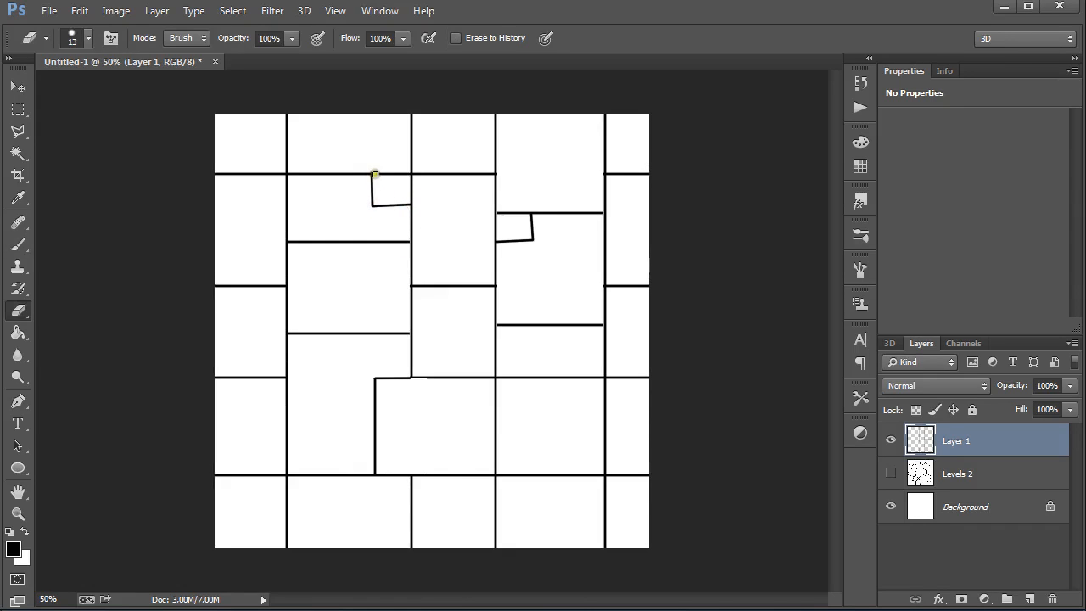
left_click_drag(373, 175, 411, 177)
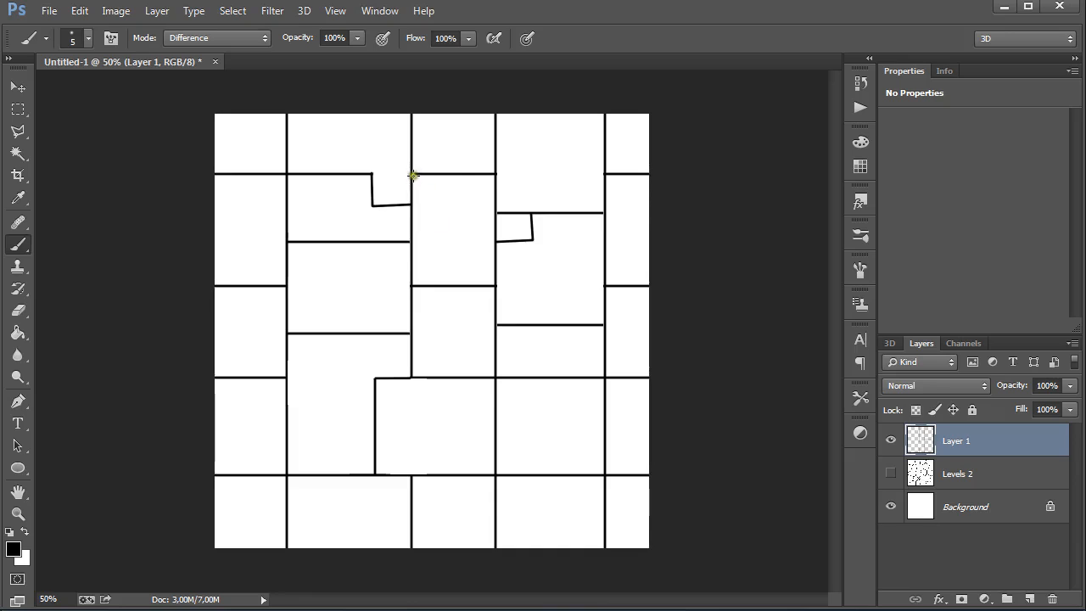
mouse_move(295, 129)
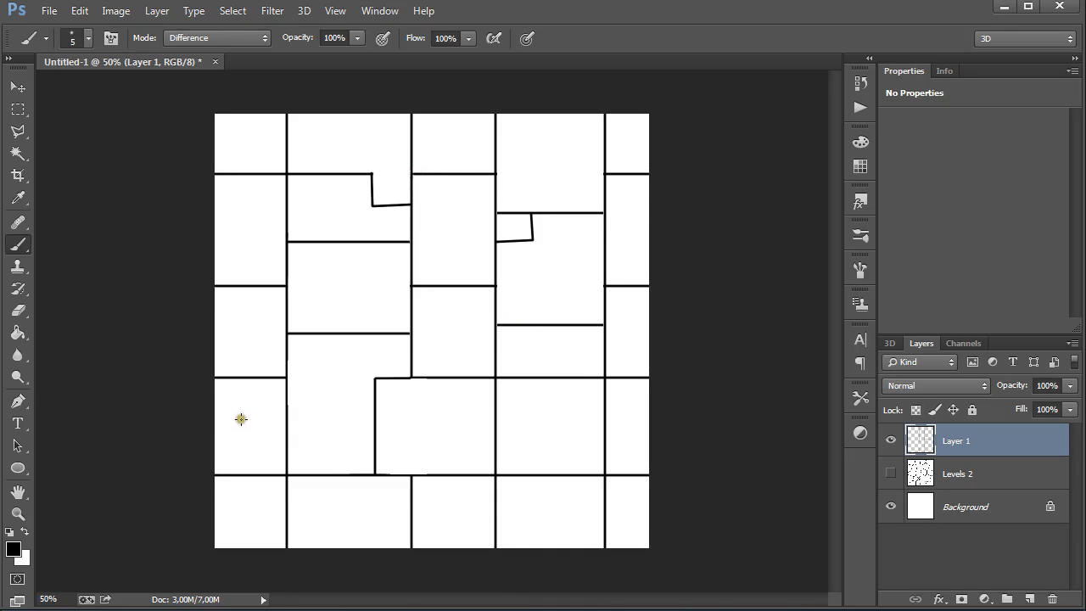
mouse_move(407, 375)
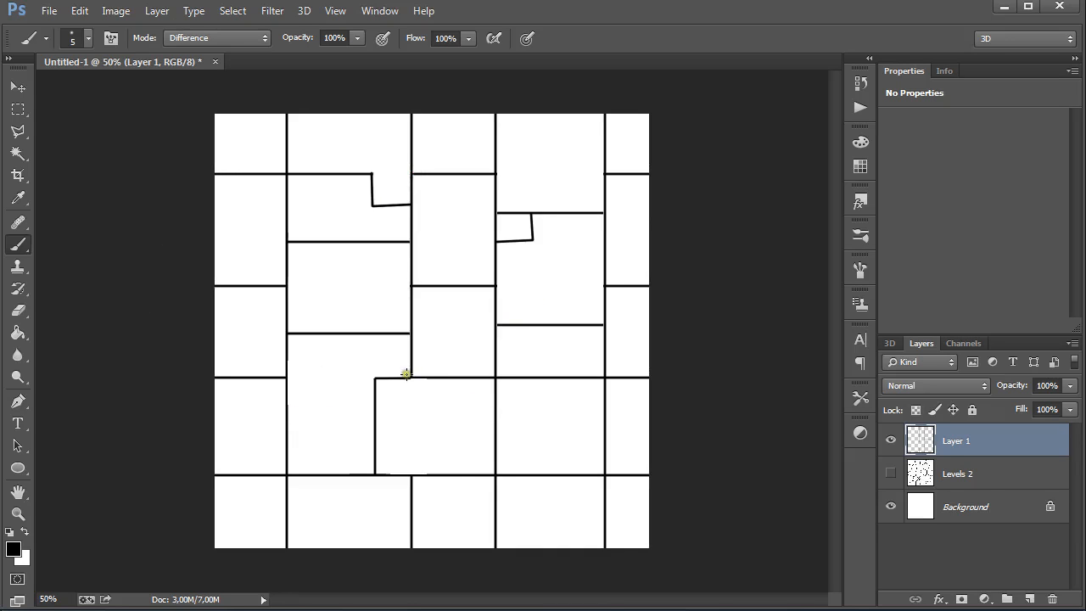
Save the brick layout as a PSD and clear Layer 1 back to a blank white canvas
left_click(47, 10)
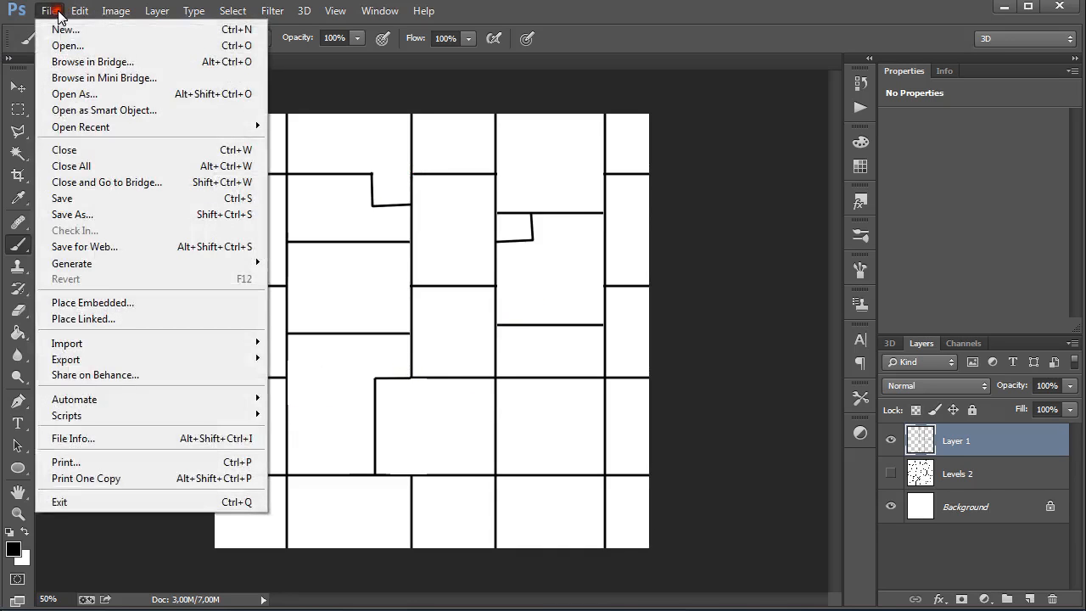
left_click(72, 214)
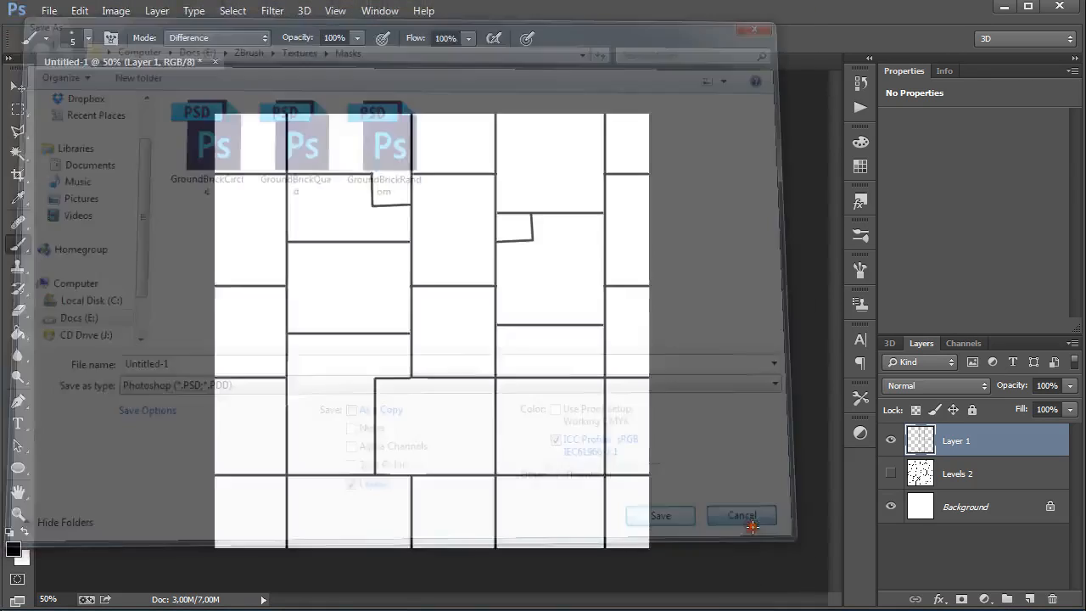
left_click(740, 516)
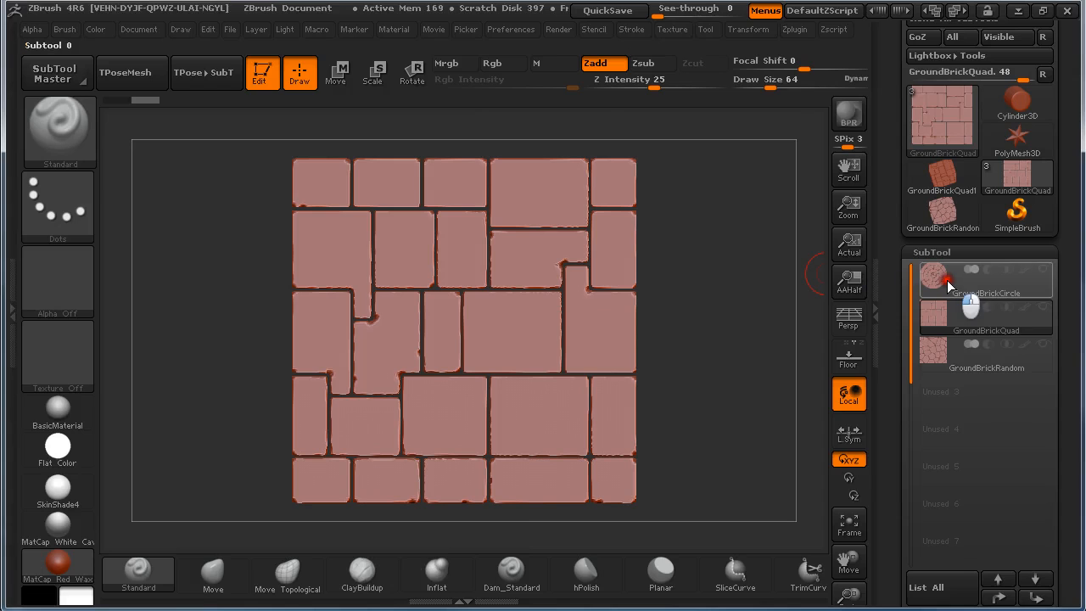
left_click(985, 279)
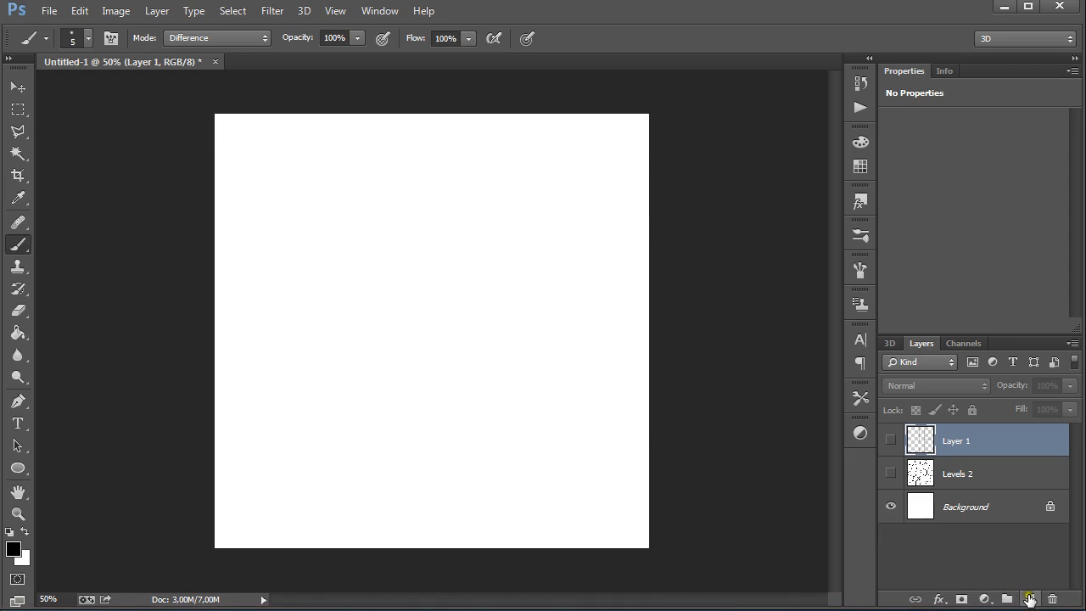
Add a layer, set the Ellipse Tool to a thin black unfilled stroke, and place centre guides with rulers shown
left_click(1030, 599)
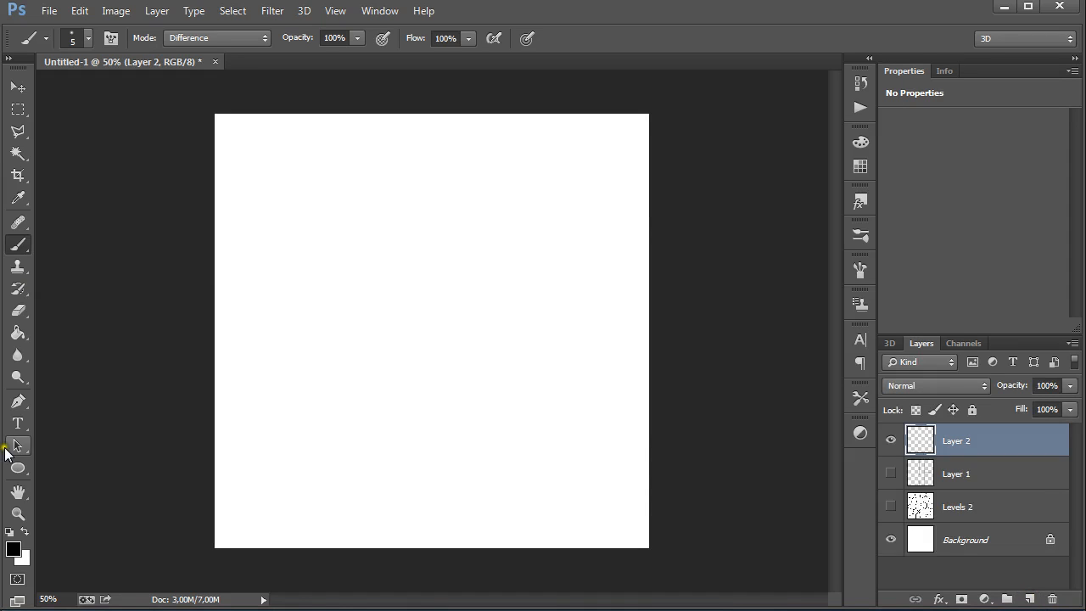
mouse_move(17, 469)
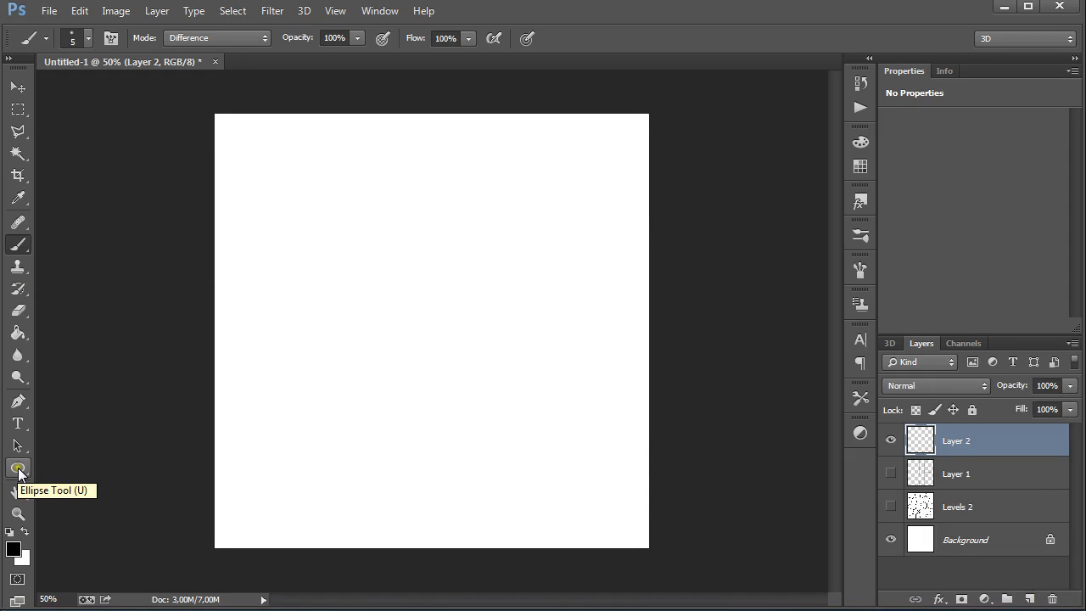
left_click(17, 468)
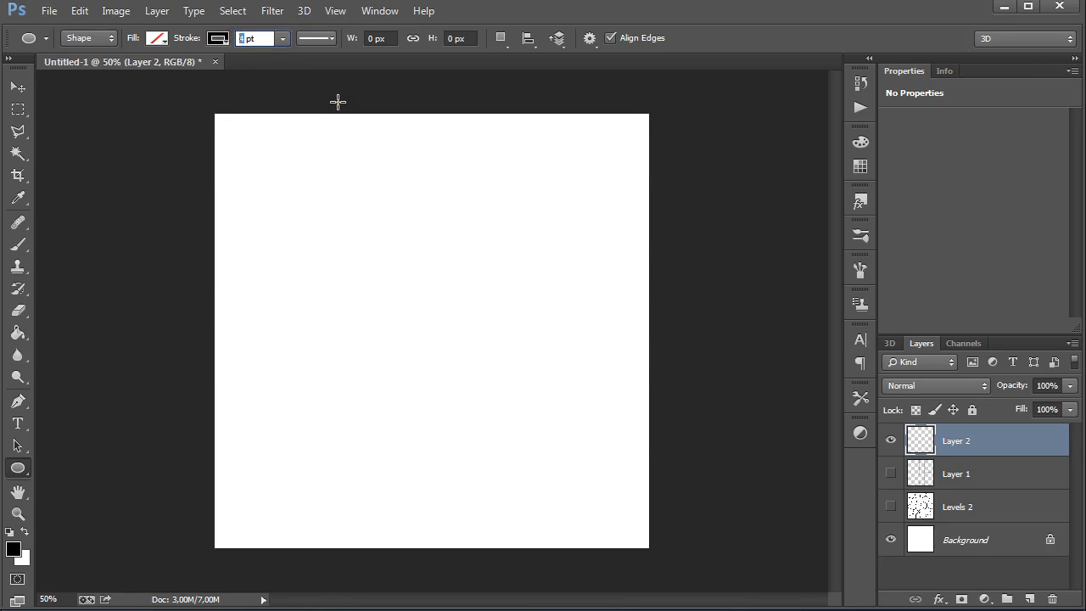
type("6")
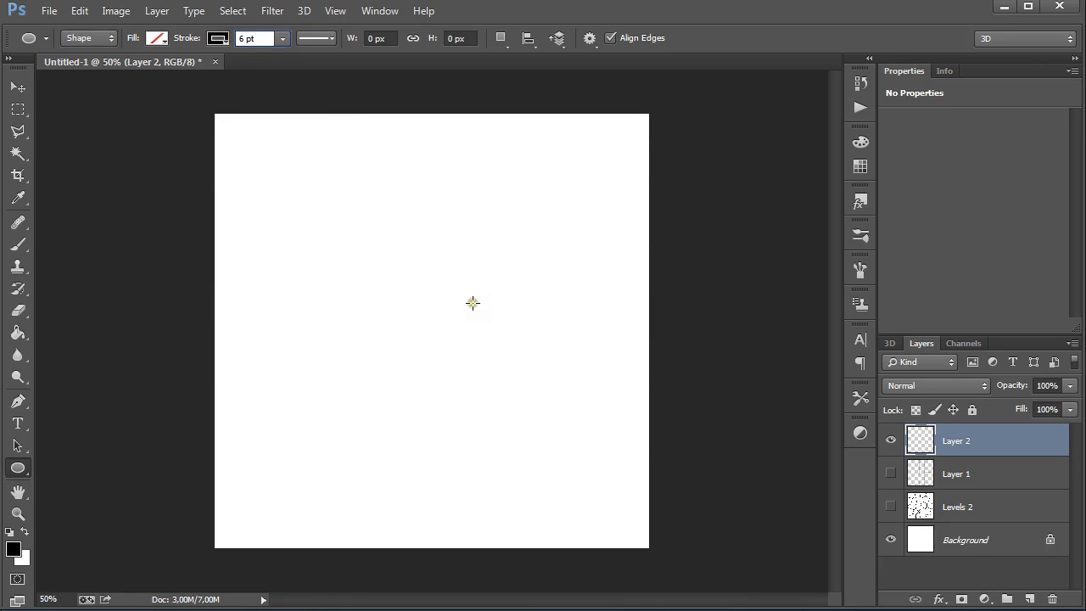
mouse_move(431, 314)
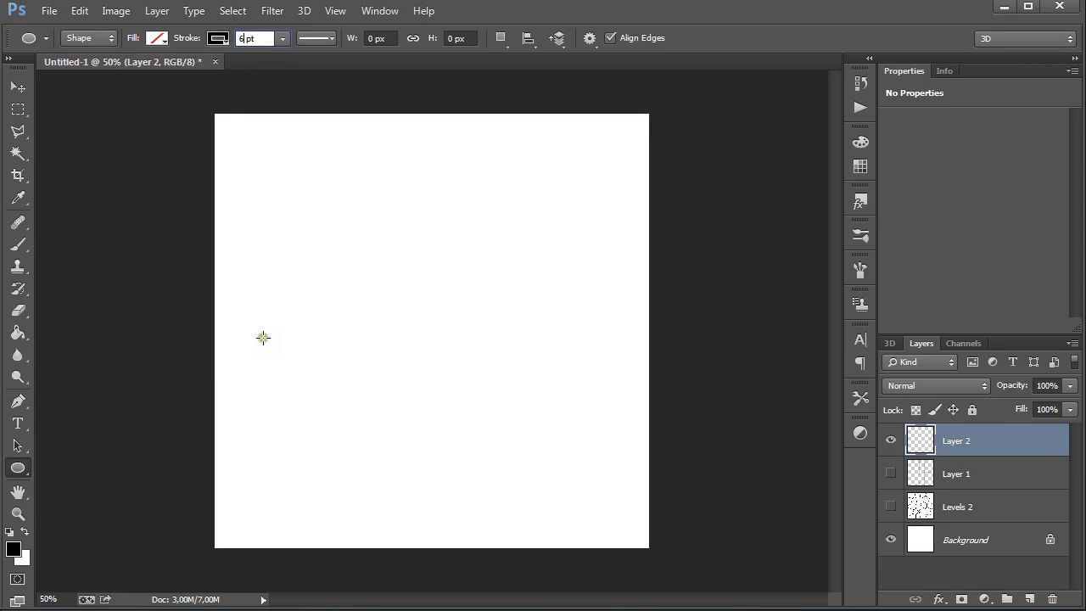
key("ctrl+r")
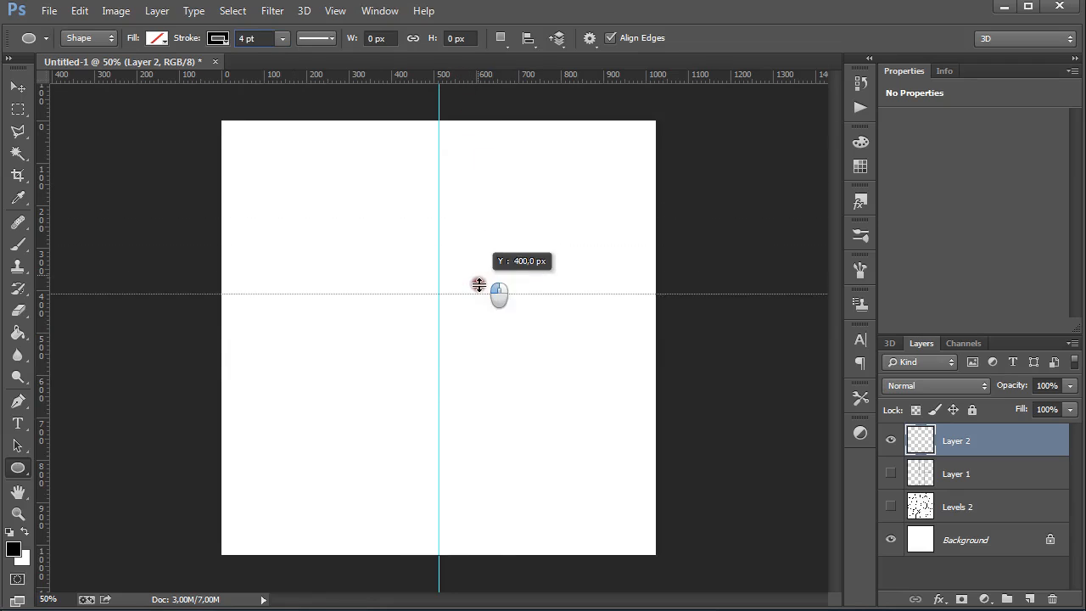
left_click_drag(479, 295, 336, 339)
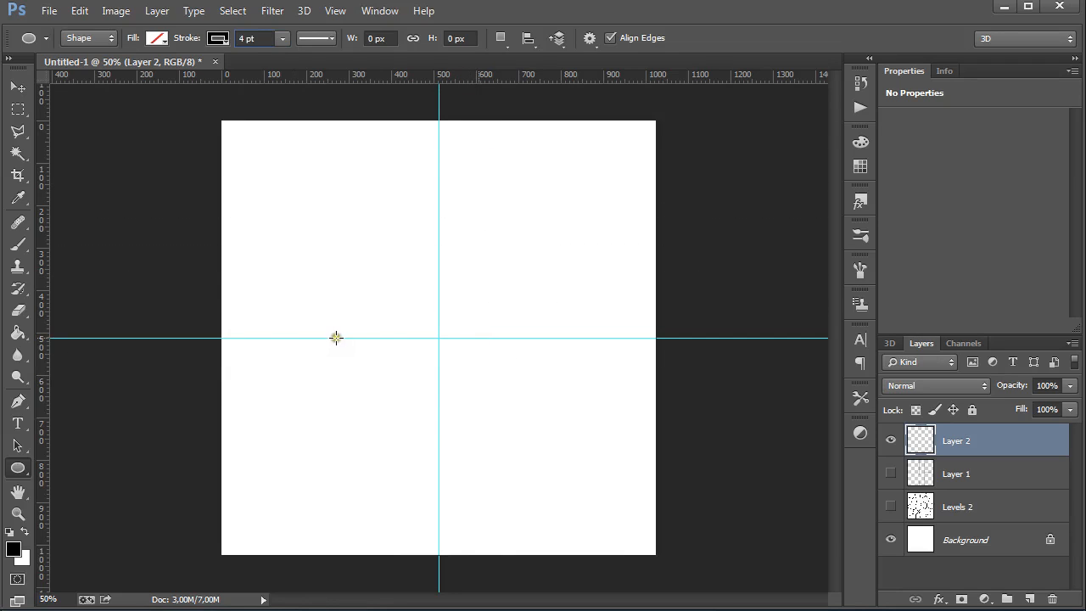
mouse_move(431, 339)
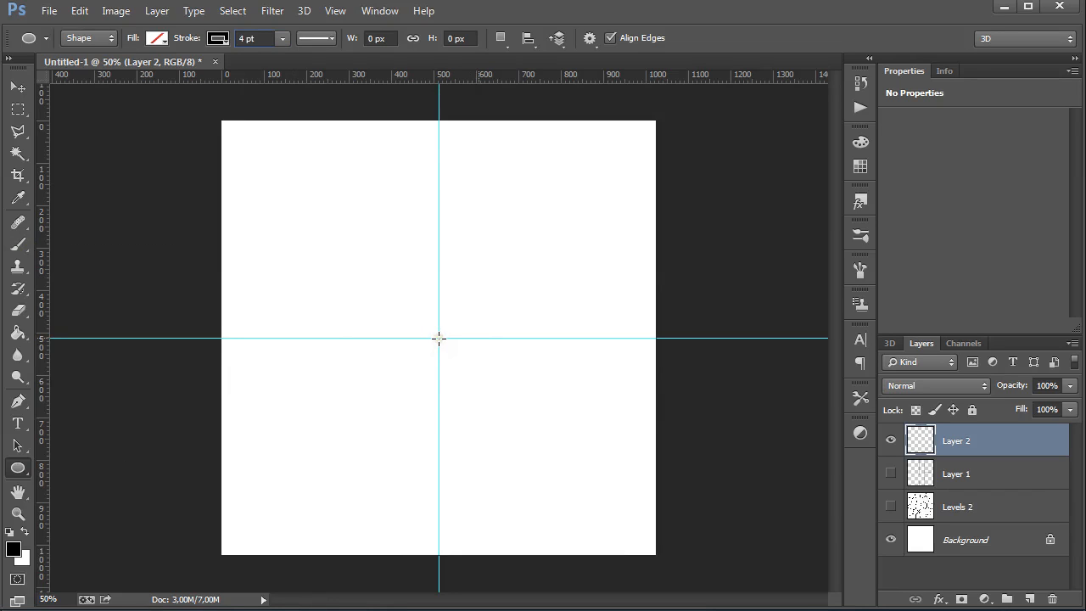
Draw a large centred circle outline and scale duplicated copies down into four concentric rings
left_click_drag(438, 339, 513, 455)
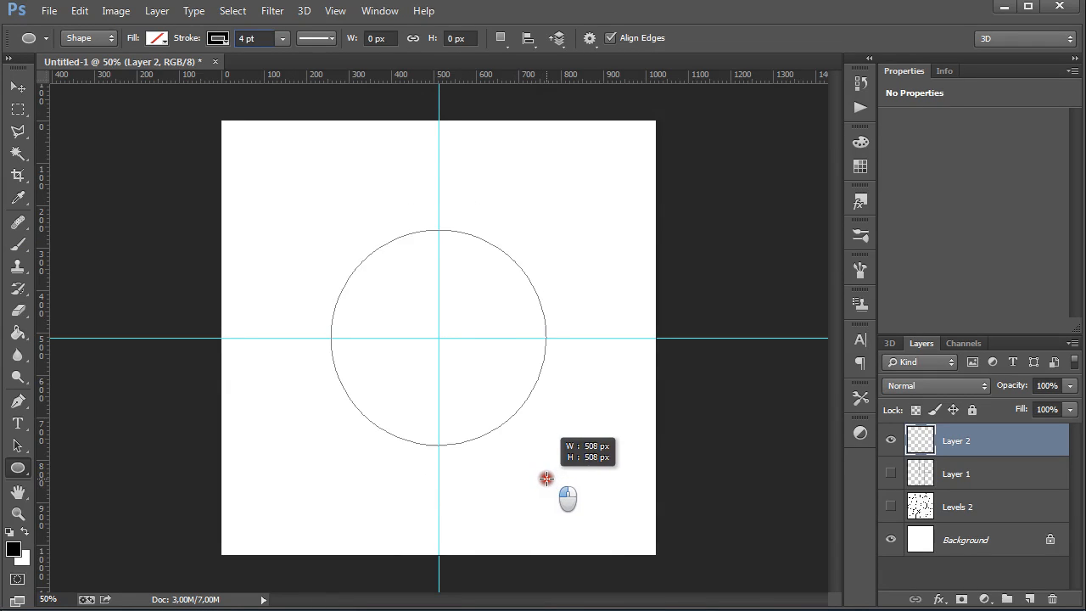
left_click_drag(547, 479, 617, 525)
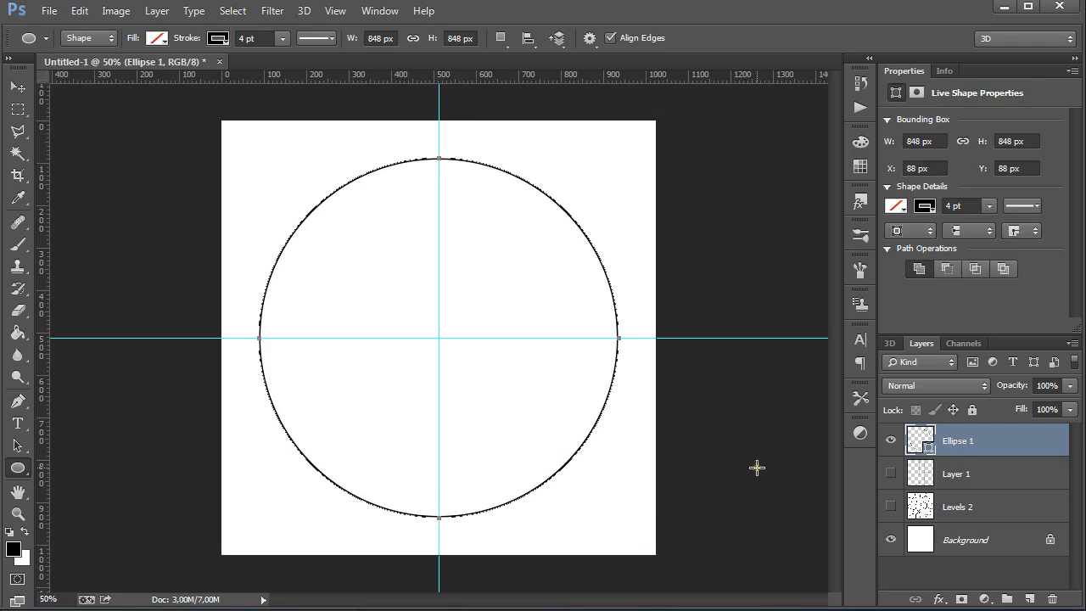
mouse_move(461, 292)
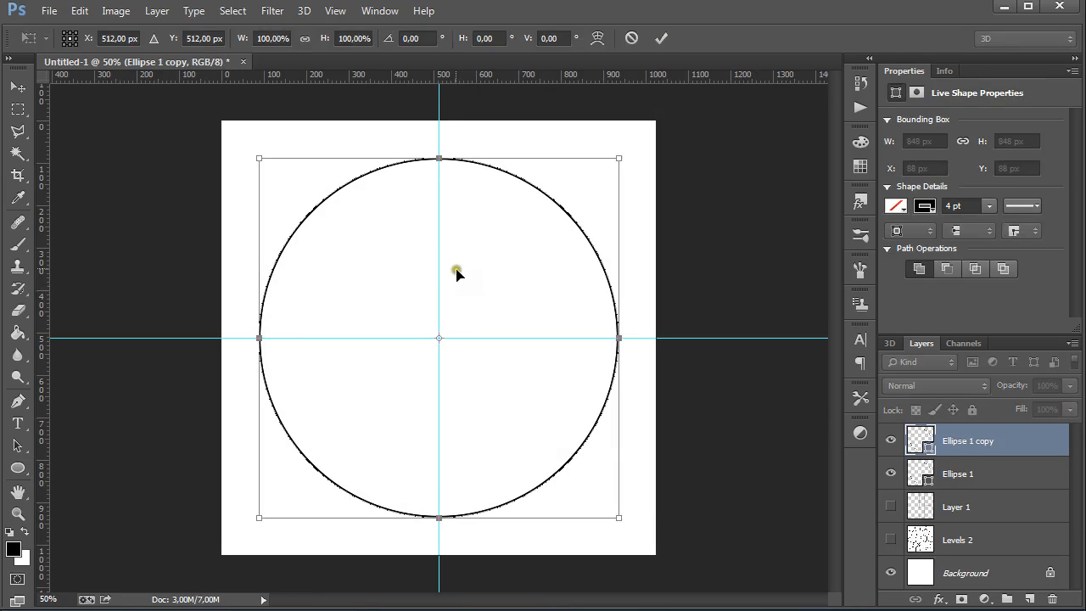
left_click_drag(618, 160, 594, 180)
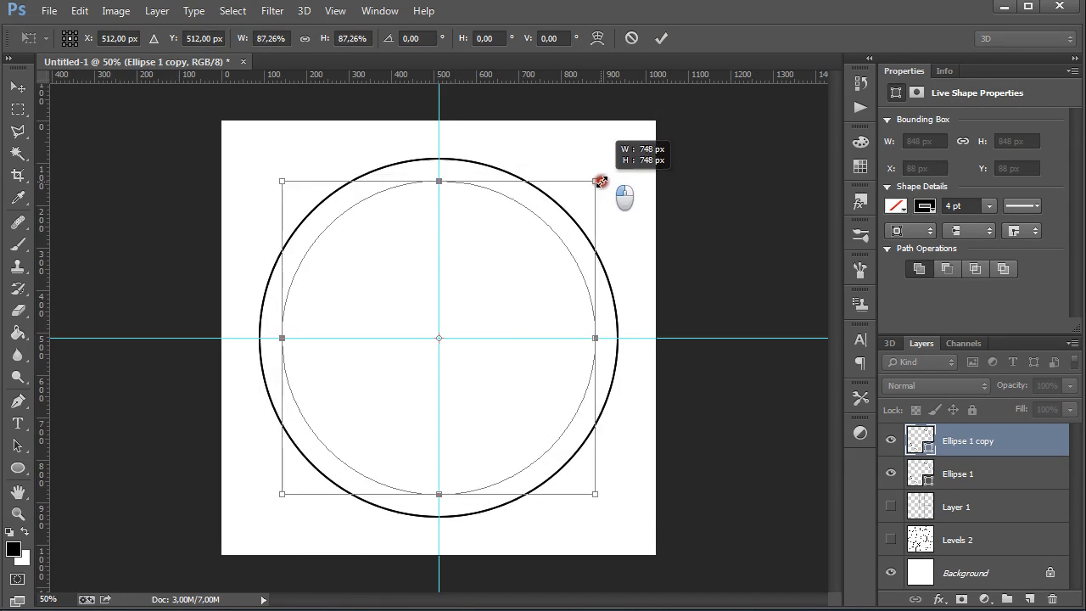
left_click_drag(594, 180, 575, 202)
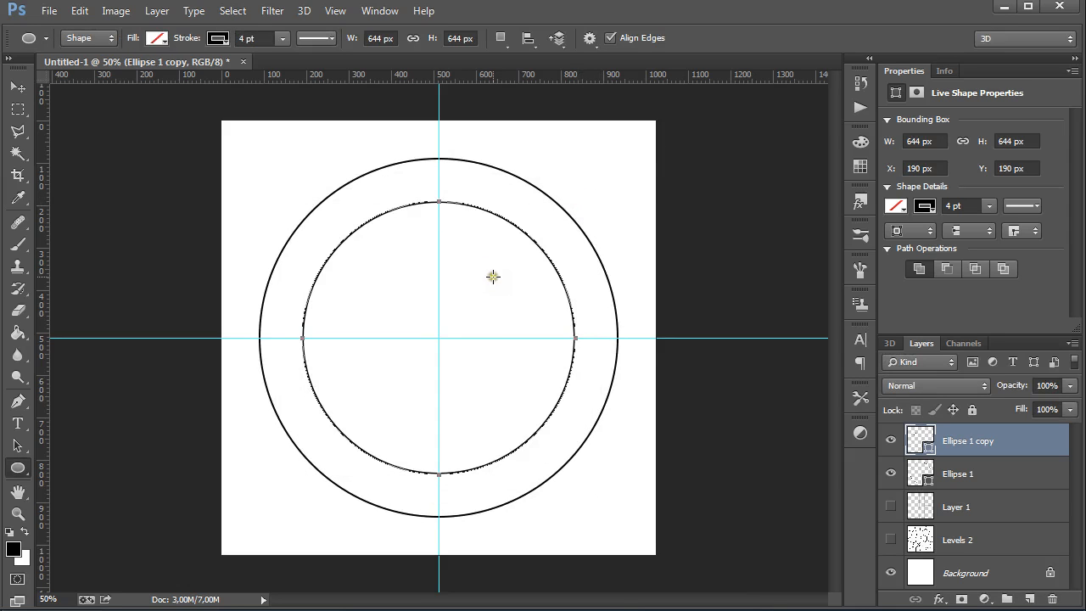
key("Ctrl+J")
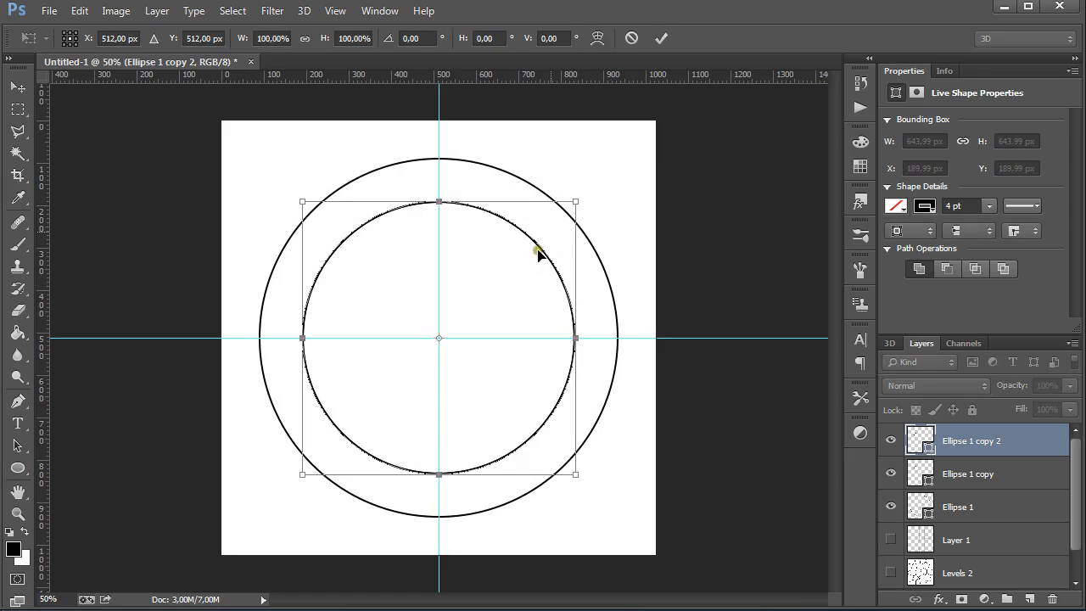
left_click_drag(575, 202, 533, 244)
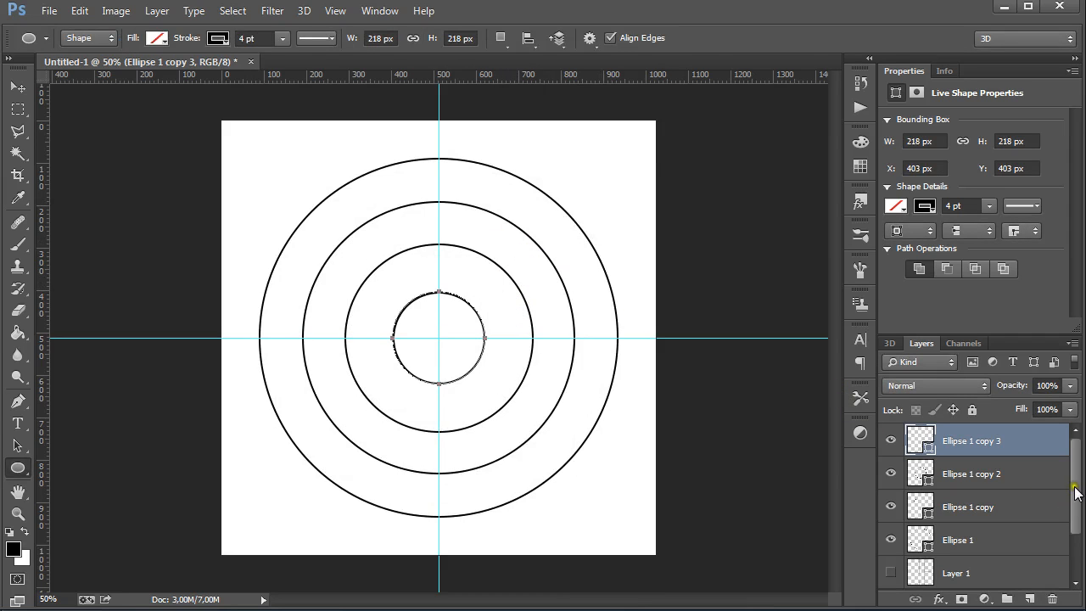
mouse_move(787, 433)
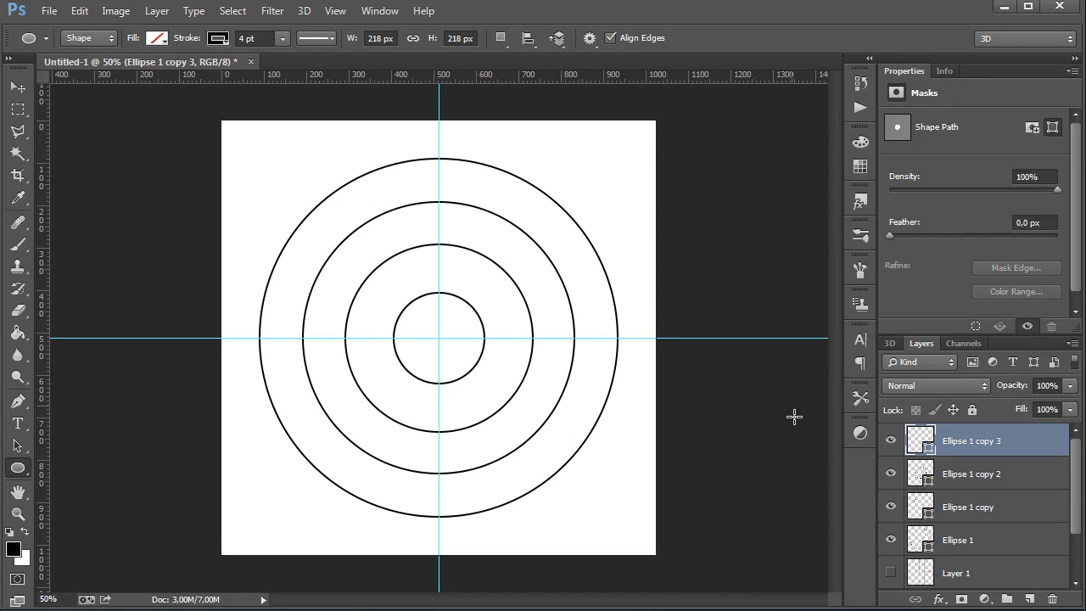
left_click(15, 86)
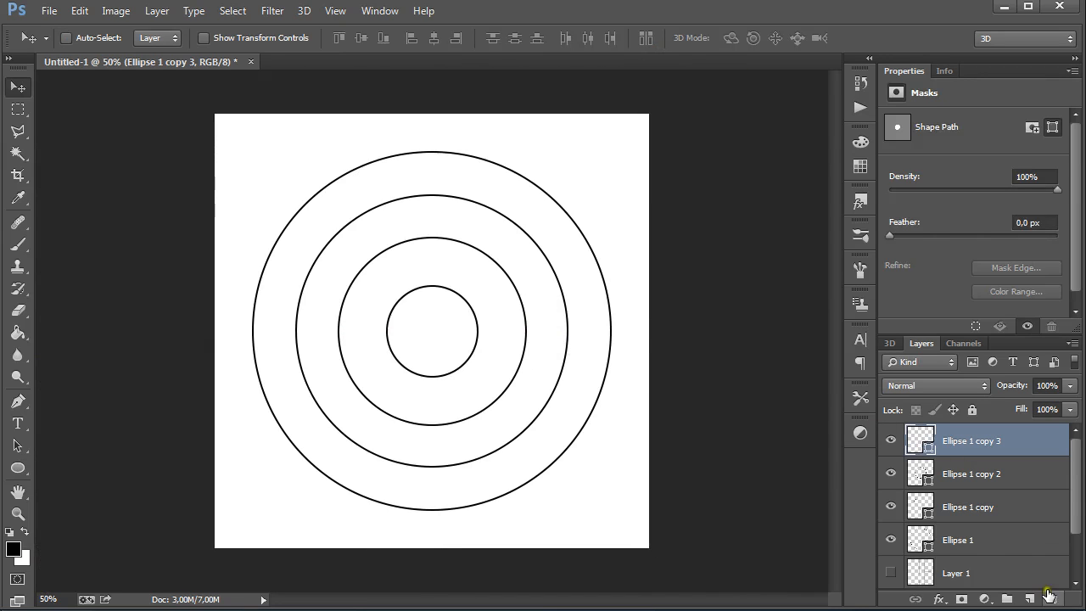
On the empty layer, brush radial lines dividing the rings into brick pieces
left_click(1030, 599)
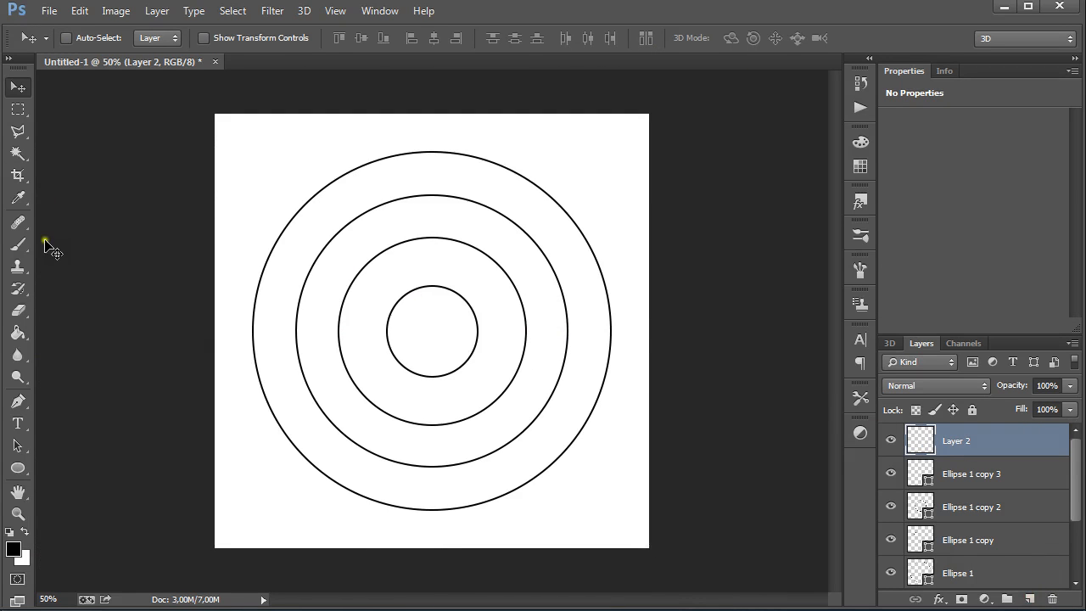
left_click(17, 223)
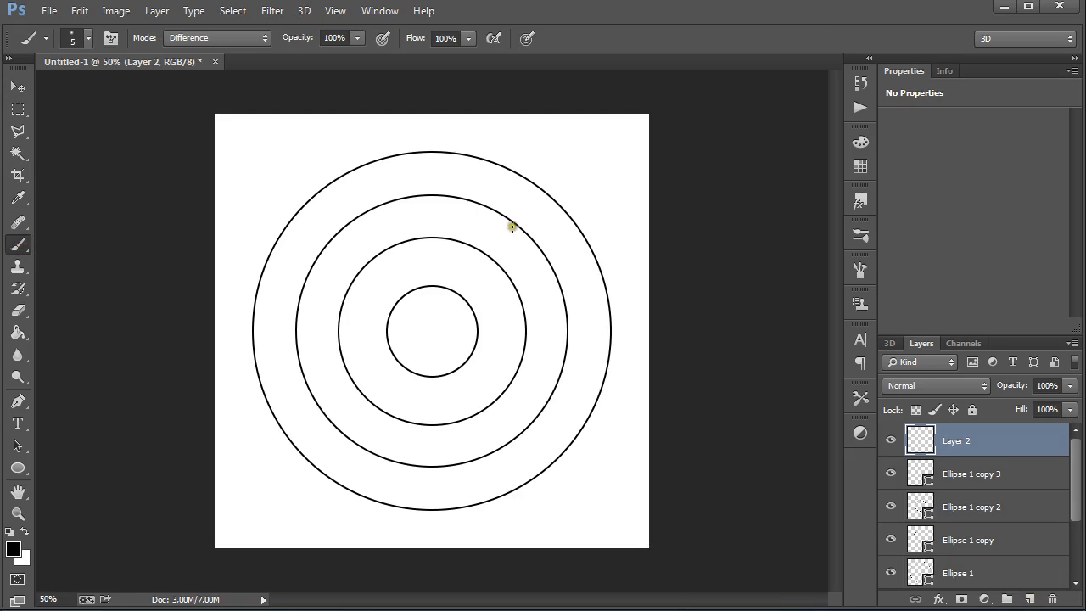
mouse_move(495, 214)
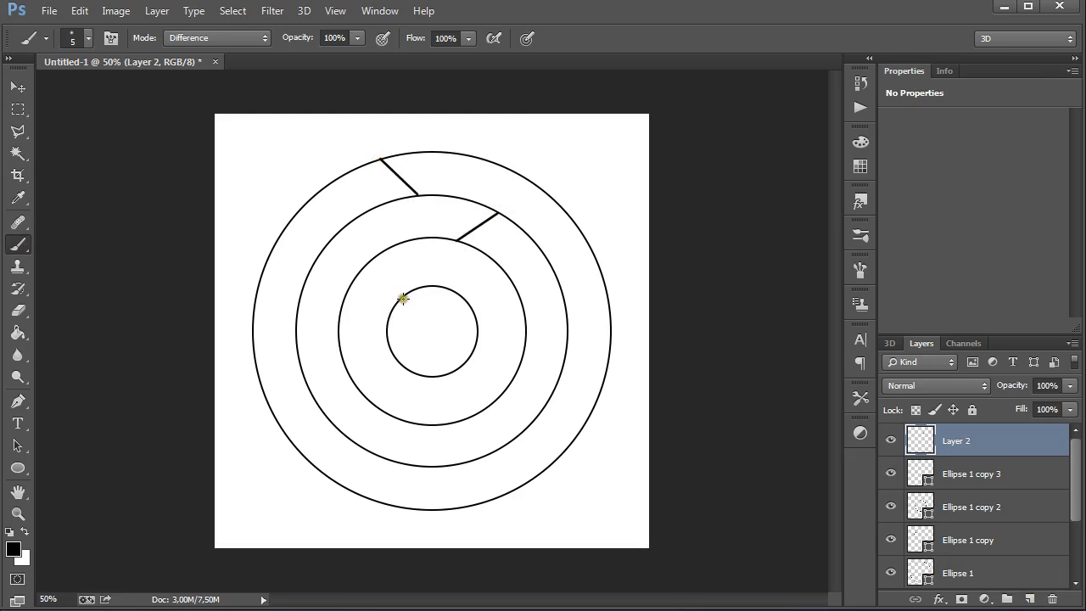
left_click_drag(401, 299, 462, 367)
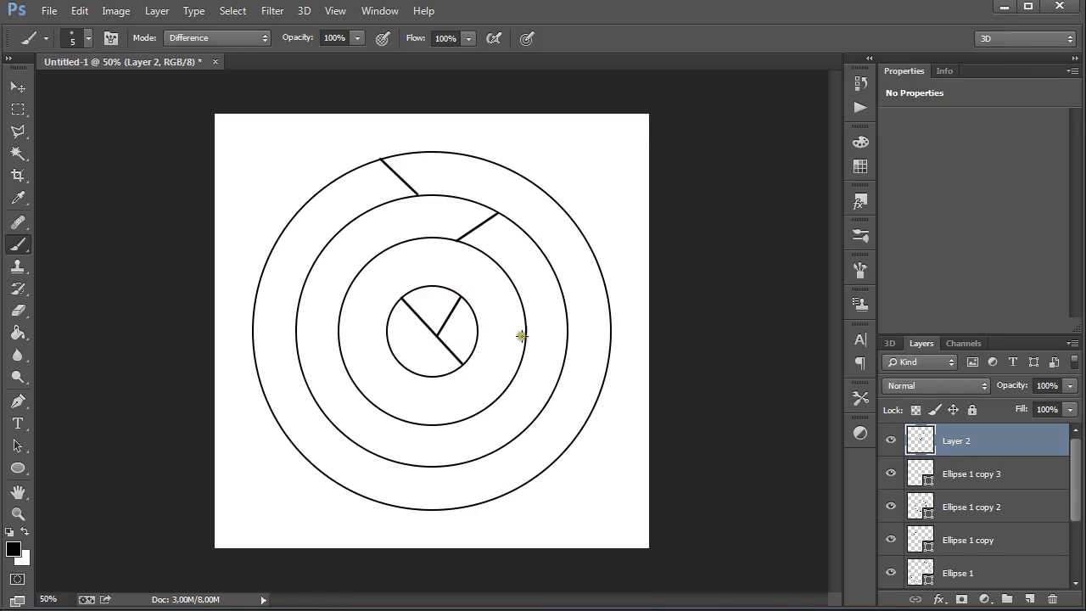
left_click_drag(519, 336, 567, 348)
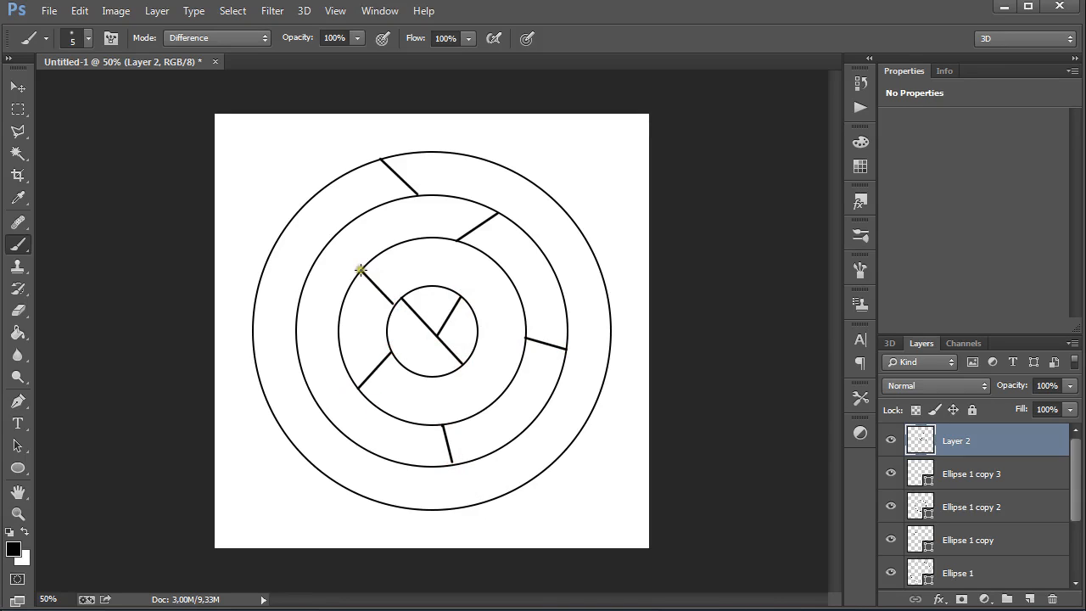
left_click_drag(360, 270, 265, 268)
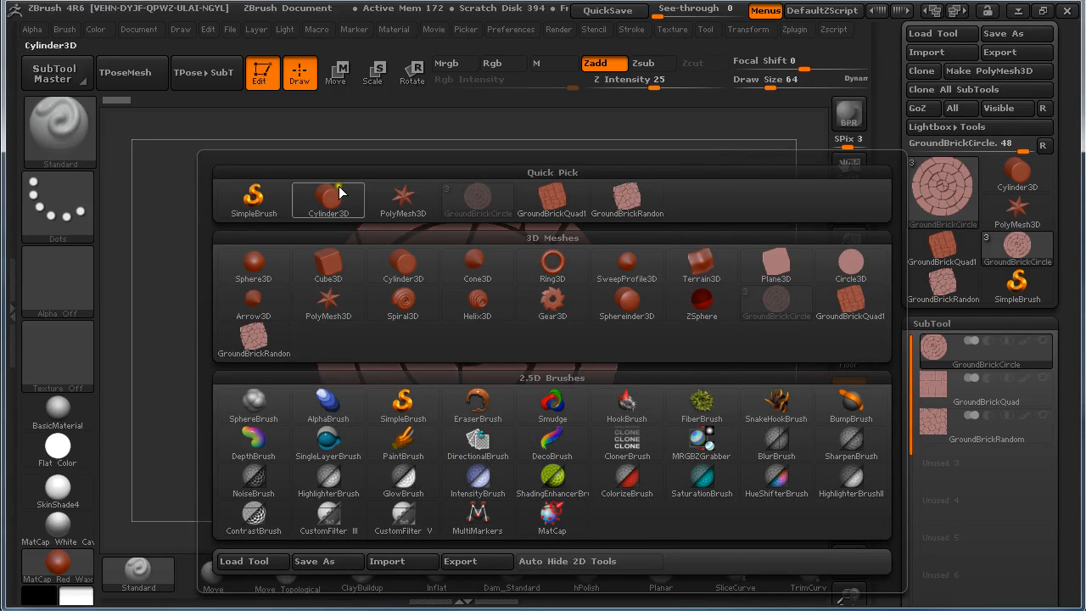
Load the Plane3D primitive and convert it to an editable PolyMesh3D
left_click(774, 264)
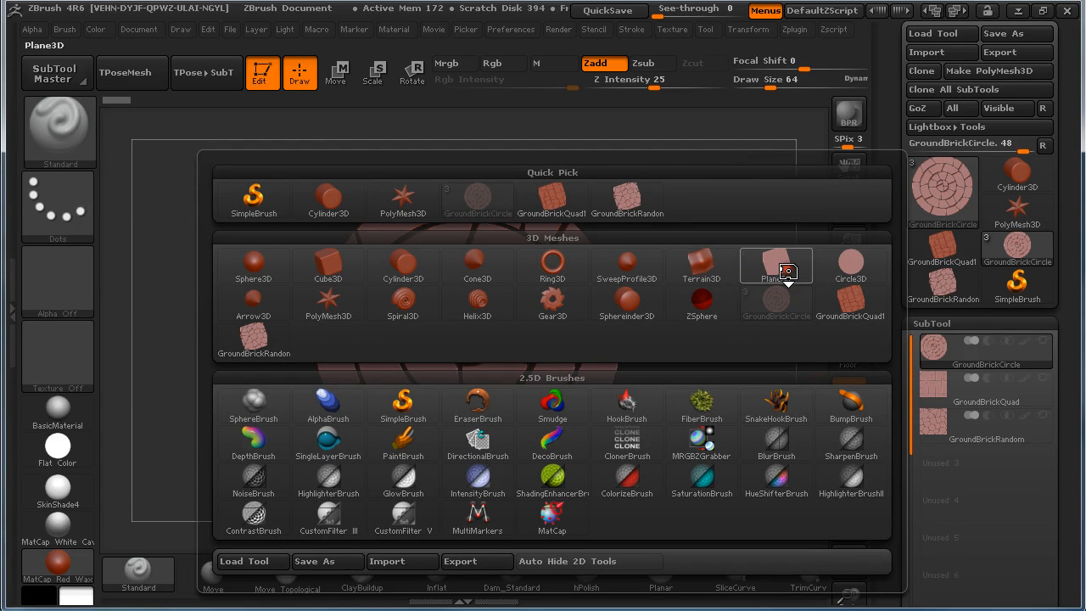
left_click(776, 265)
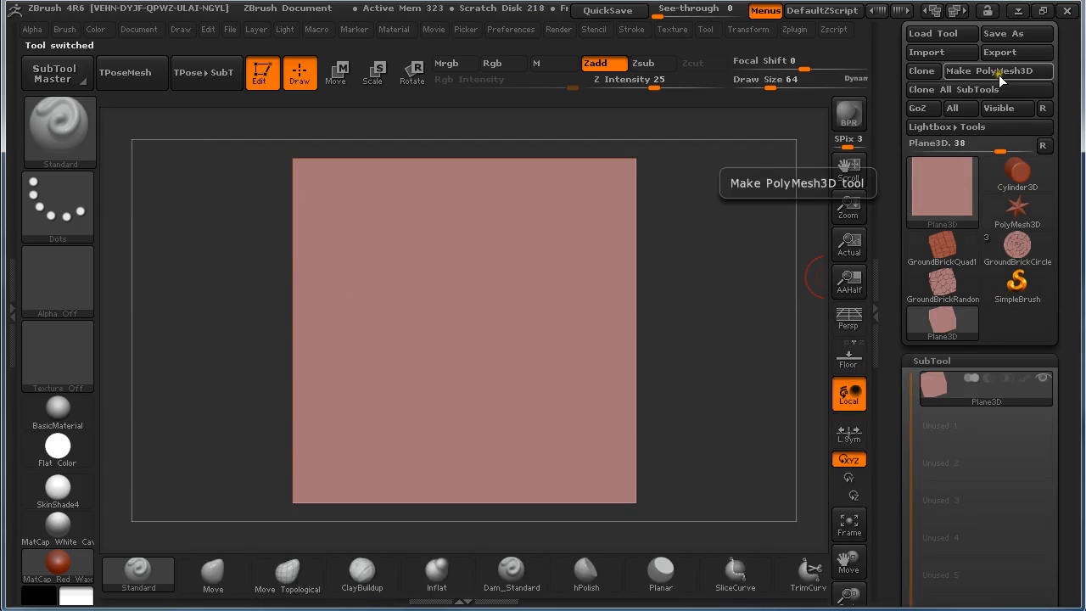
left_click(977, 71)
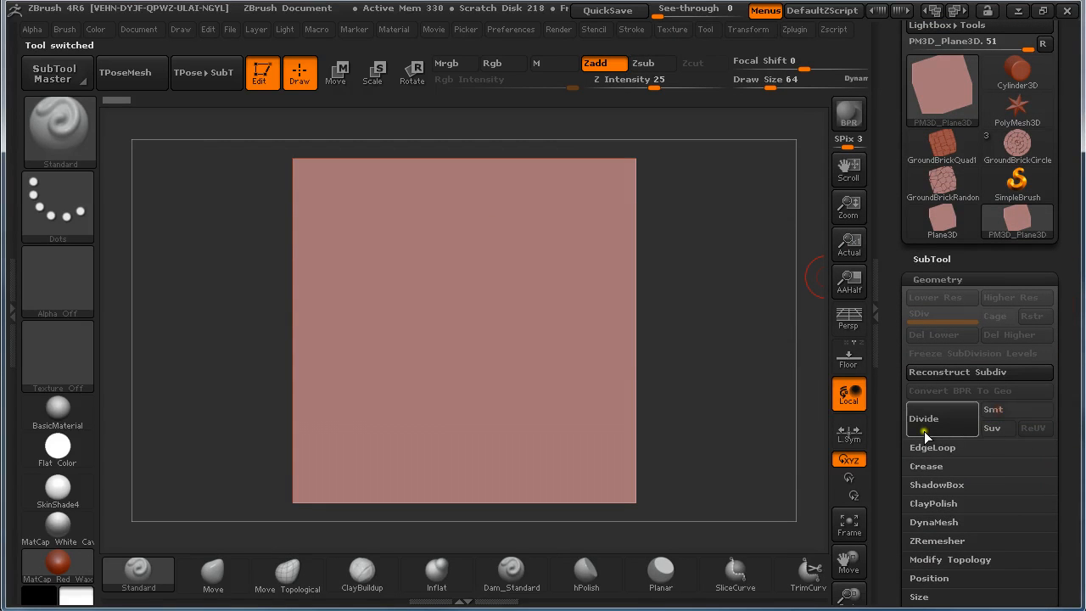
Subdivide the plane twice with Geometry > Divide
left_click(923, 417)
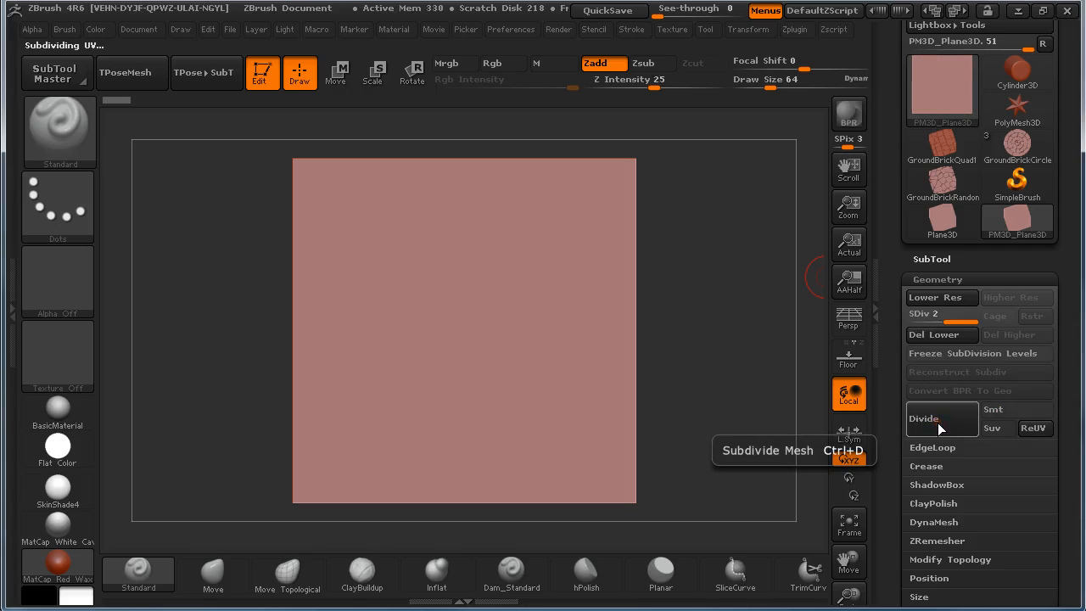
left_click(923, 418)
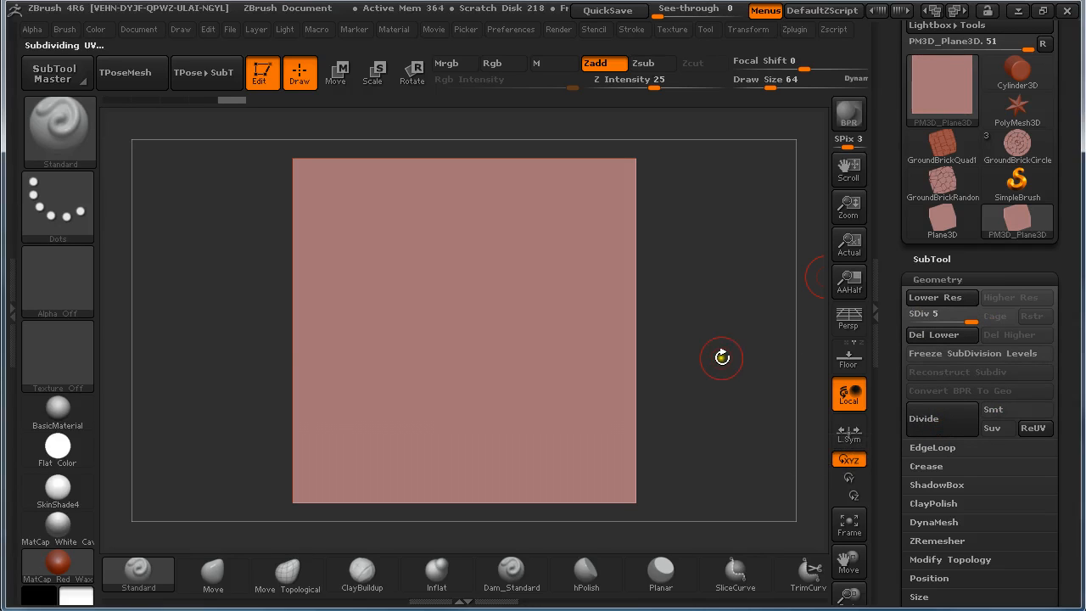
mouse_move(72, 224)
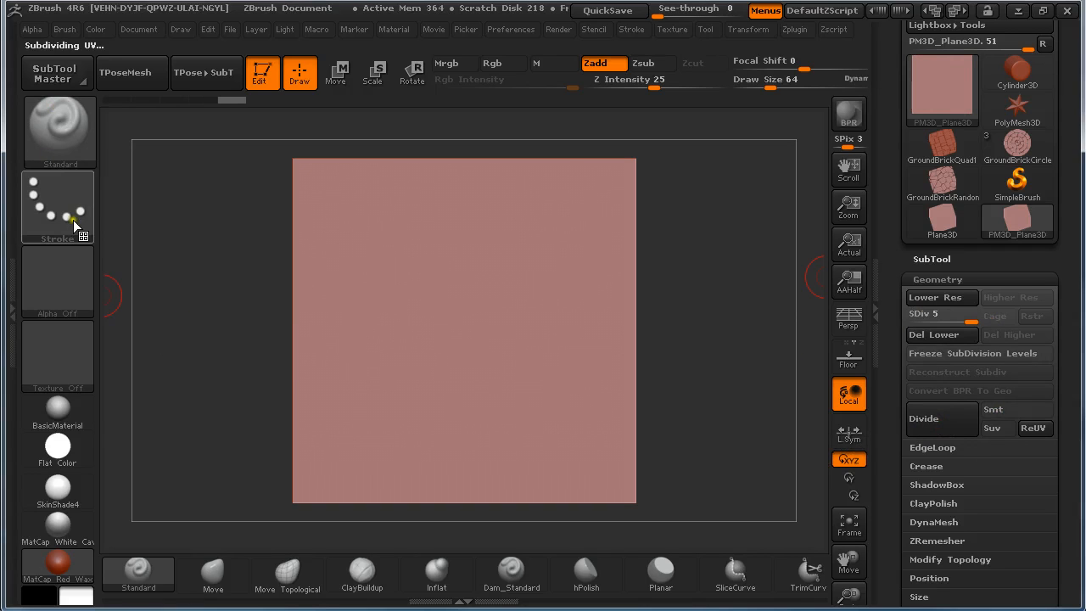
Import the circular brick pattern image from the custom alpha folder as the active alpha
left_click(57, 280)
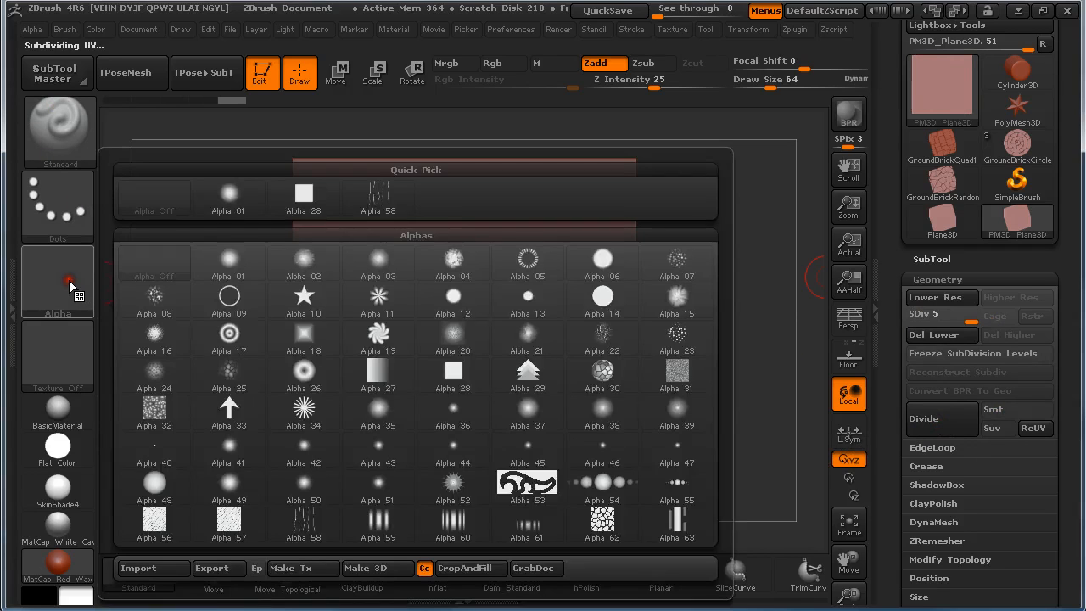
left_click(153, 568)
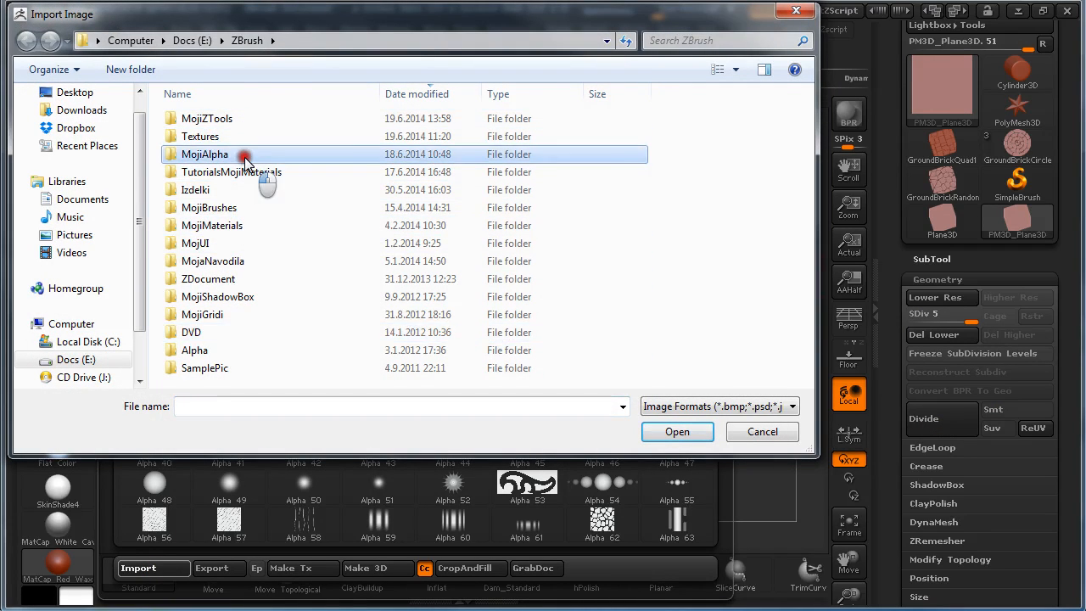
double_click(204, 153)
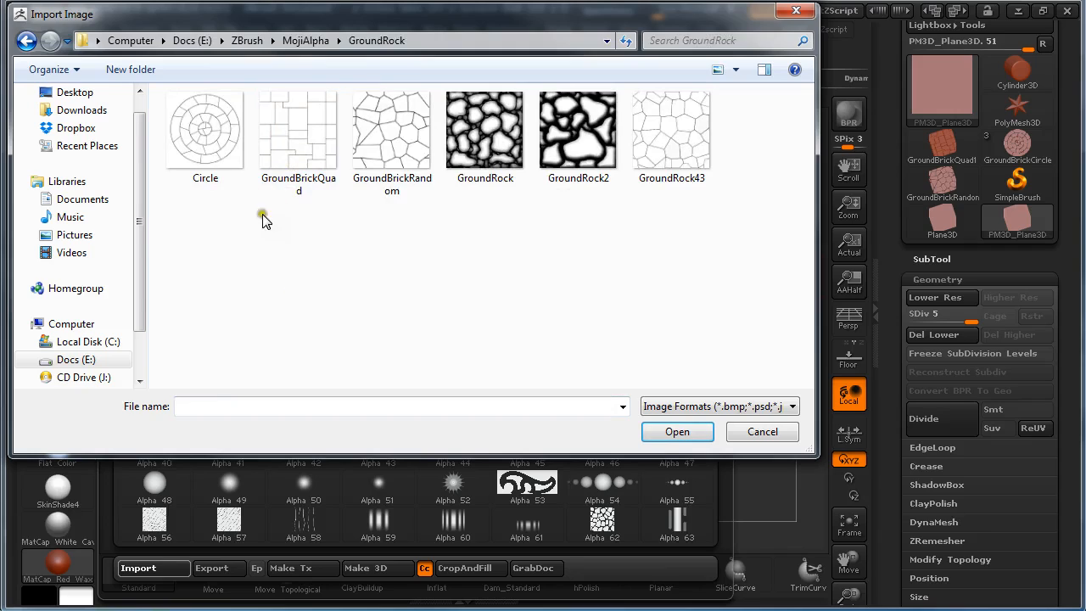
mouse_move(415, 258)
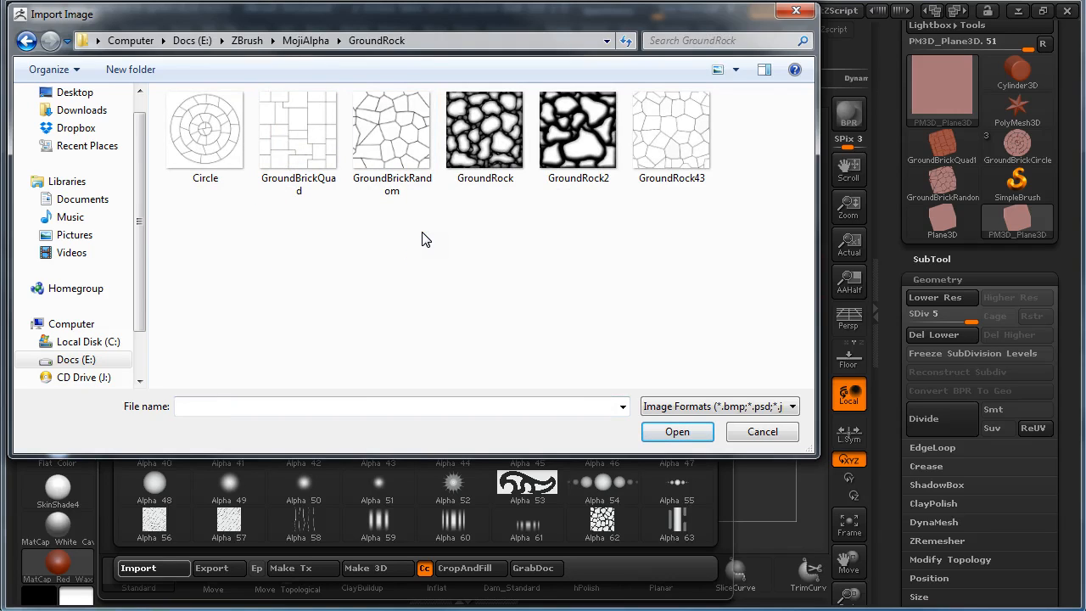
mouse_move(411, 227)
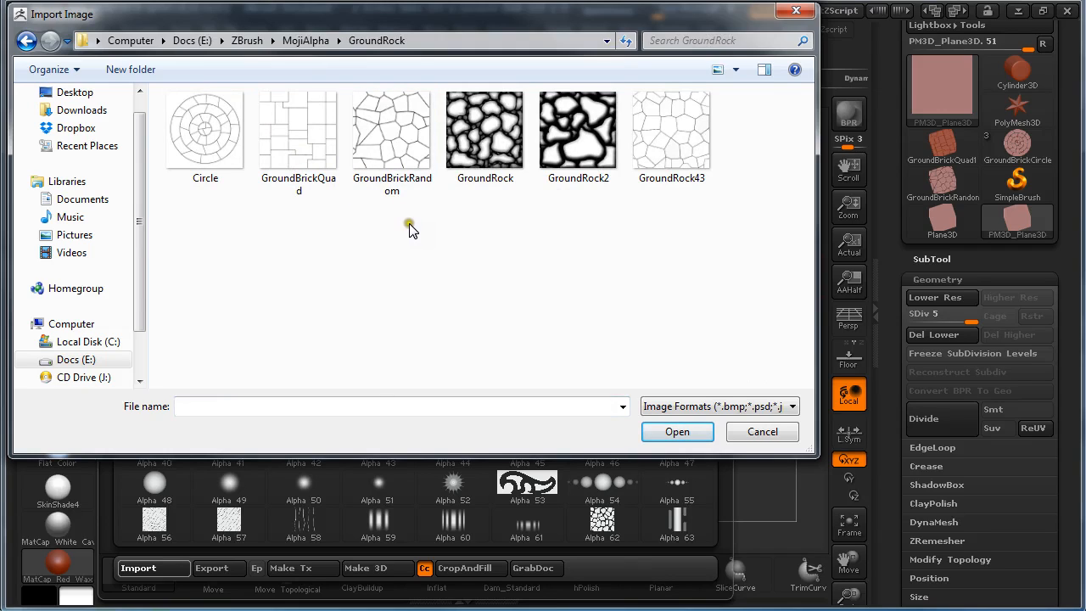
mouse_move(414, 230)
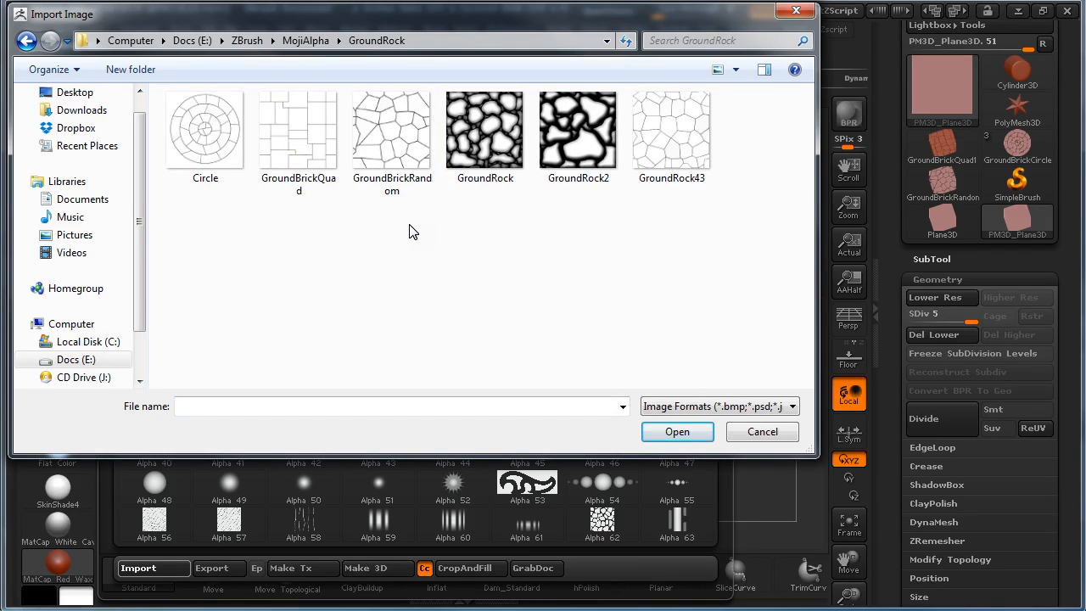
left_click(205, 129)
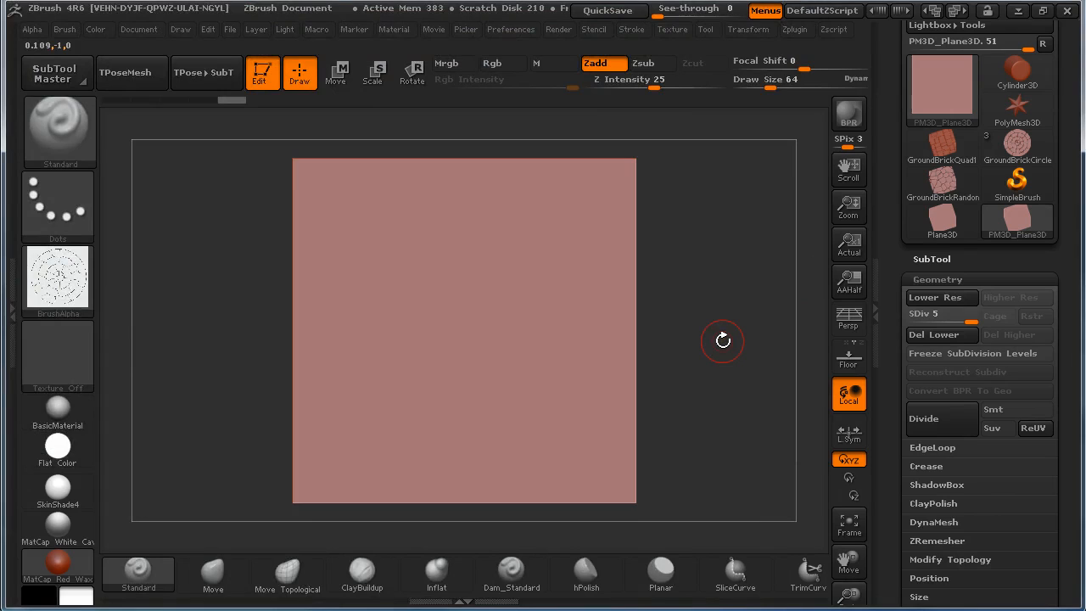
mouse_move(730, 329)
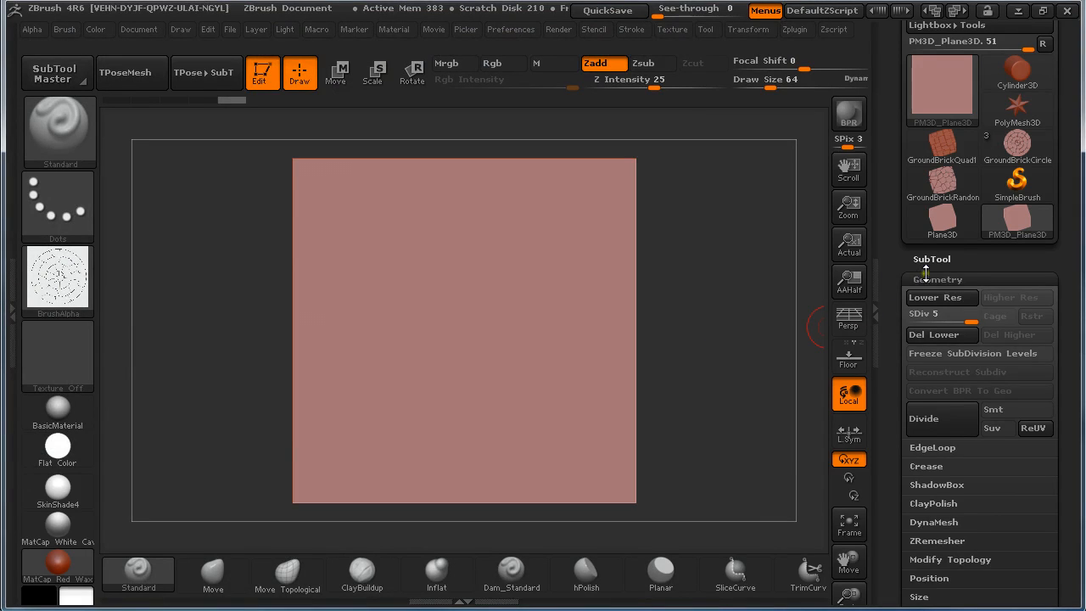
Project the brick-pattern alpha onto the plane as a mask via Mask By Alpha
left_click(936, 279)
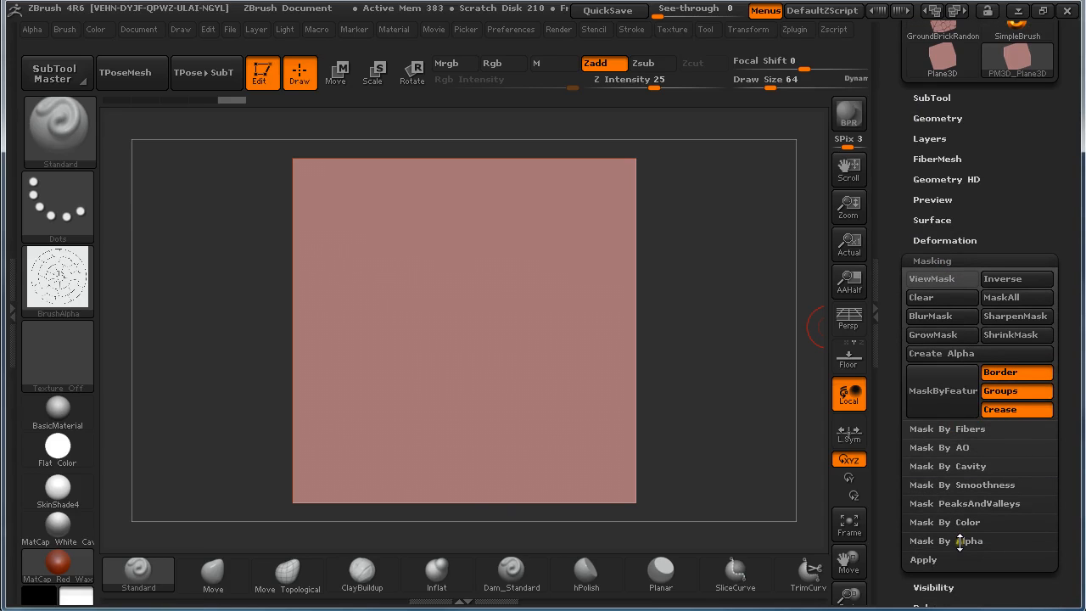
left_click(946, 540)
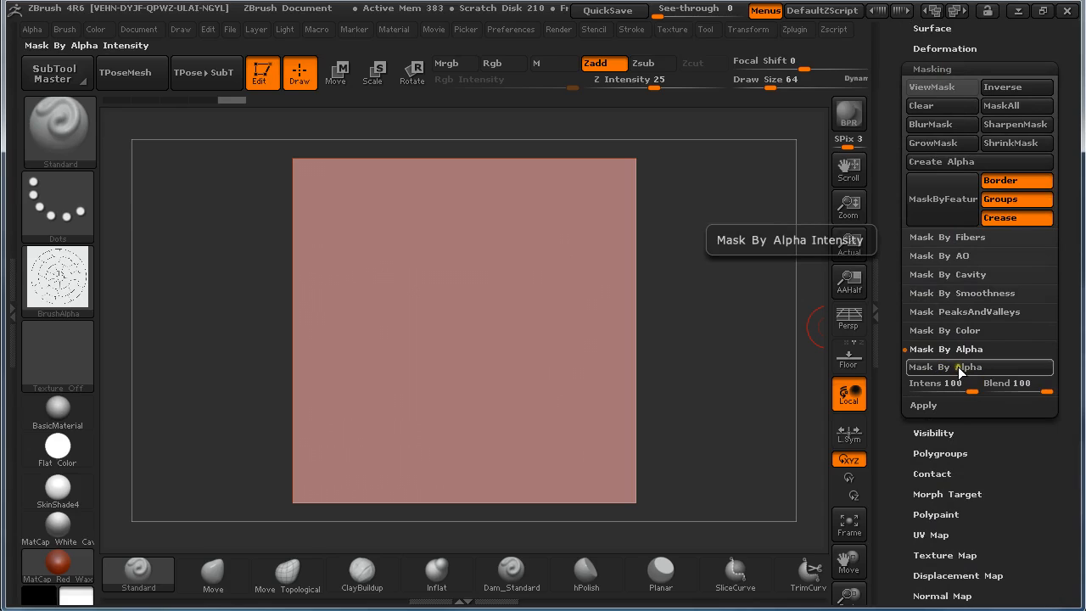
left_click(961, 366)
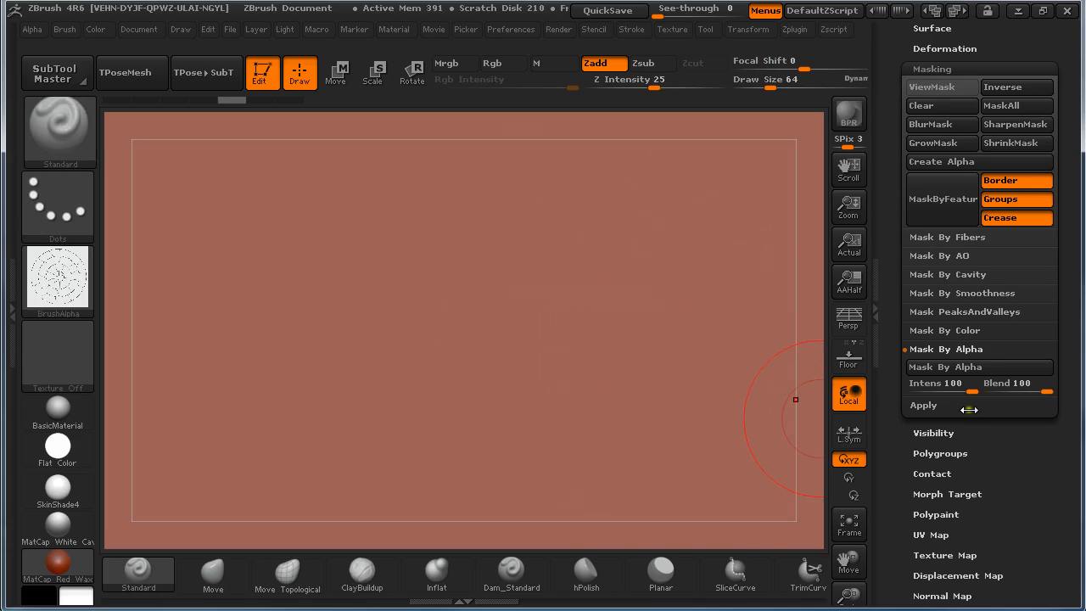
Grow the brick-joint mask twice and sharpen it, with polyframe shown on the plane
left_click(940, 86)
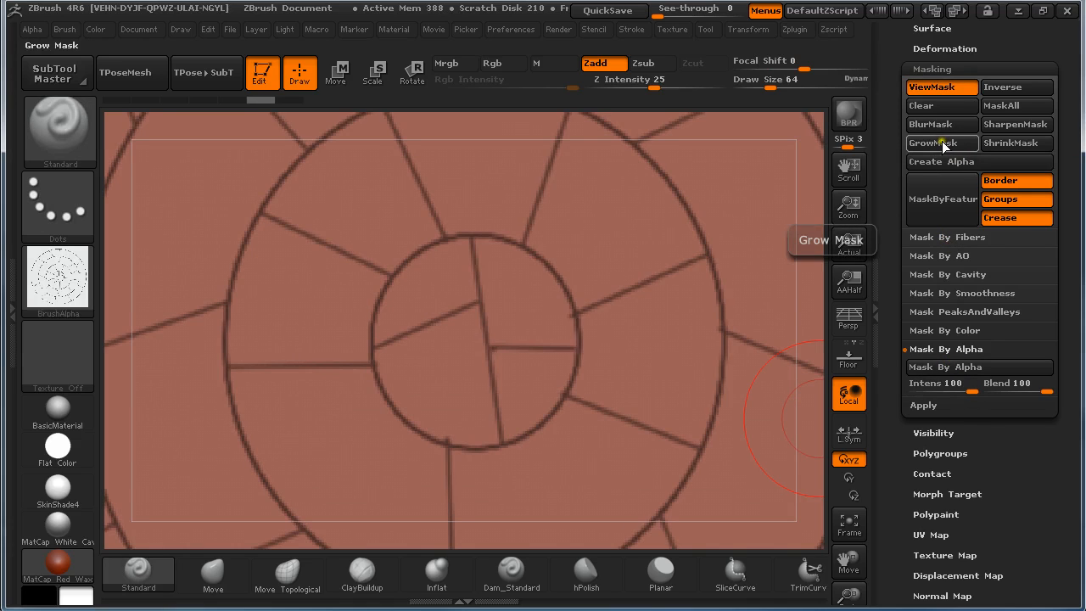
left_click(935, 143)
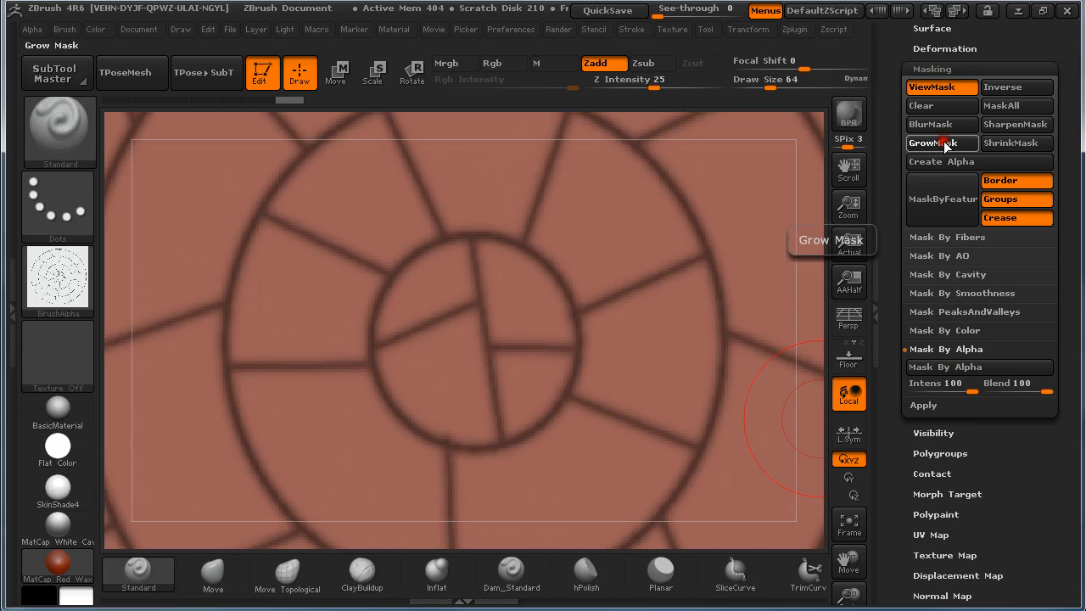
left_click(940, 142)
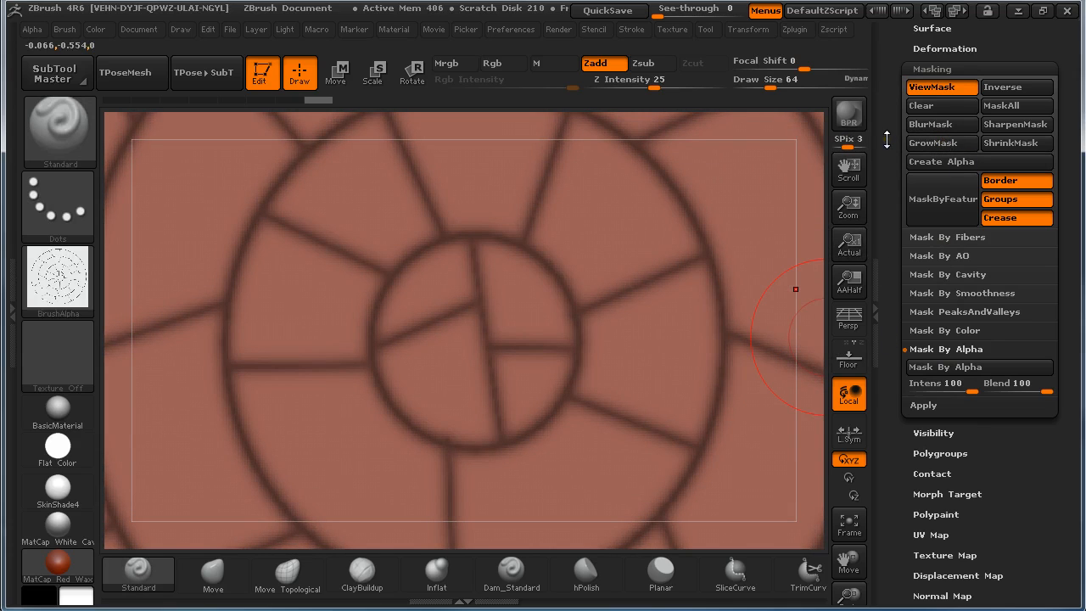
left_click(1015, 123)
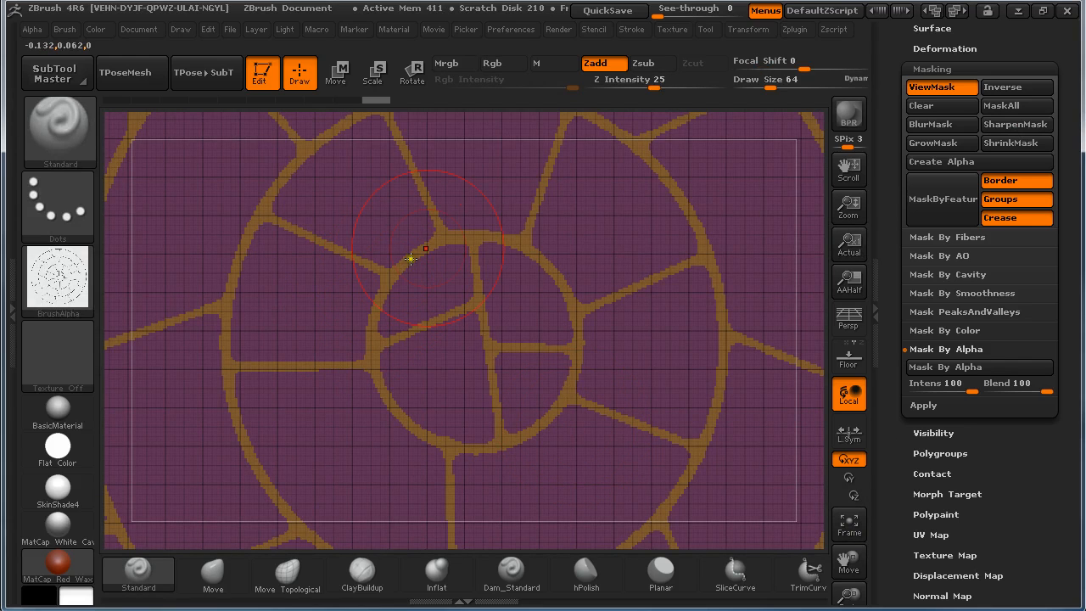
mouse_move(370, 162)
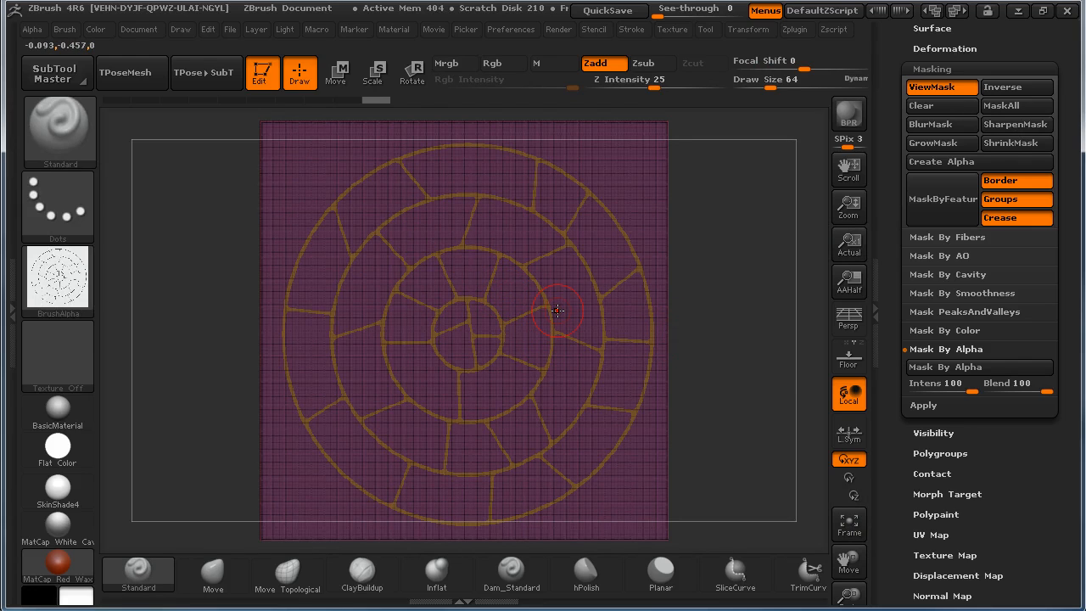
mouse_move(553, 230)
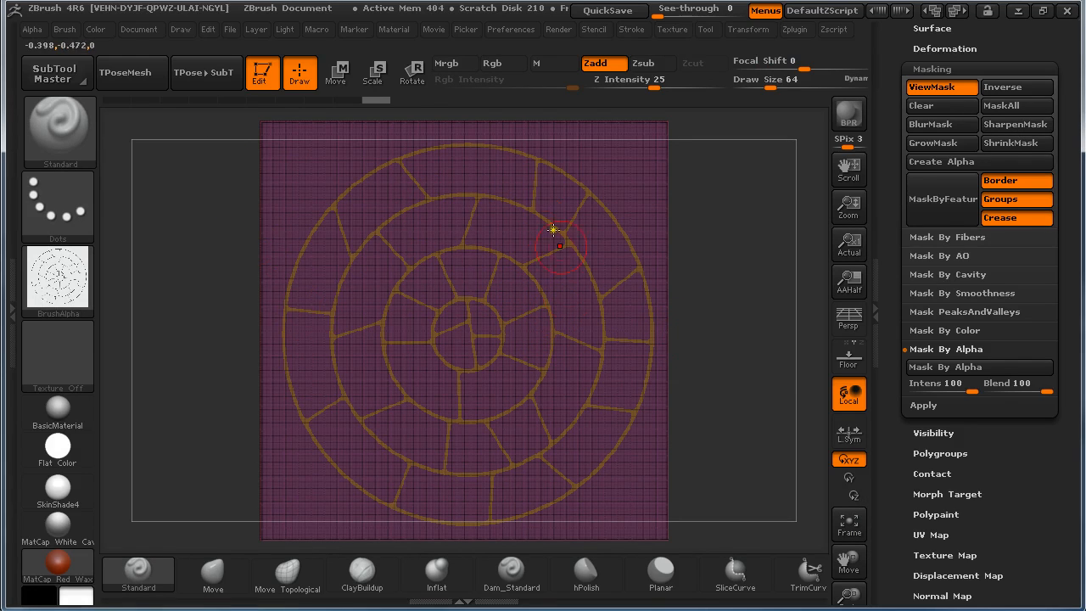
mouse_move(711, 302)
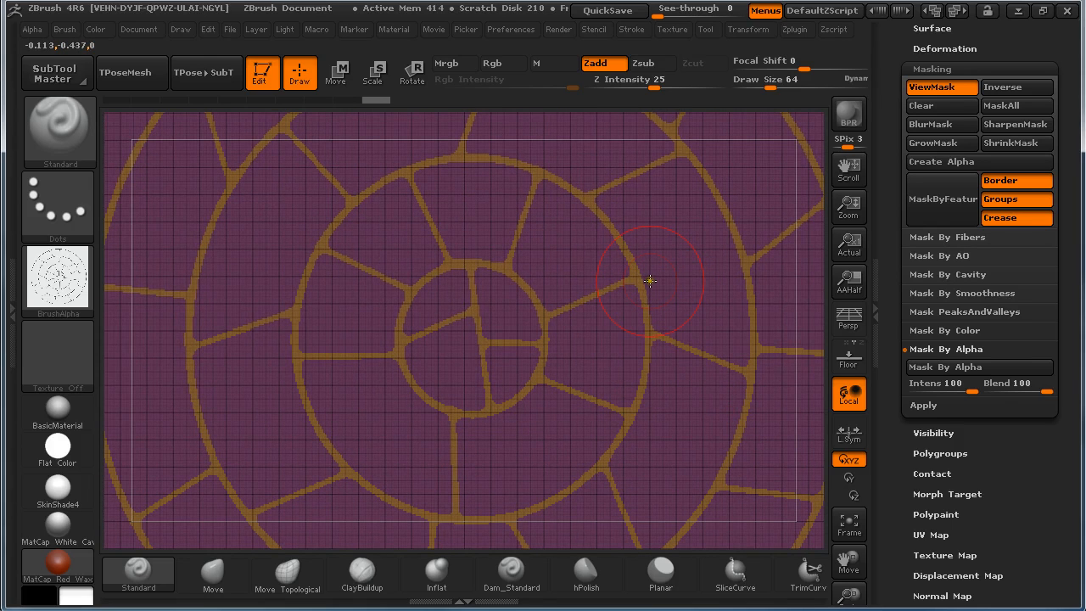
left_click(503, 64)
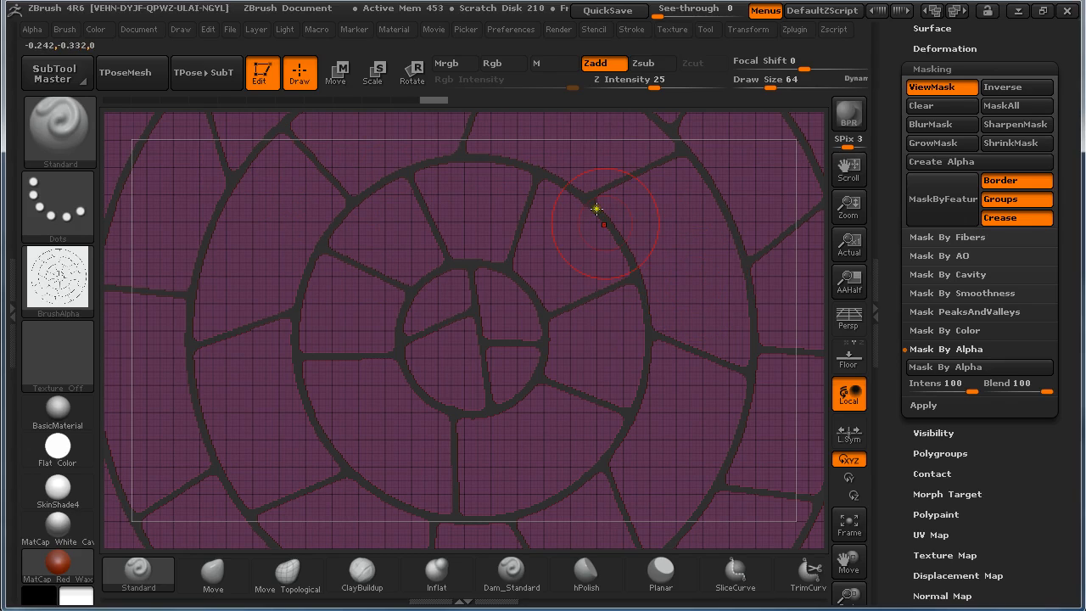
mouse_move(730, 331)
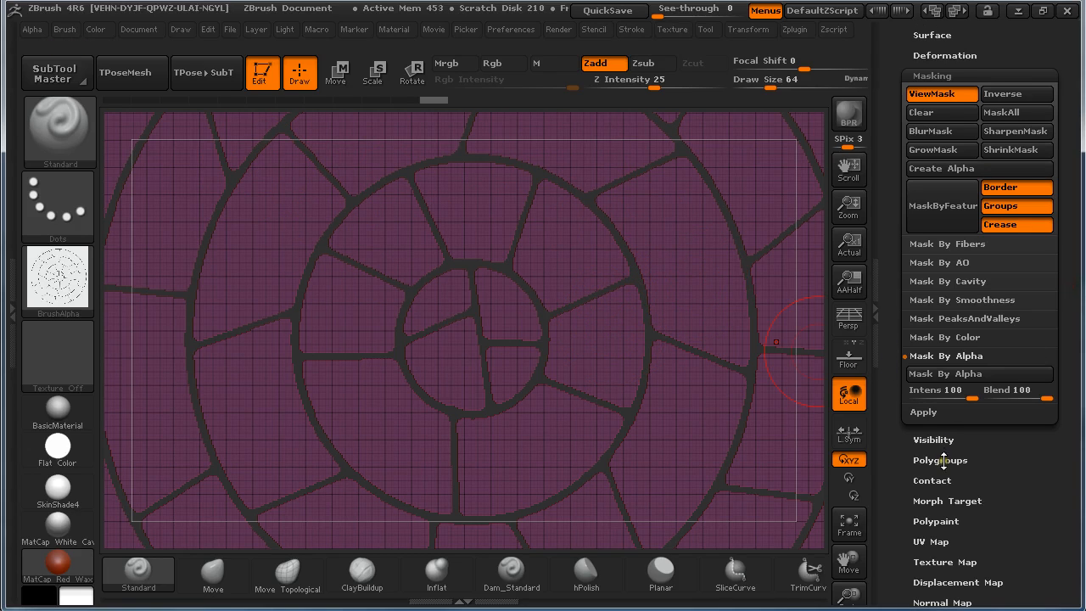
Turn the masked bricks into separate polygroups with Group Masked
left_click(941, 460)
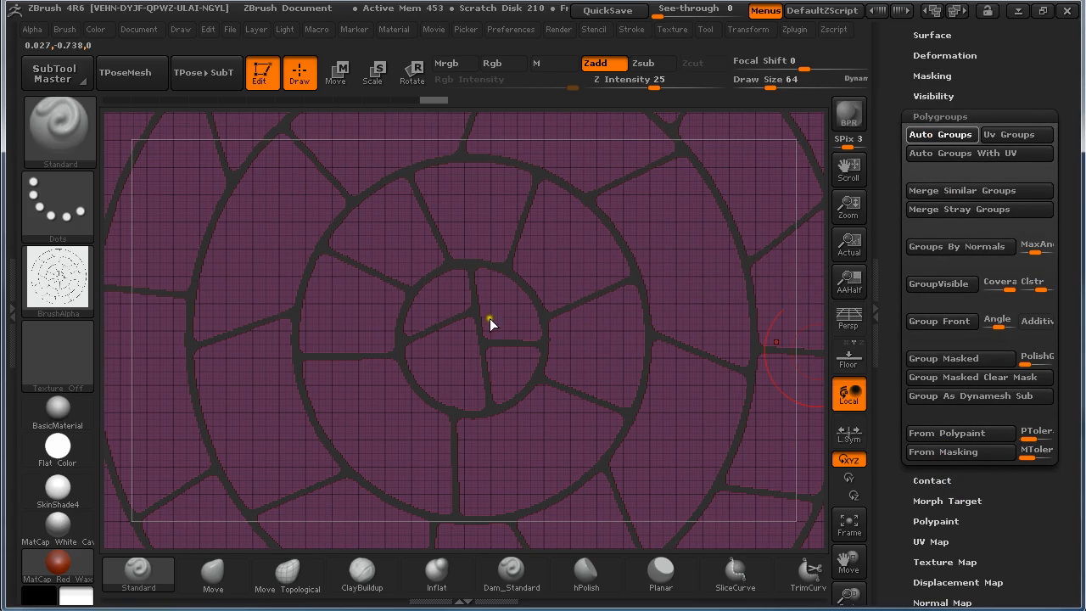
left_click(940, 134)
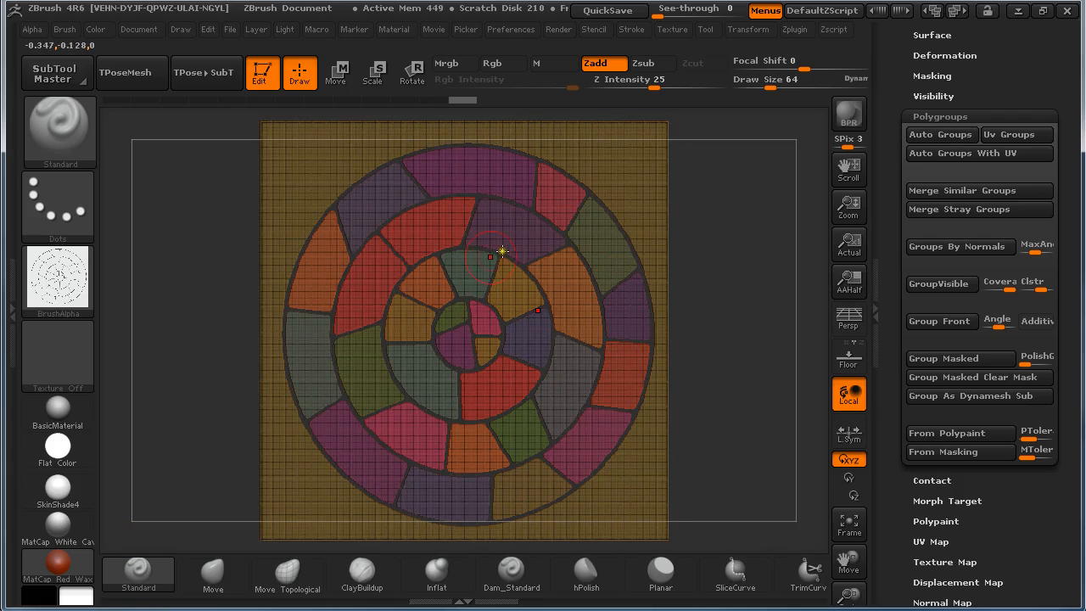
mouse_move(655, 209)
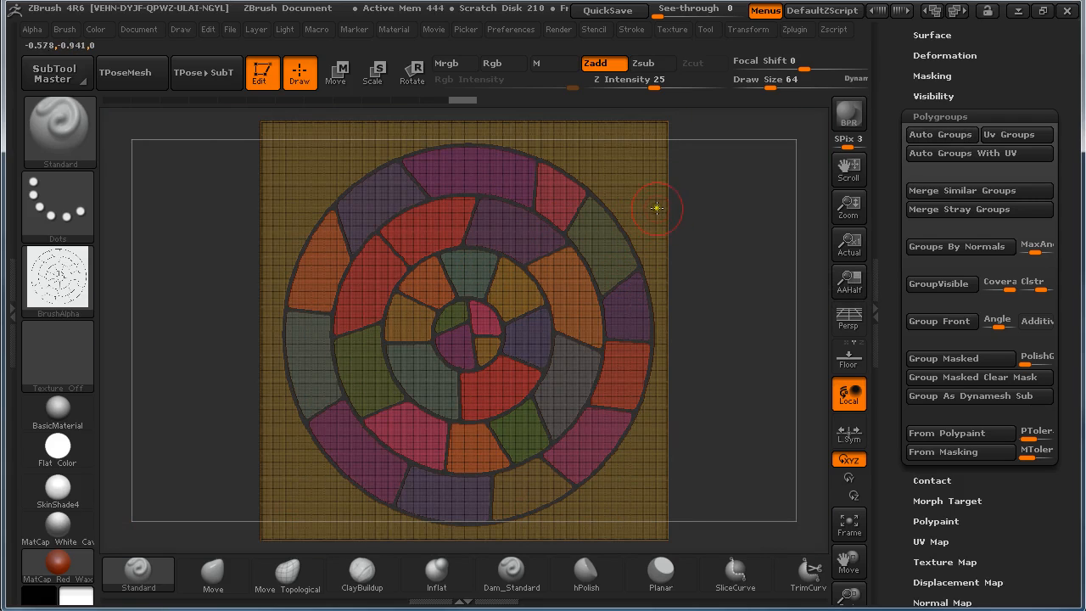
mouse_move(601, 258)
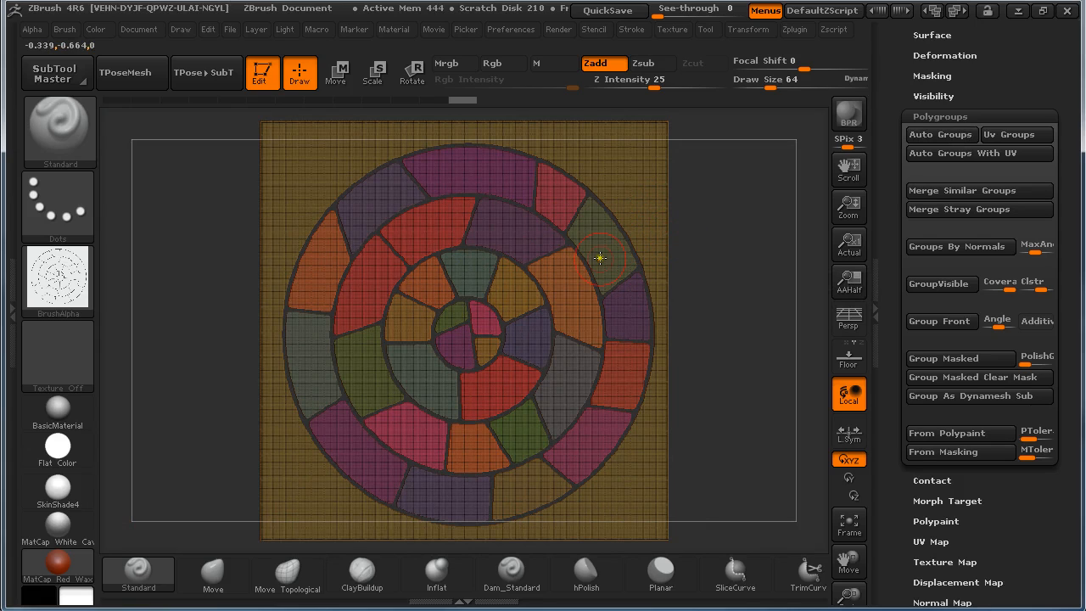
mouse_move(659, 188)
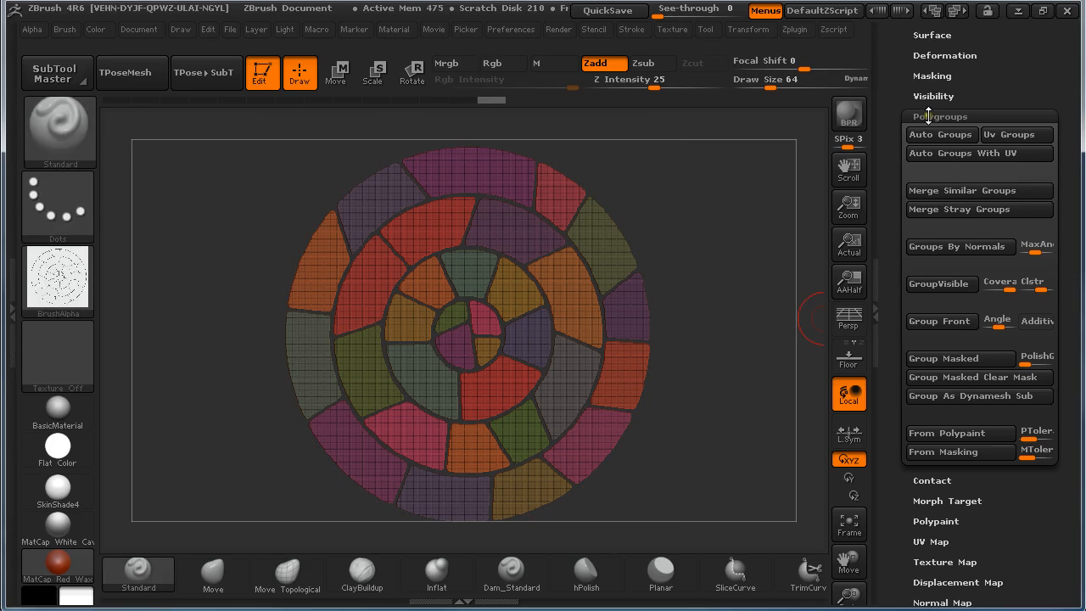
left_click(941, 115)
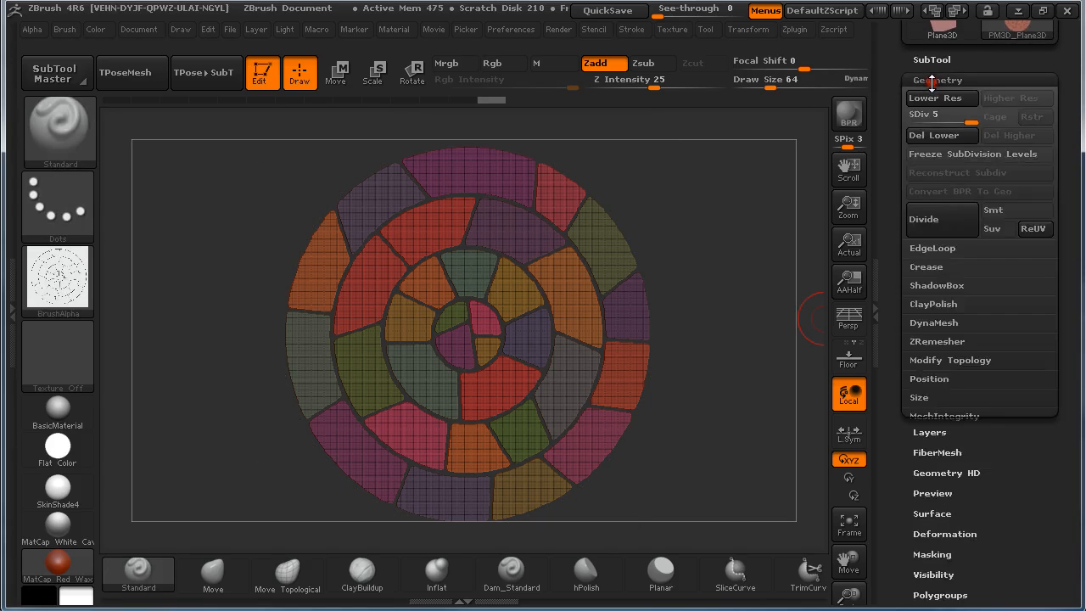
Delete the lower subdivision levels and the hidden square border geometry
left_click(950, 360)
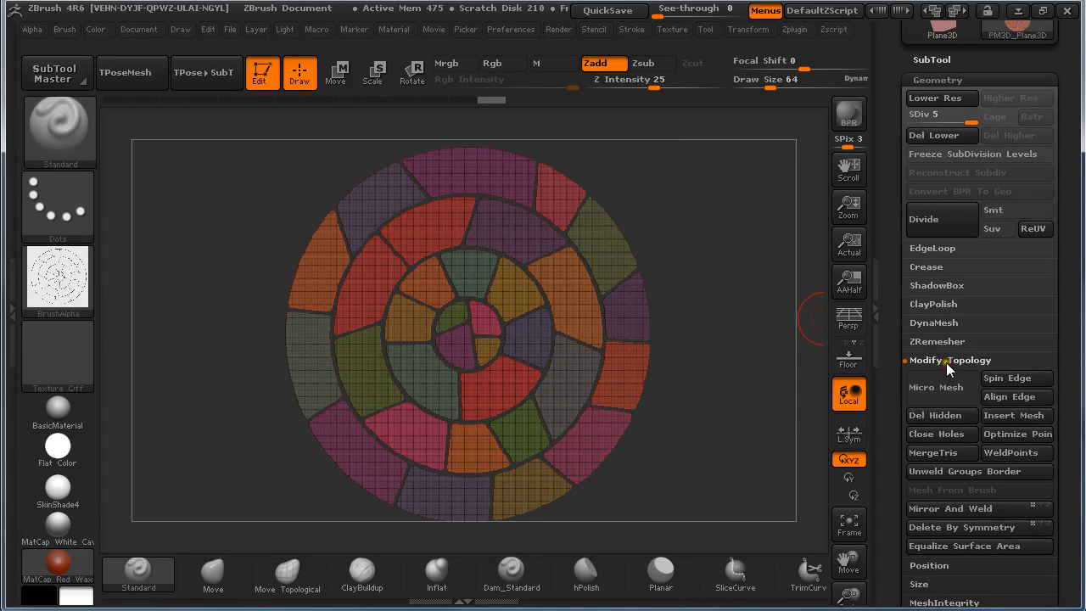
left_click(937, 415)
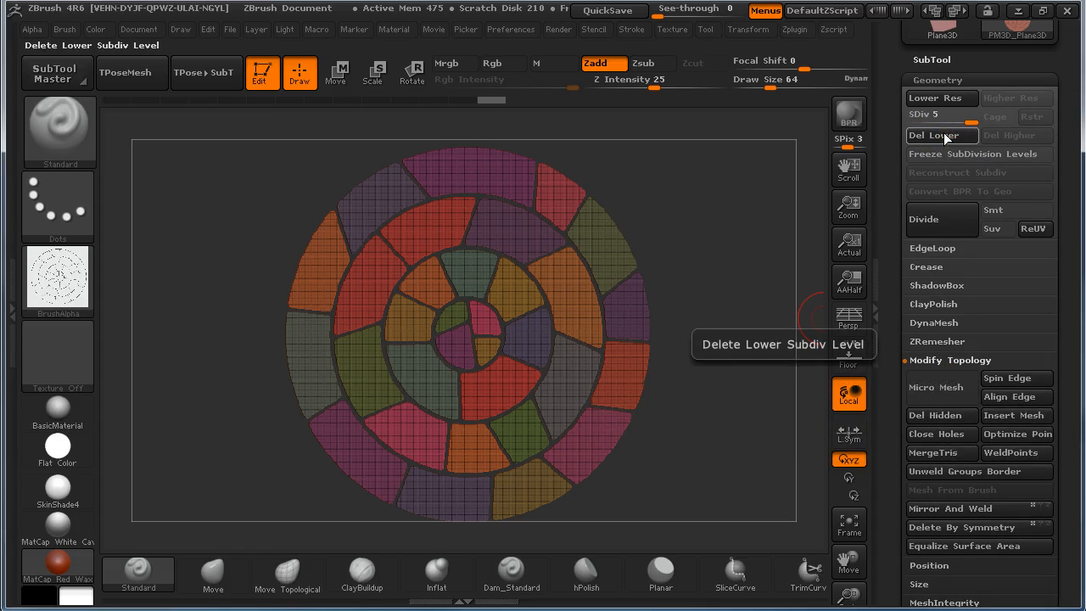
left_click(941, 136)
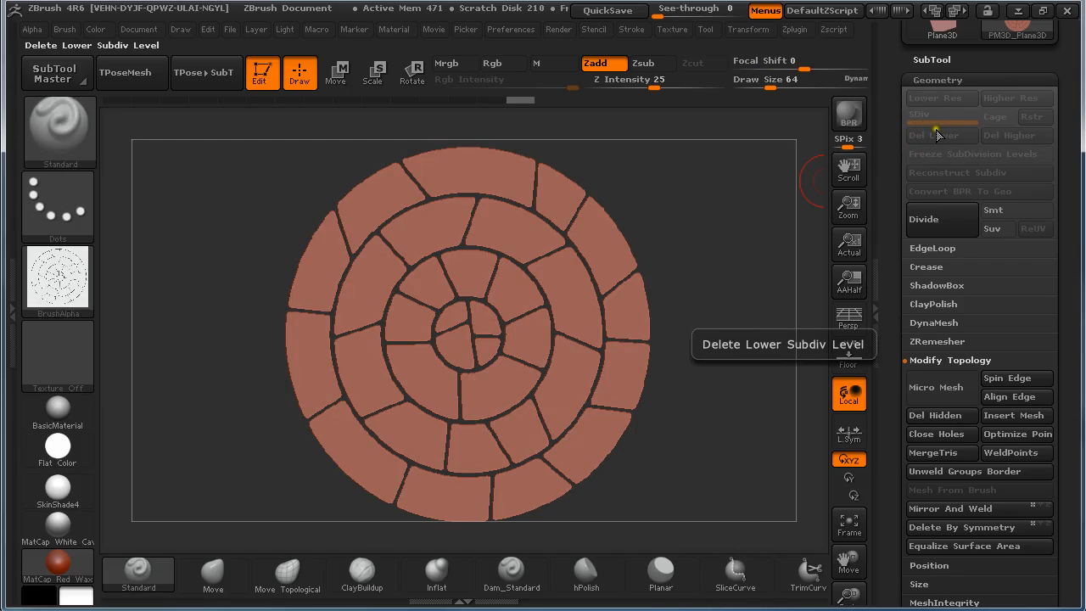
mouse_move(942, 387)
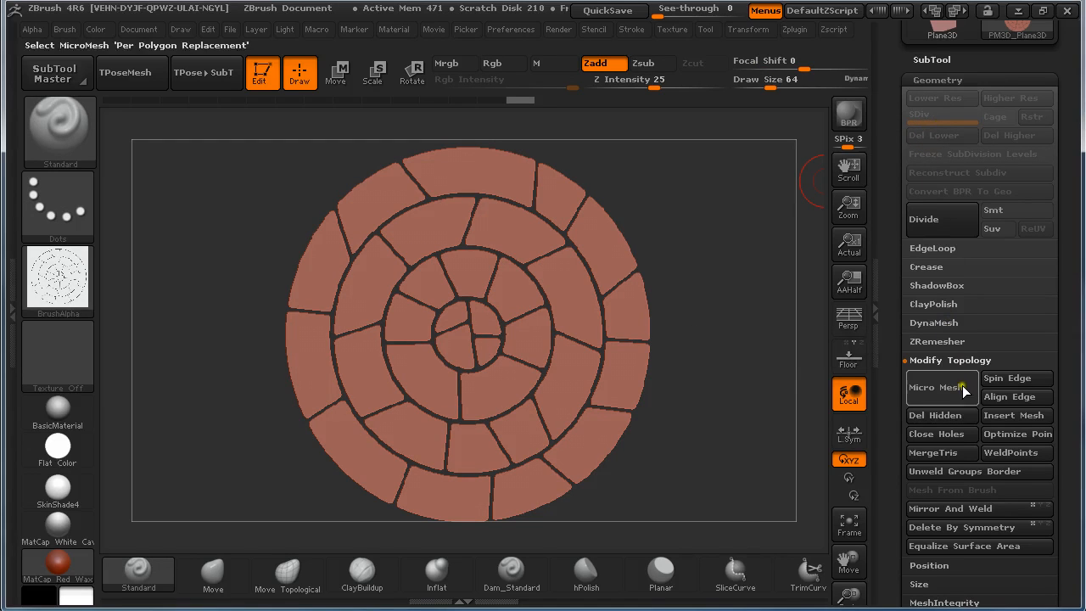
mouse_move(942, 414)
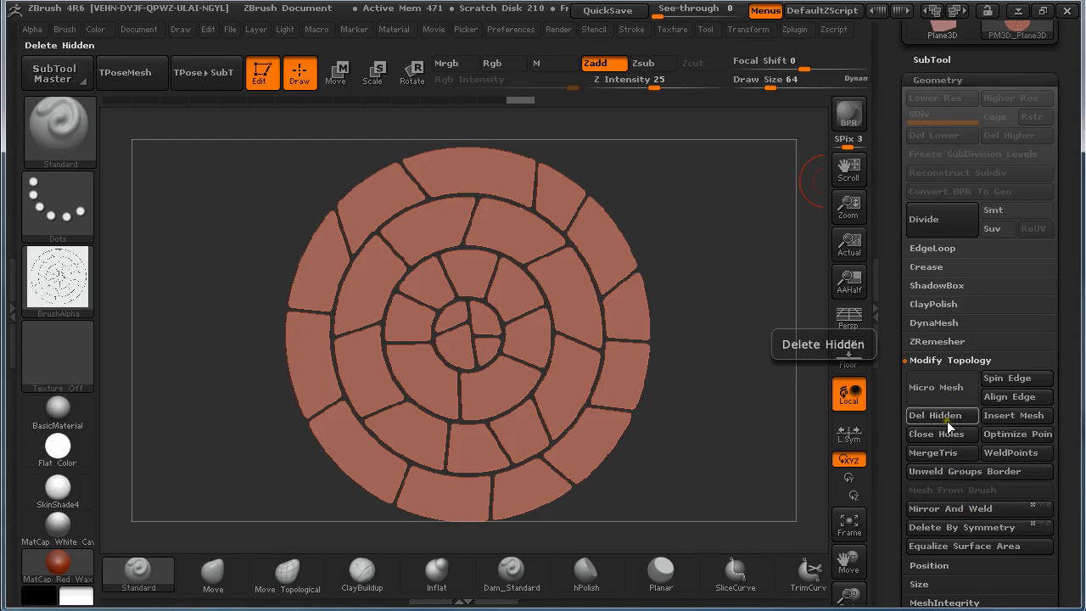
left_click(937, 414)
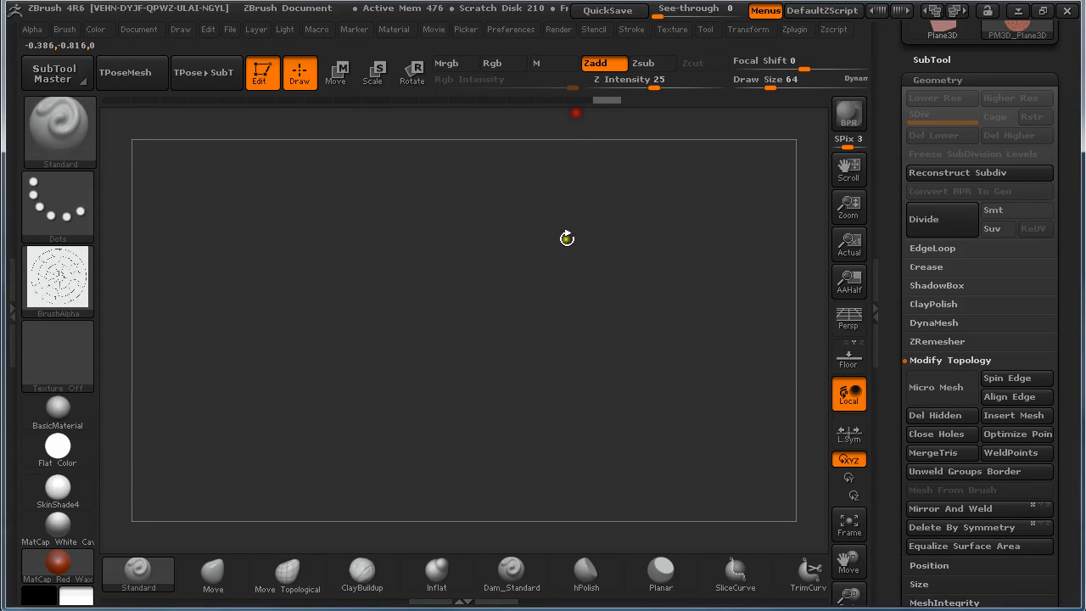
mouse_move(713, 361)
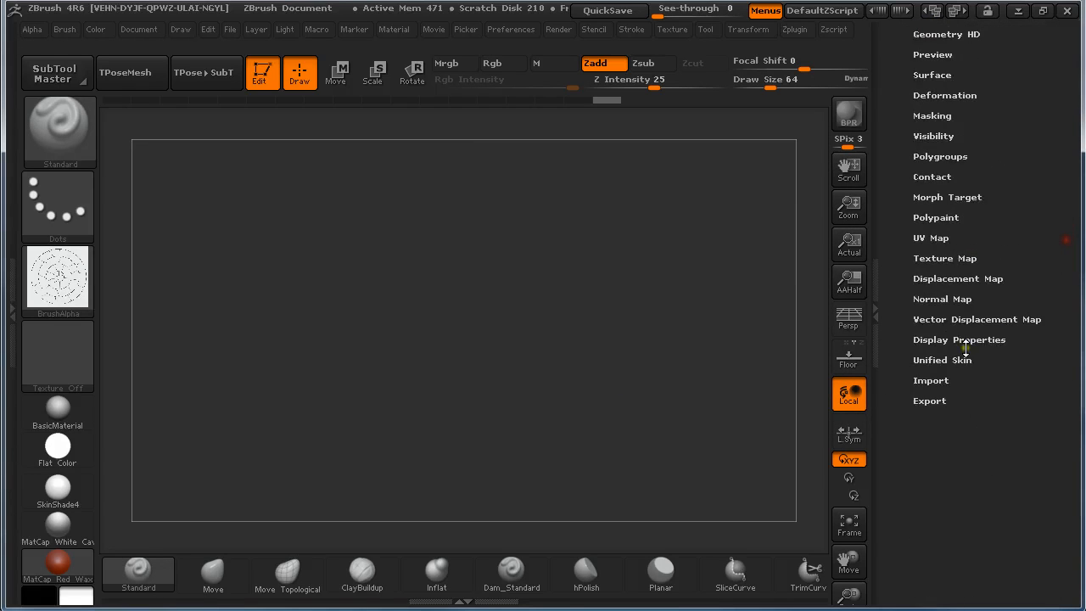
Set the mesh to display double-sided in Display Properties
left_click(961, 339)
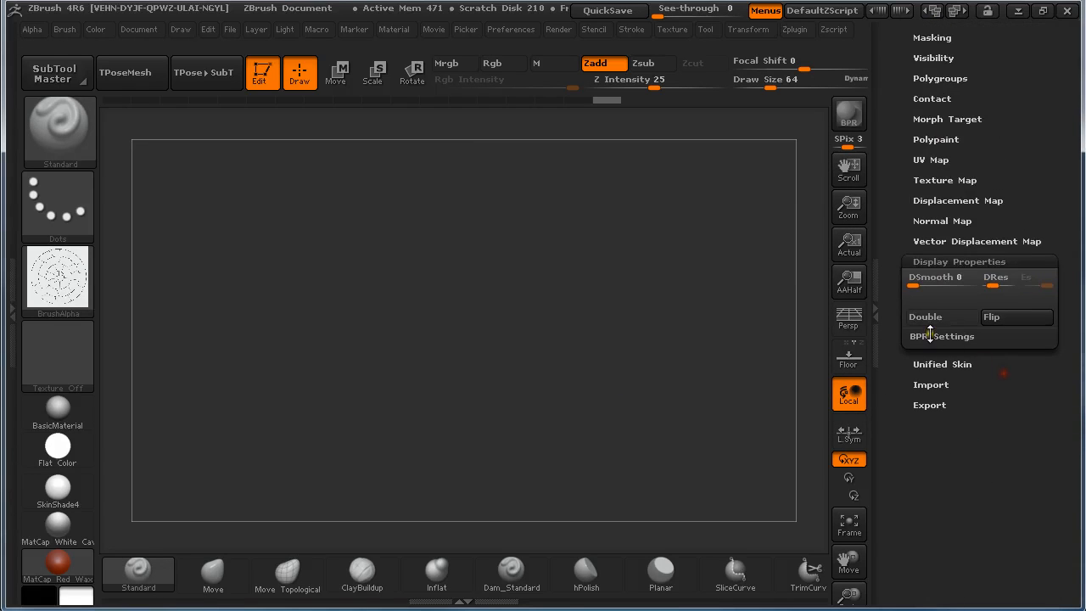
left_click(937, 317)
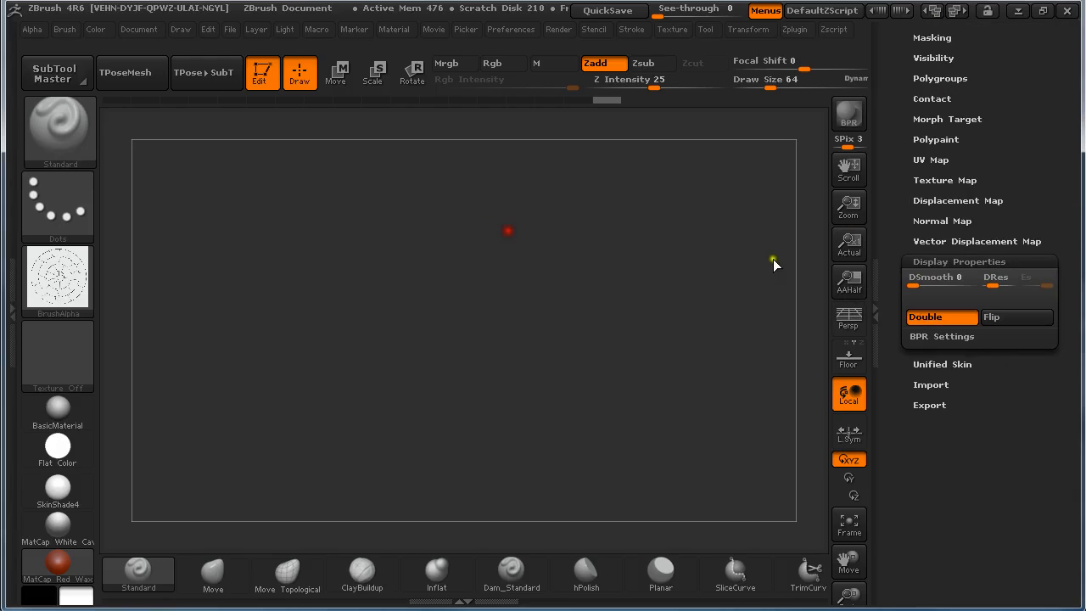
left_click(940, 270)
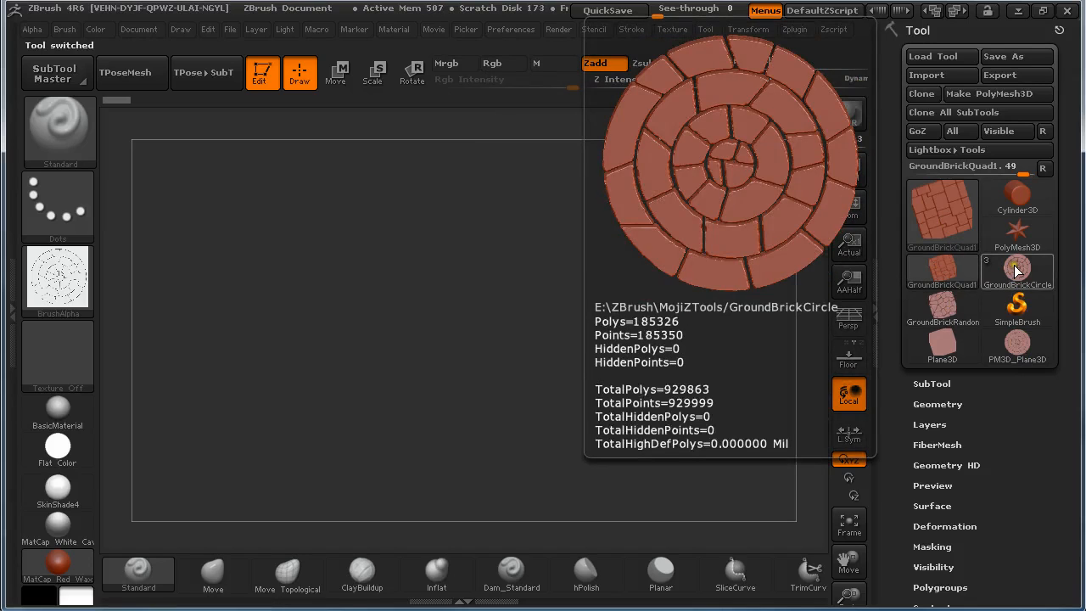
Select the circular brick tile tool and put it into Edit mode
left_click(1016, 340)
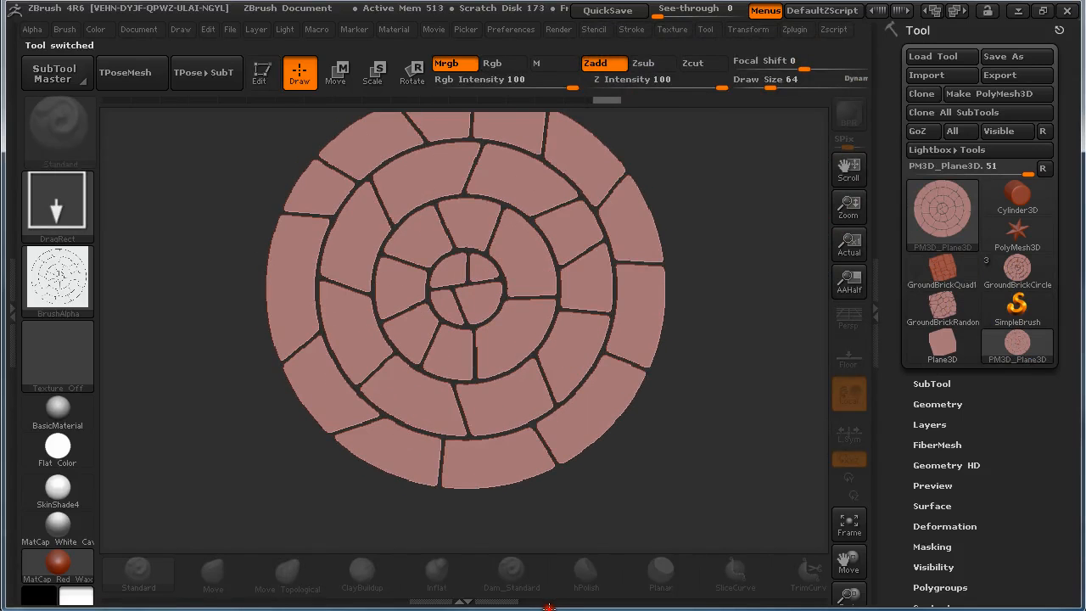
left_click(262, 71)
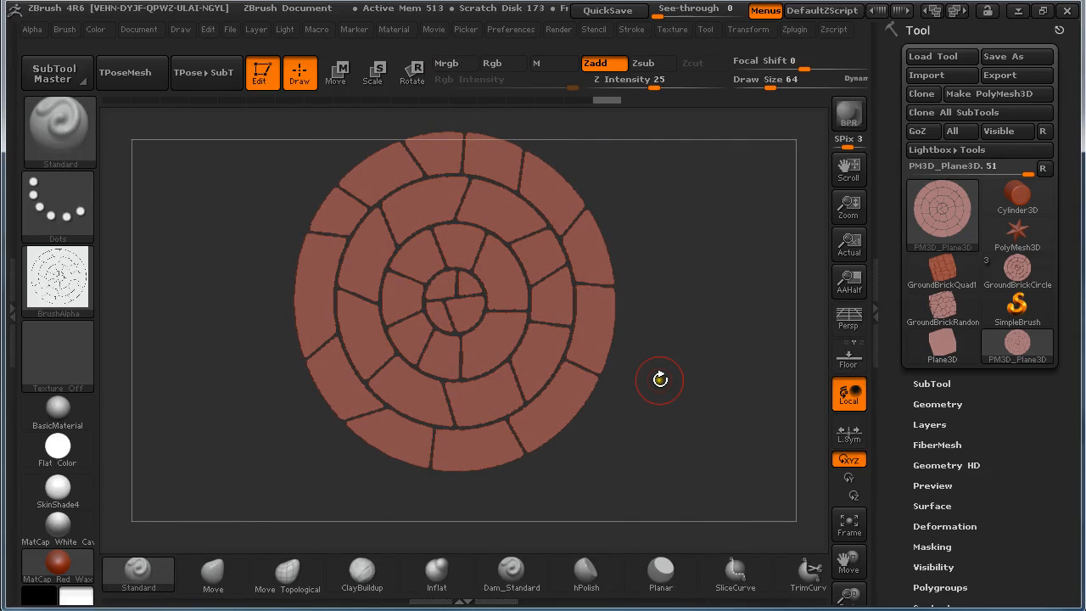
scroll("down", 3)
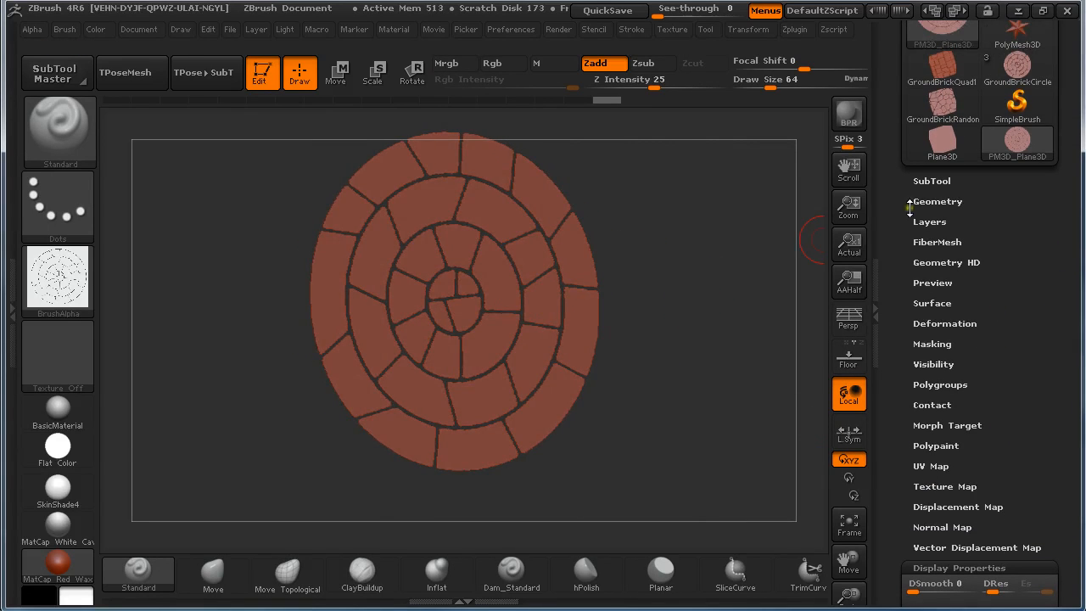
Extrude each brick into a raised bevelled panel with Panel Loops and check the depth
left_click(937, 200)
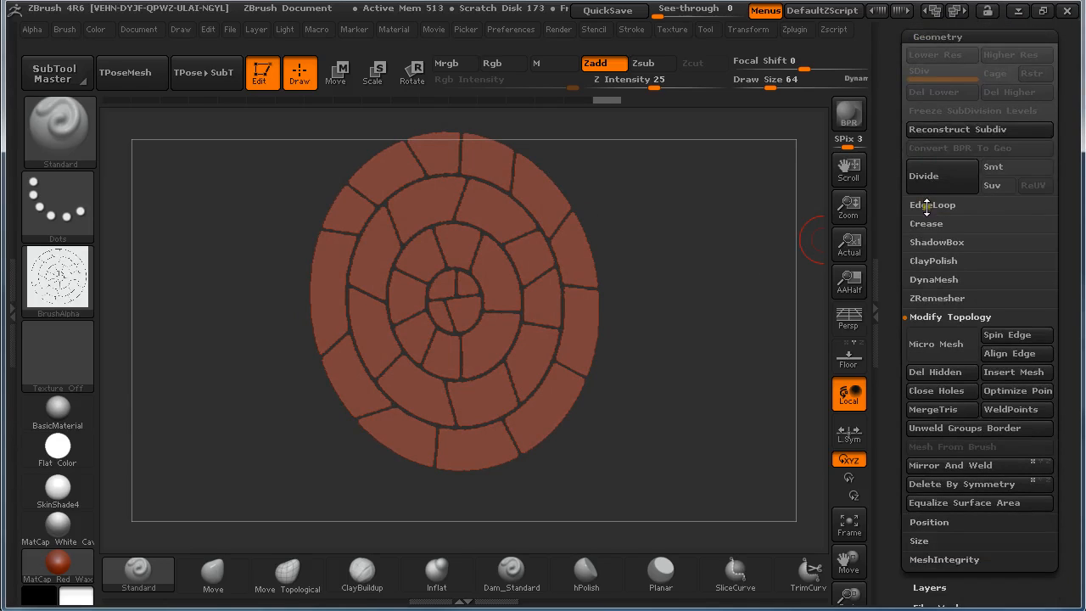
left_click(950, 317)
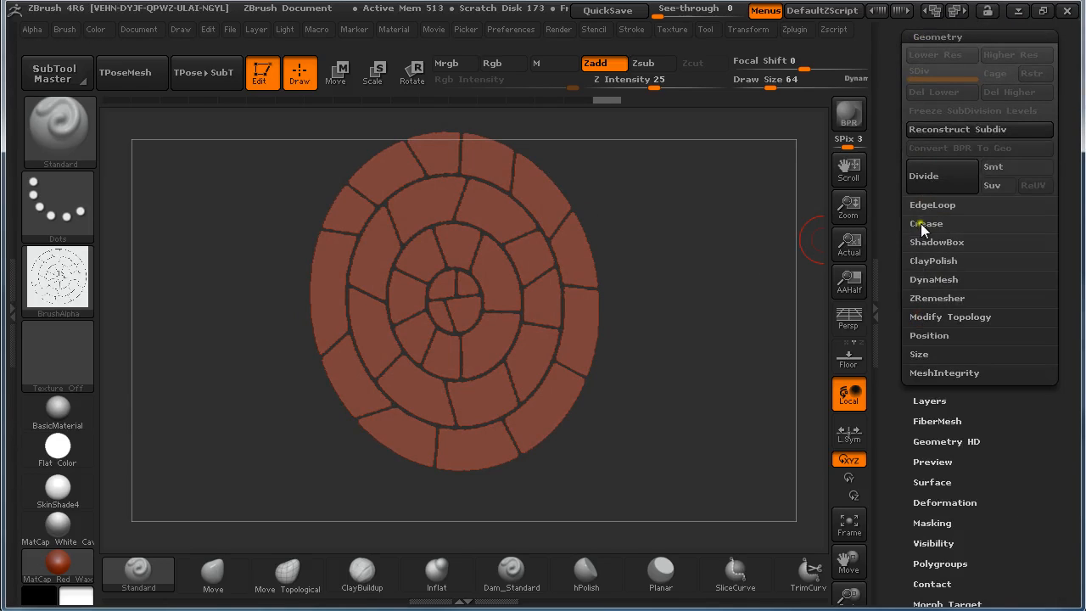
left_click(933, 204)
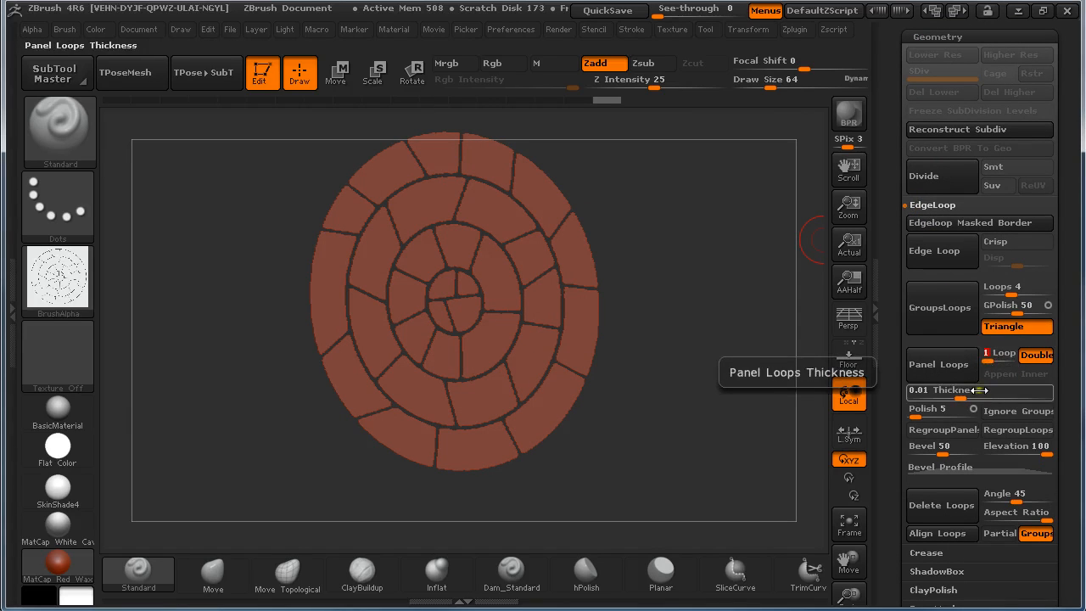
mouse_move(941, 364)
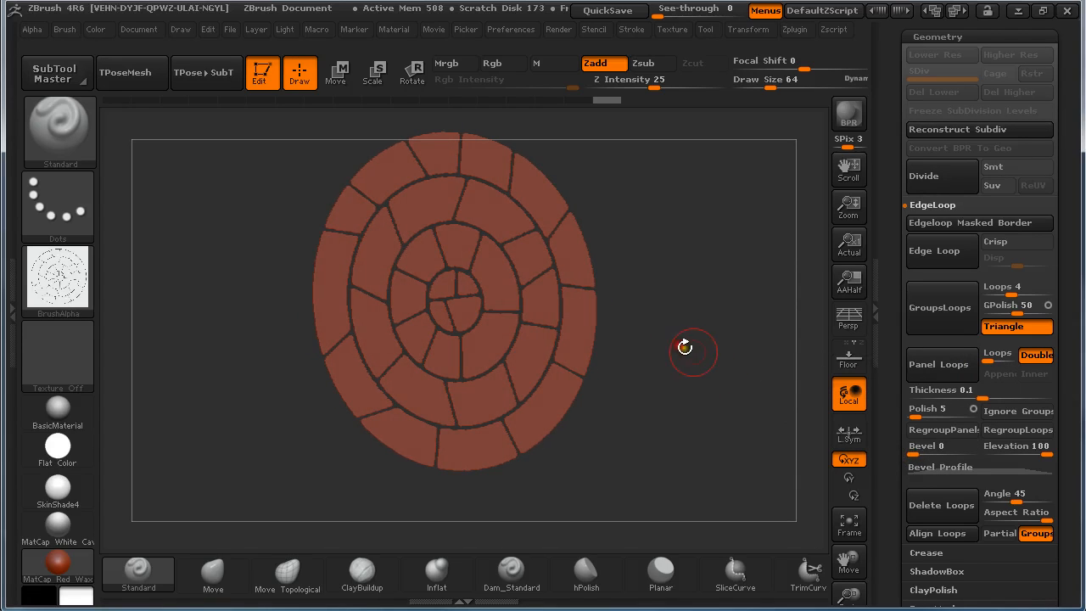
left_click(933, 364)
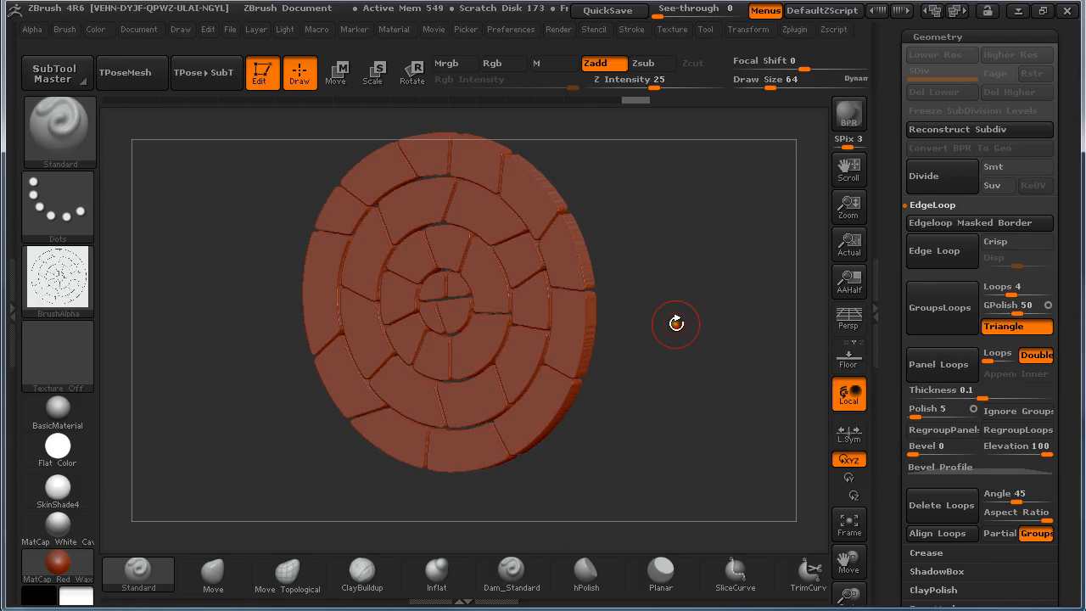
left_click_drag(677, 323, 665, 411)
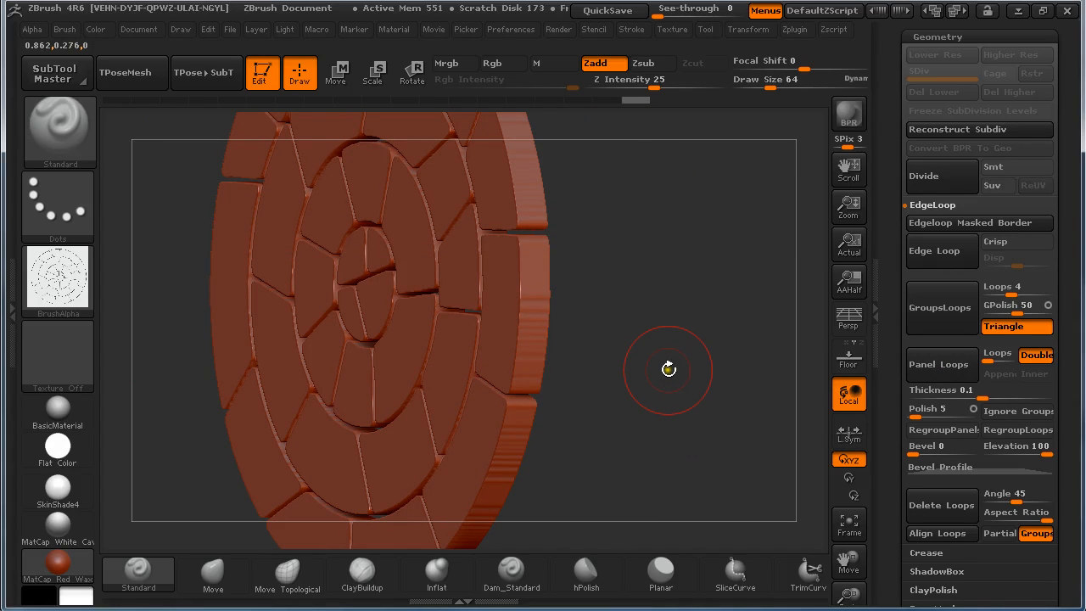
left_click_drag(669, 370, 665, 365)
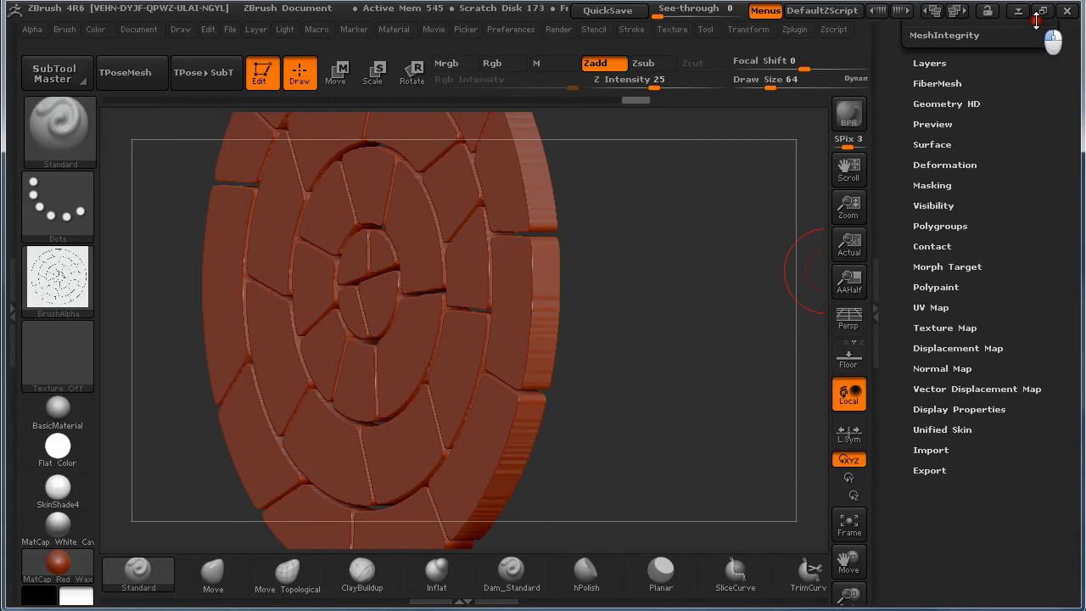
Auto Groups the thickened tile so each brick gets its own polygroup, then inspect the colours
left_click(940, 226)
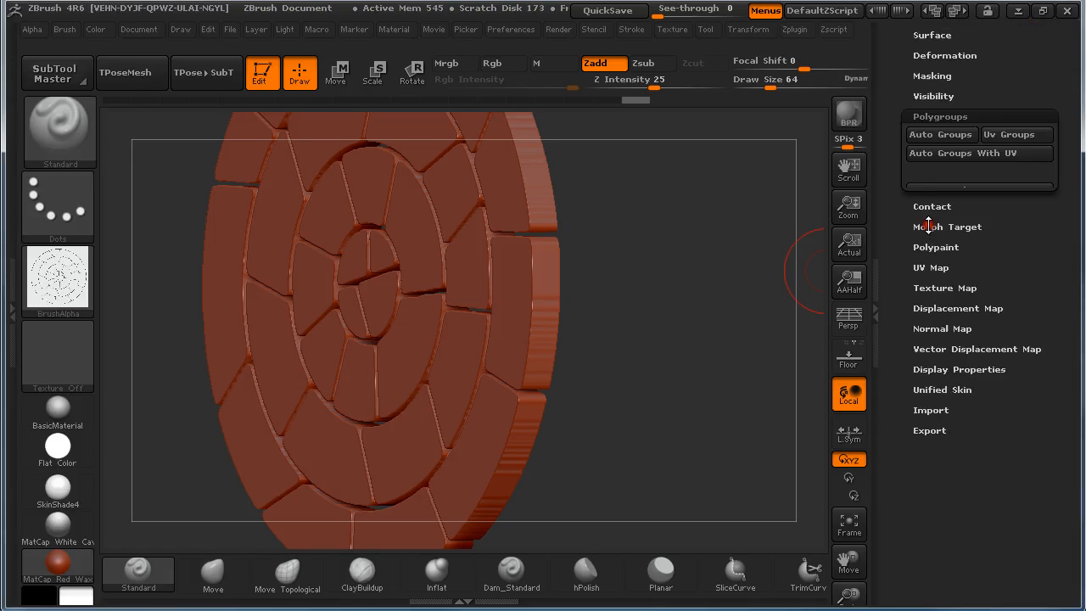
left_click(941, 126)
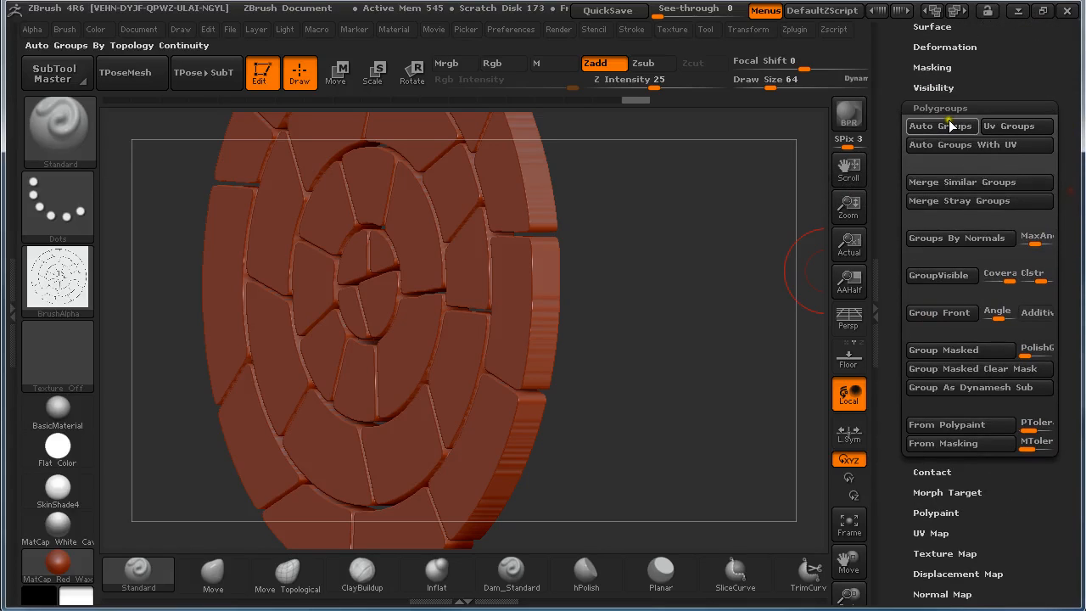
left_click(941, 126)
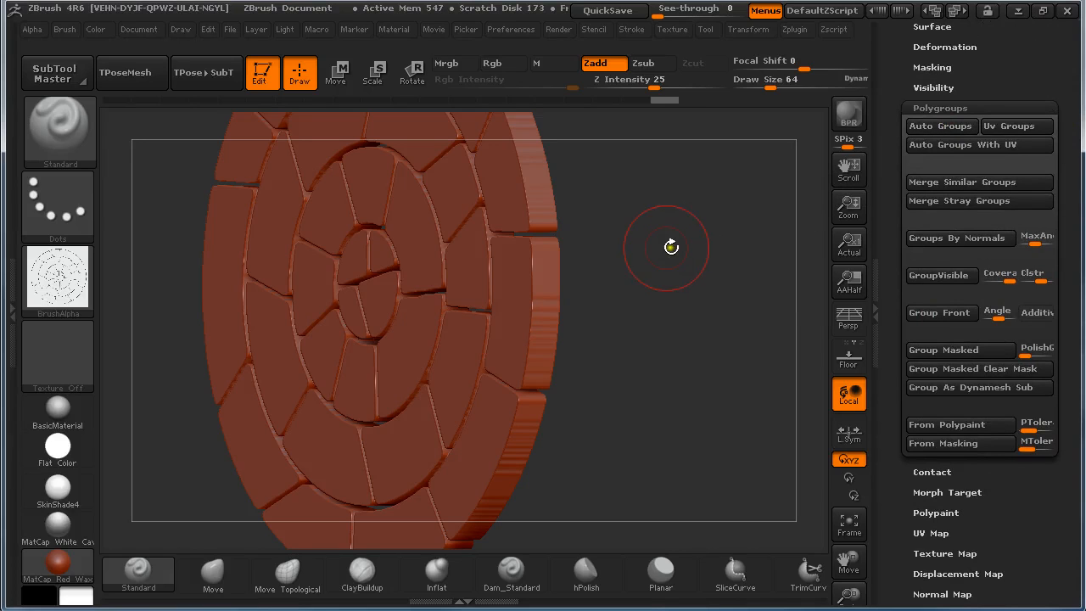
left_click_drag(671, 248, 631, 270)
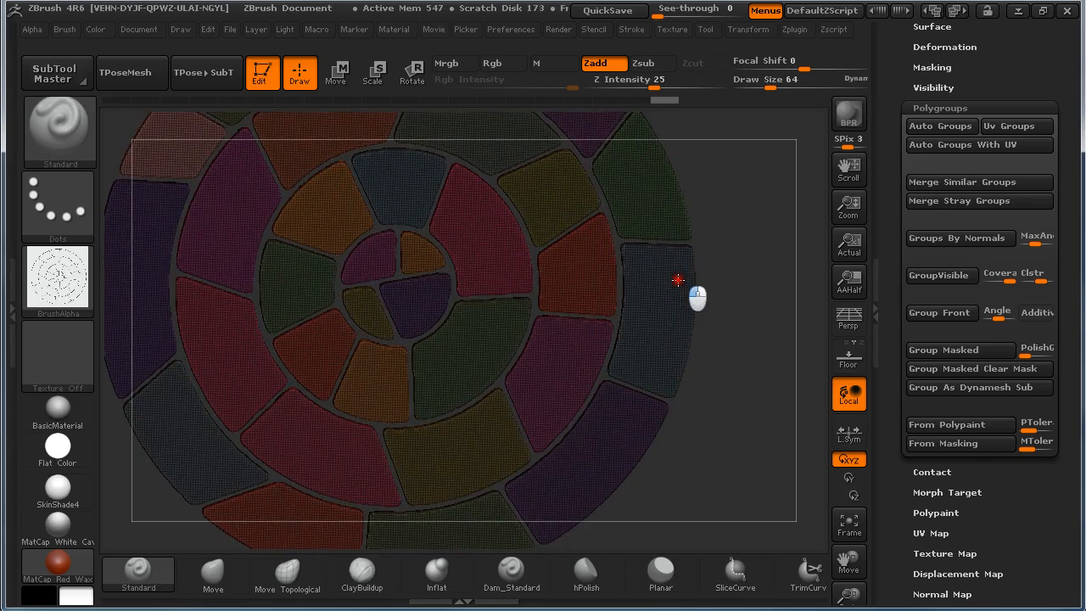
left_click_drag(679, 280, 666, 382)
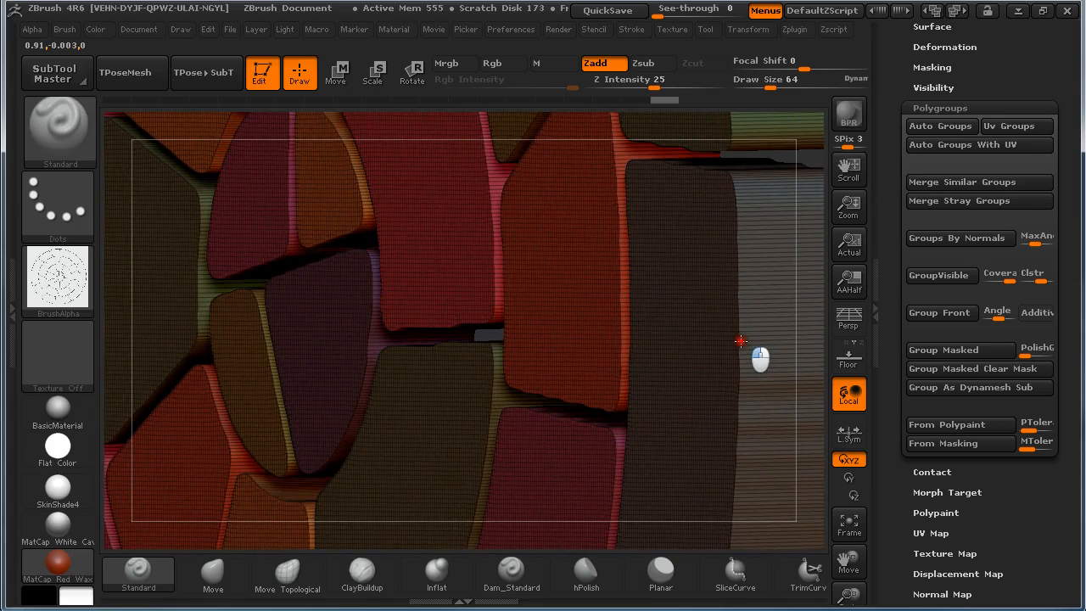
mouse_move(705, 336)
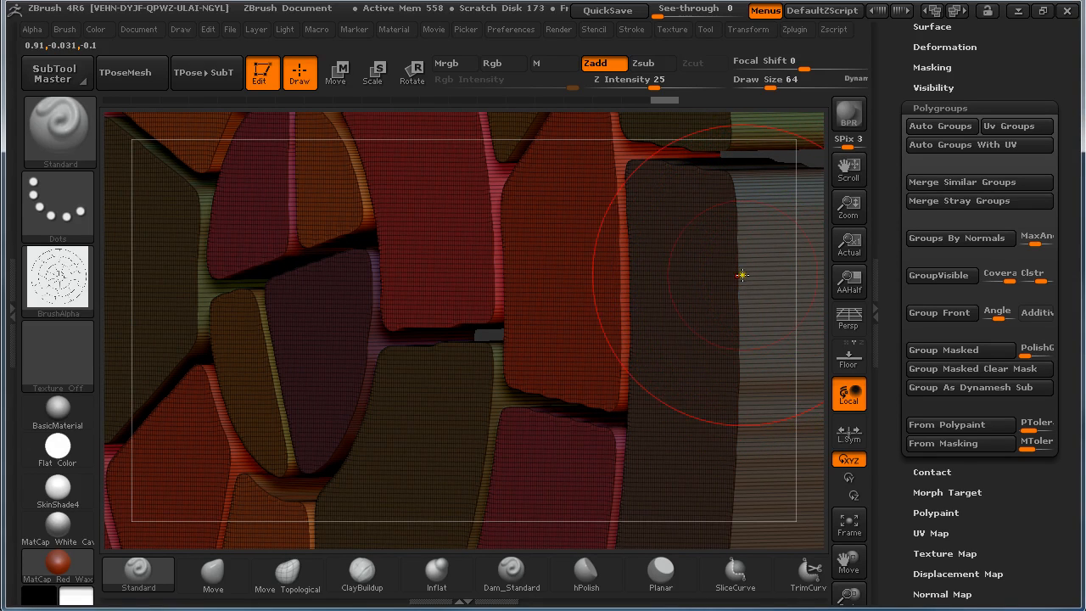
Open the alpha library and adjust the view of the bricks
left_click(57, 280)
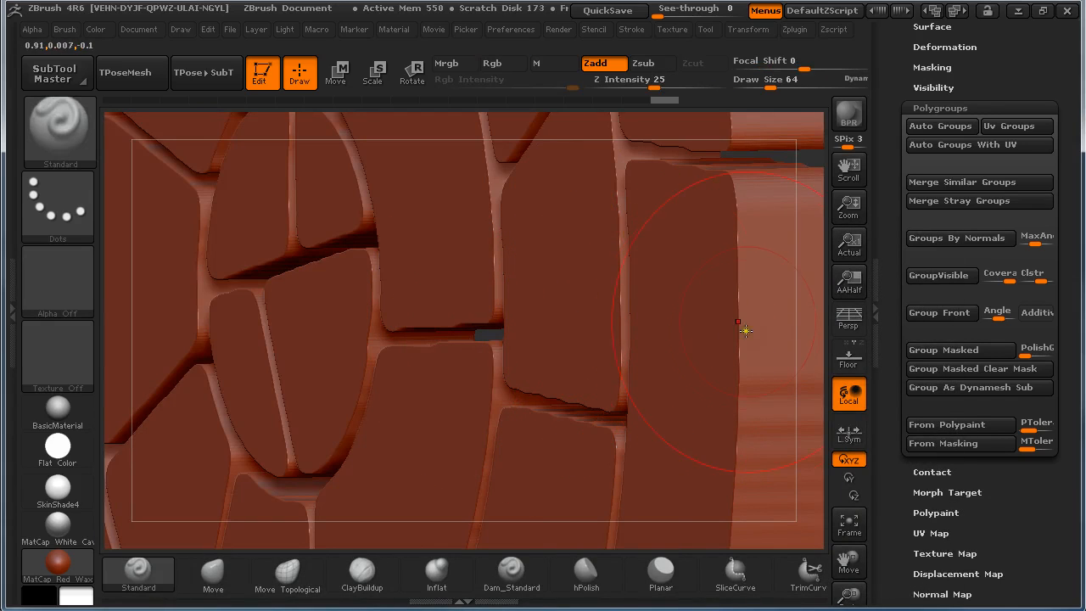
mouse_move(685, 334)
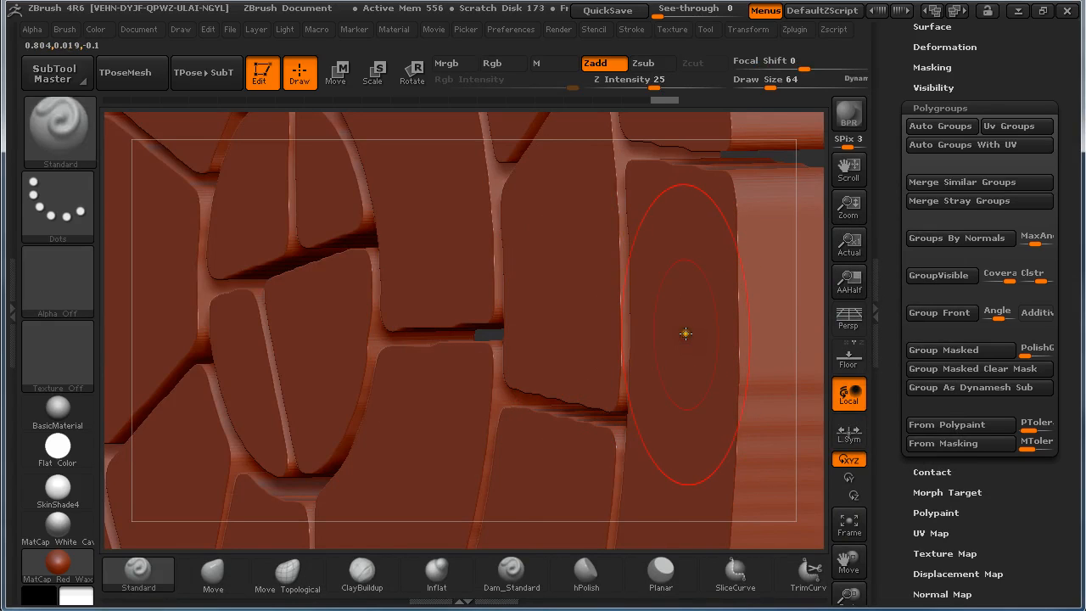
left_click_drag(686, 334, 675, 357)
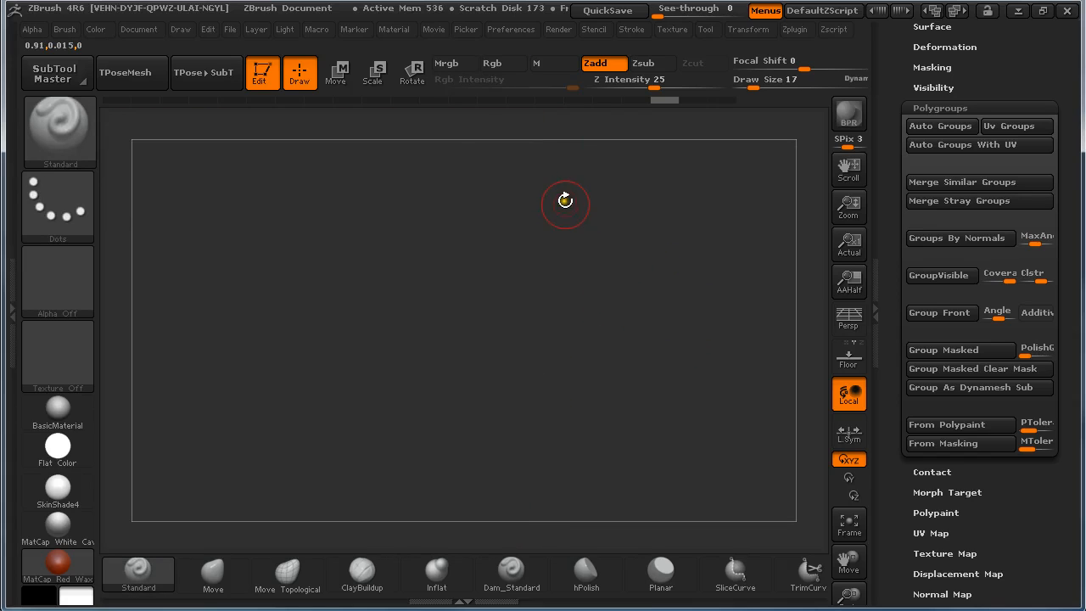
ZRemesh the tile with FreezeBorder on at the Same polygon count and check it edge-on
left_click_drag(563, 202, 695, 309)
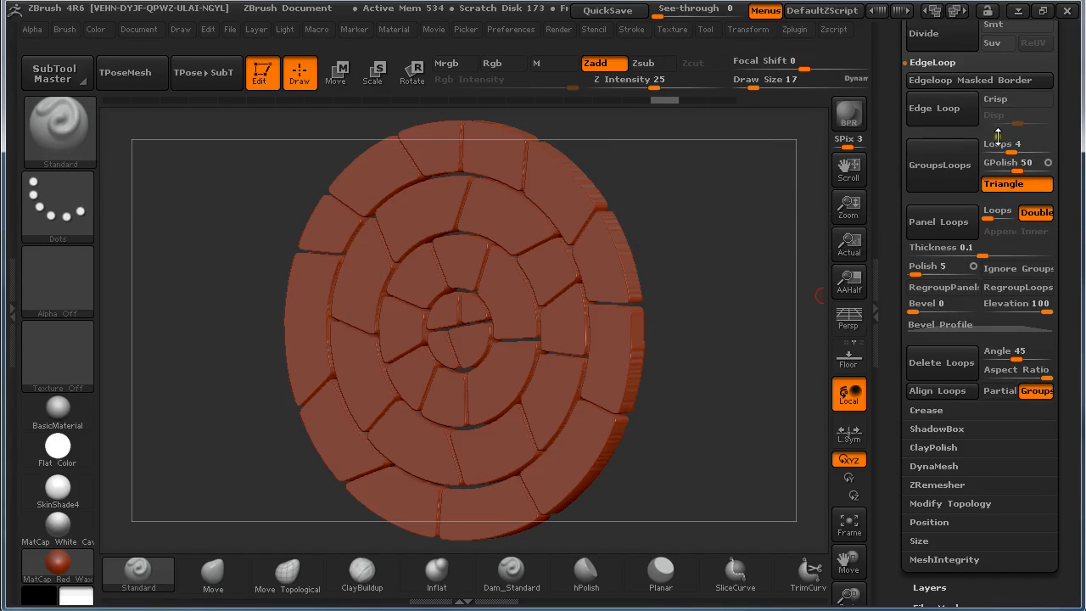
scroll("down", 3)
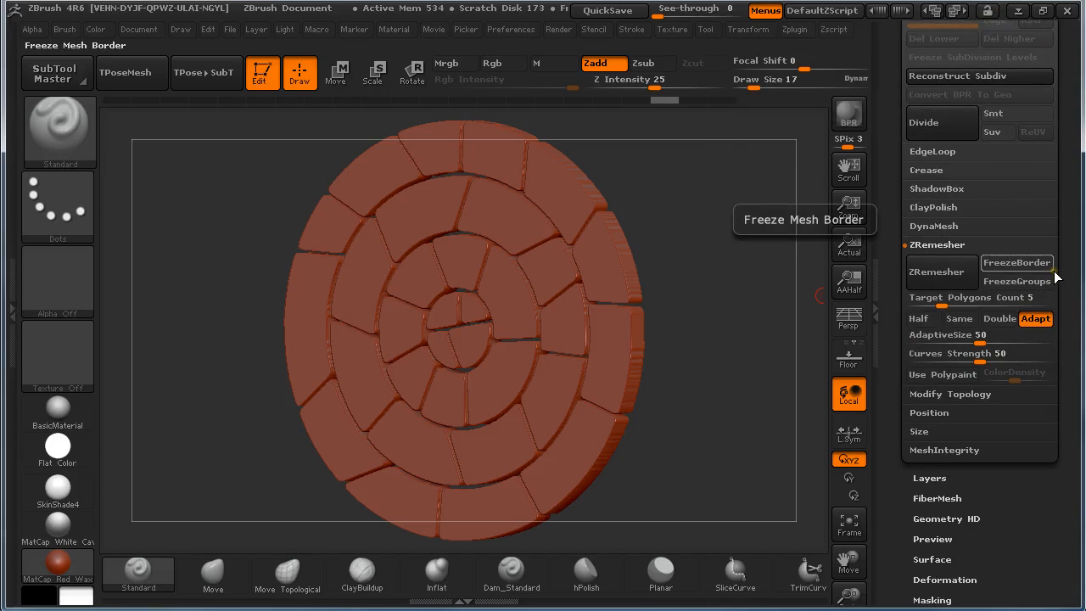
left_click(961, 319)
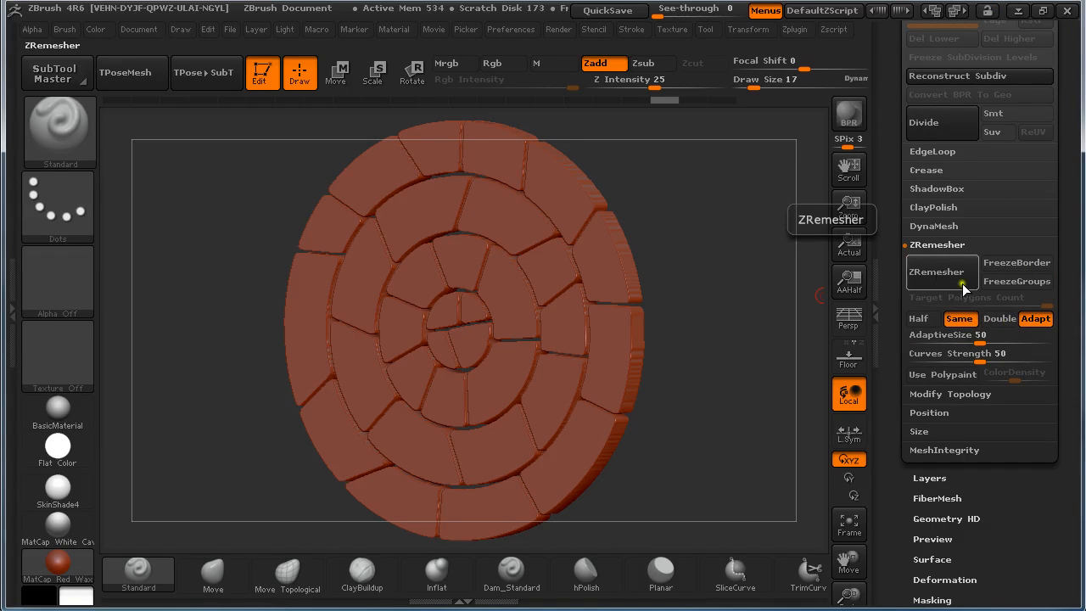
left_click(941, 271)
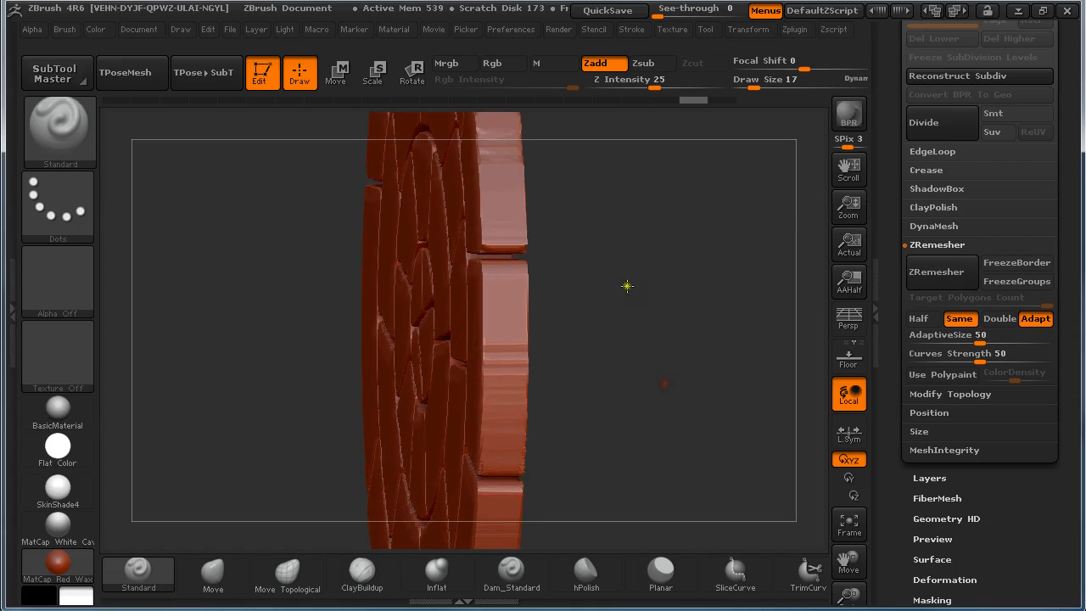
left_click_drag(626, 285, 655, 309)
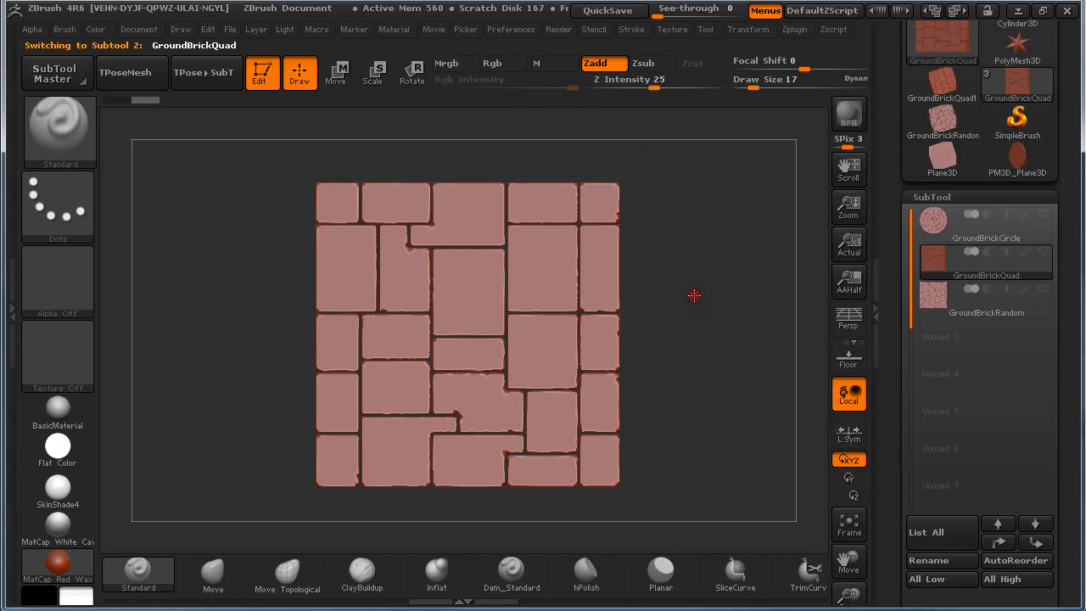
mouse_move(594, 223)
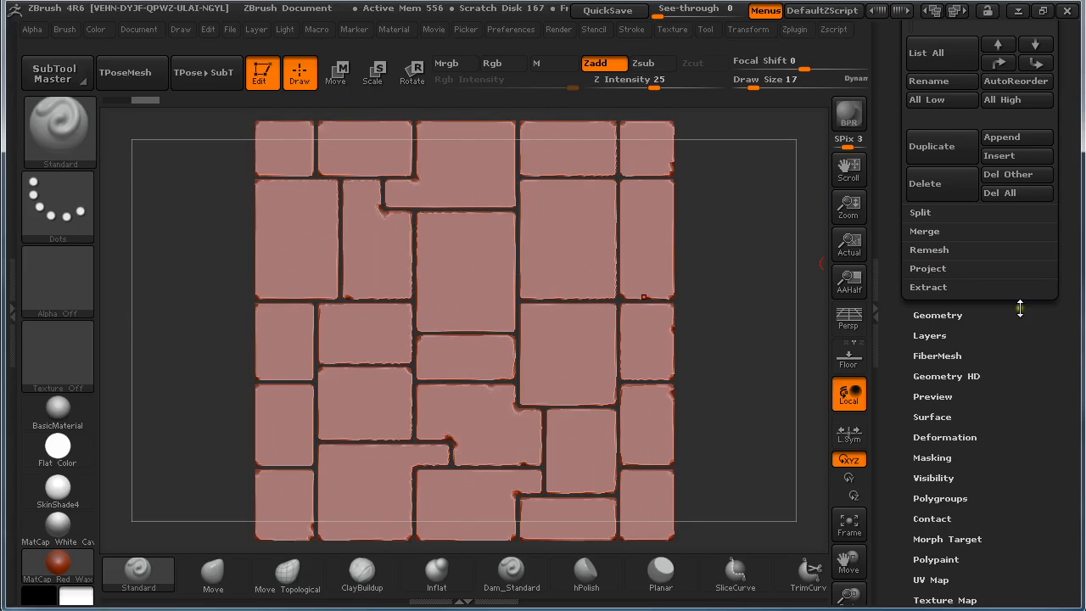
Expand the Geometry subpalette for the square quad-brick tile
left_click(937, 314)
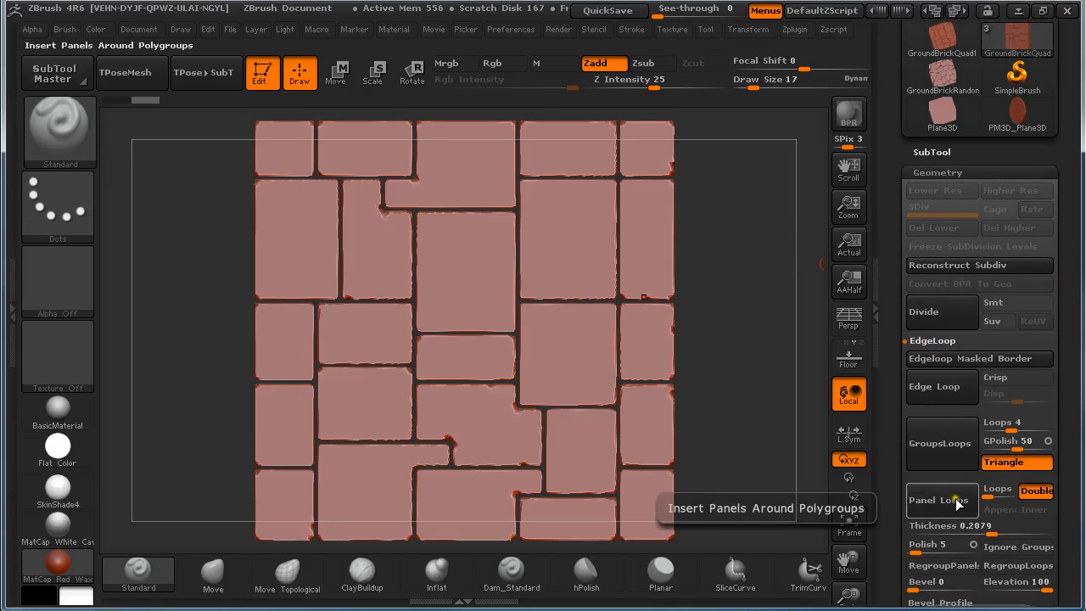
mouse_move(998, 489)
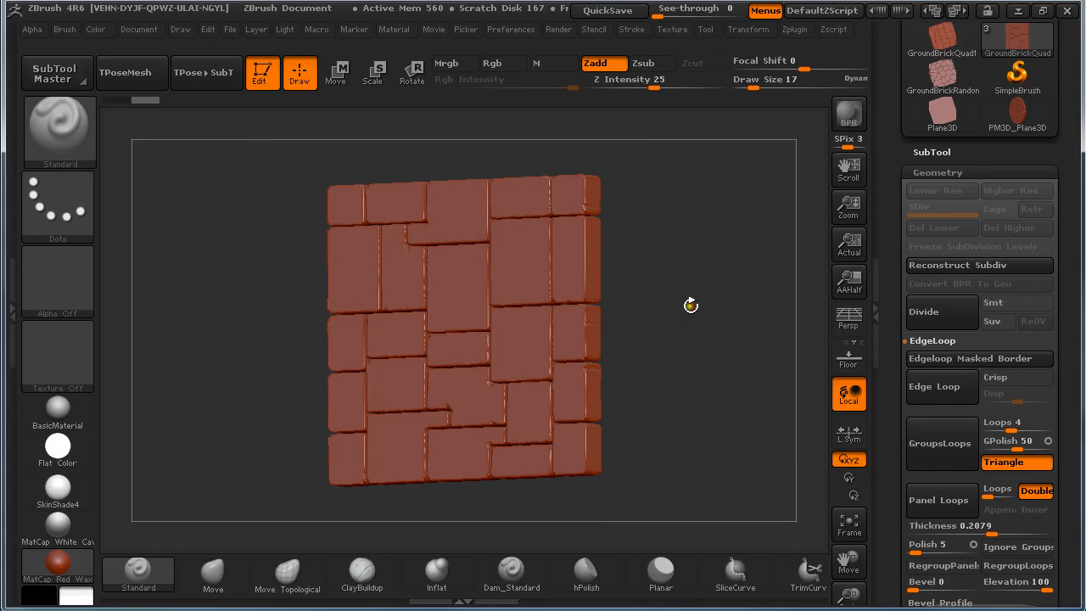
mouse_move(690, 307)
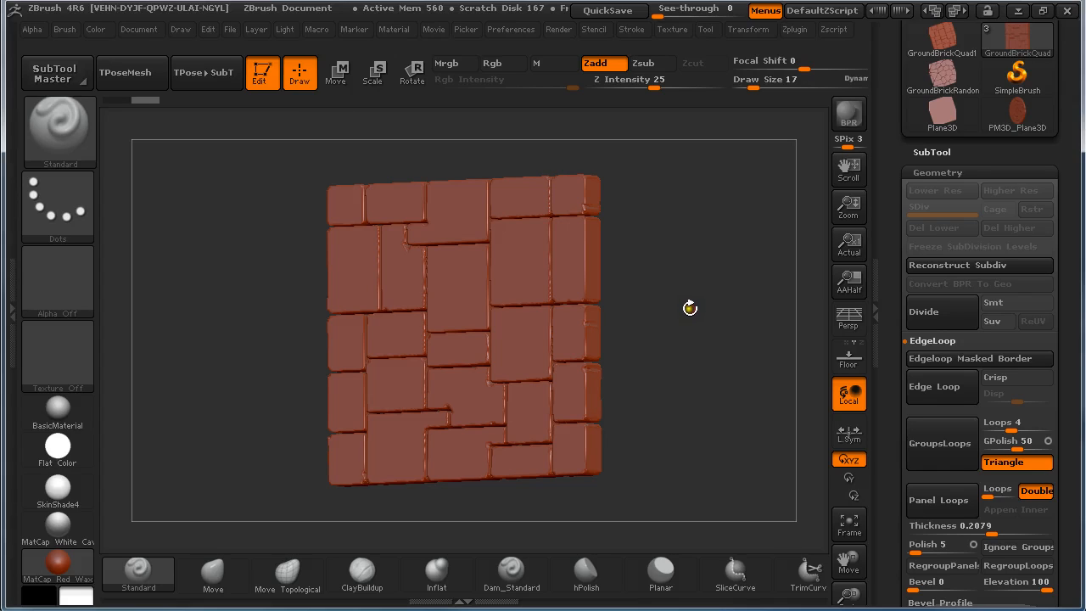
mouse_move(849, 355)
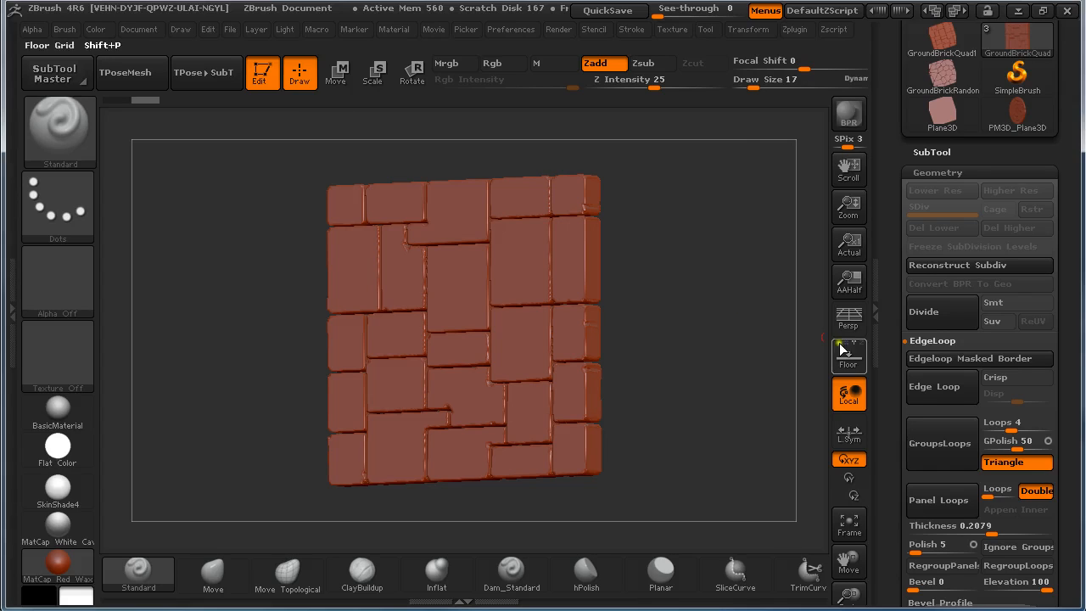